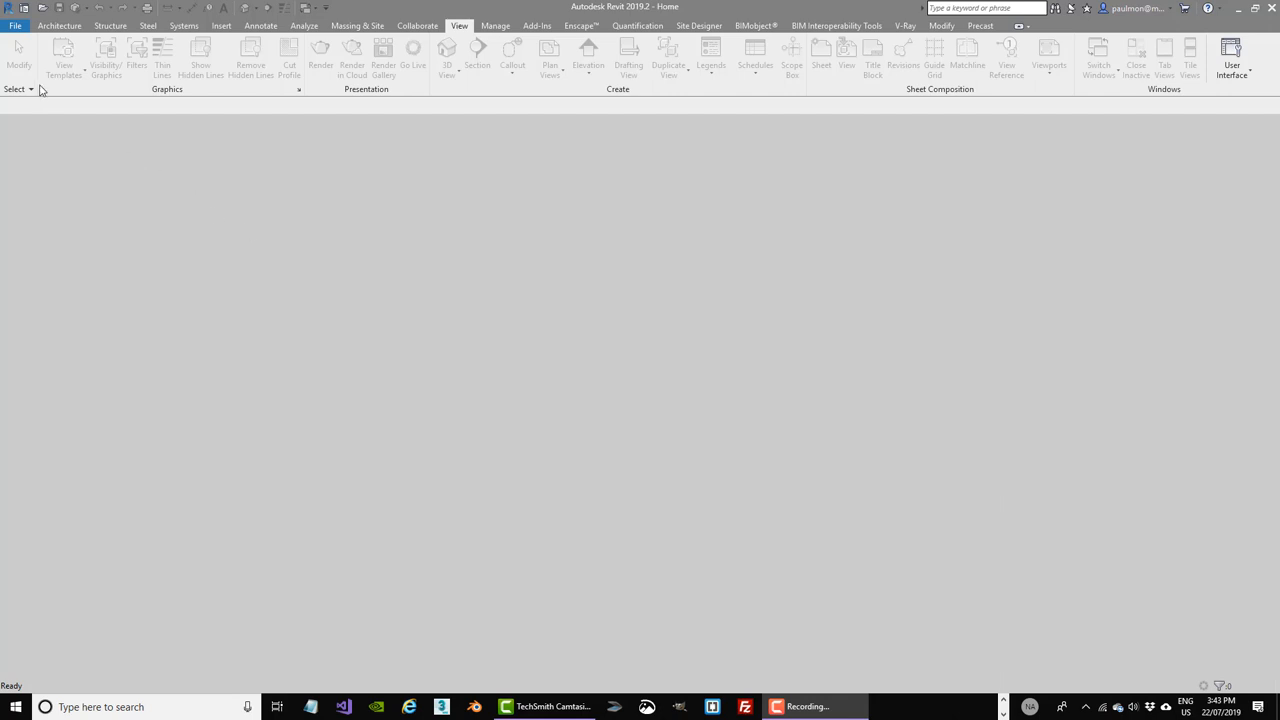
# - Open the Options dialog from the File menu, landing on the General page
pyautogui.click(15, 25)
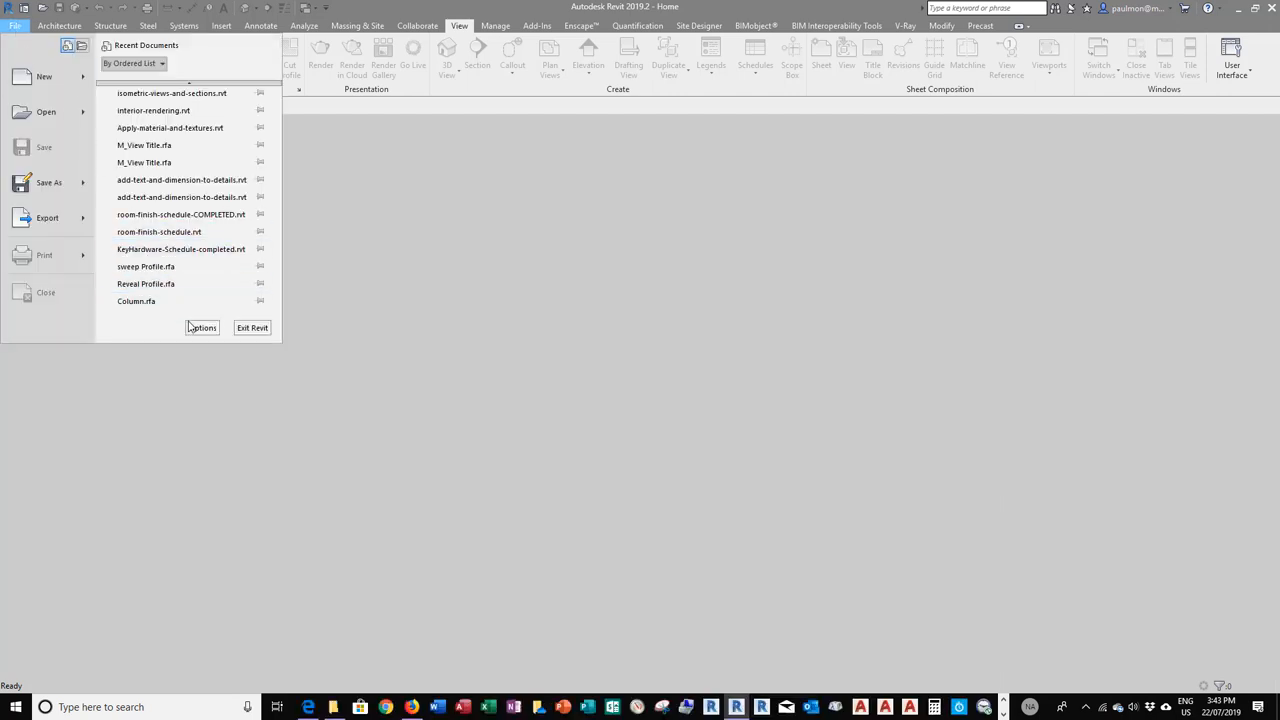
pyautogui.click(201, 327)
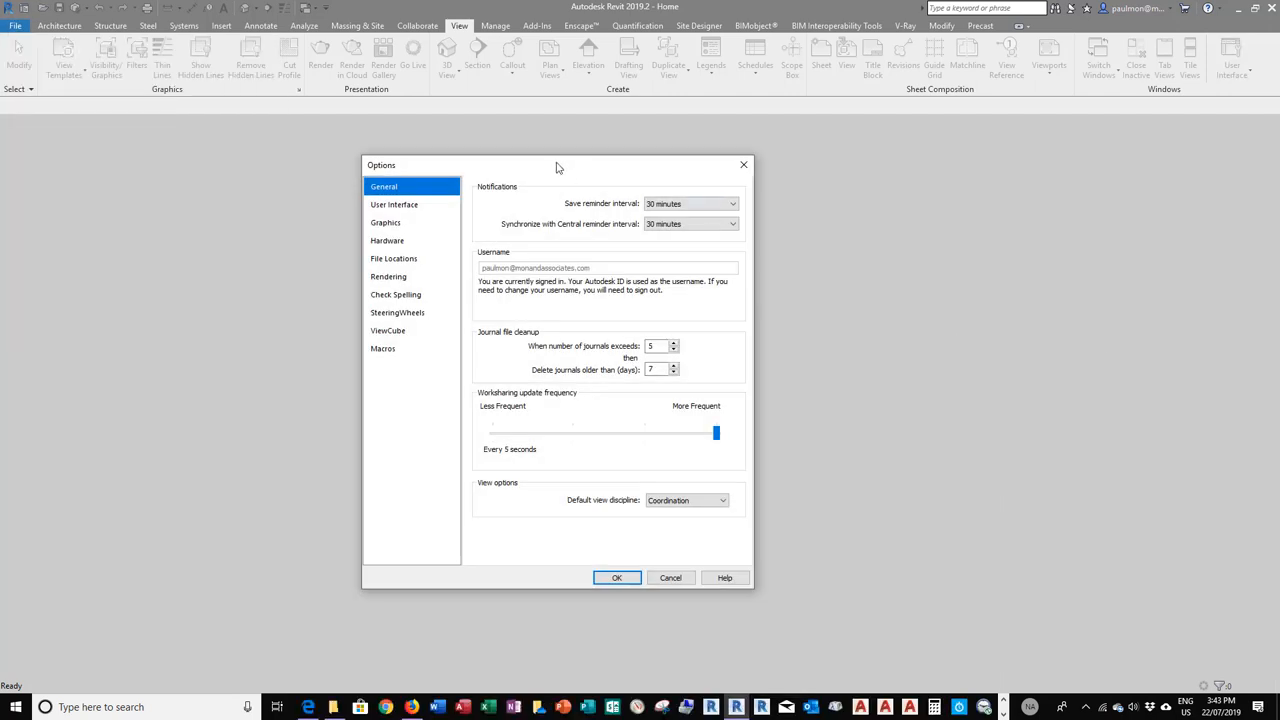
pyautogui.moveTo(558, 165); pyautogui.dragTo(662, 153)
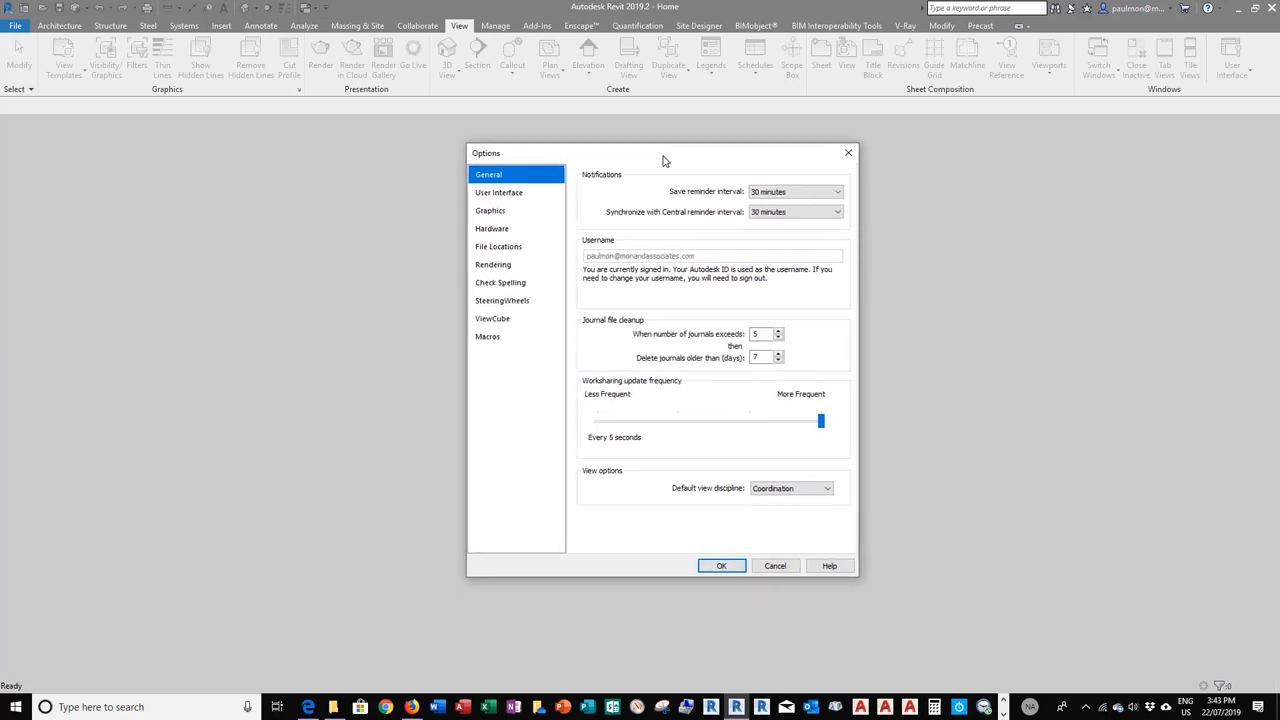
pyautogui.moveTo(647, 182)
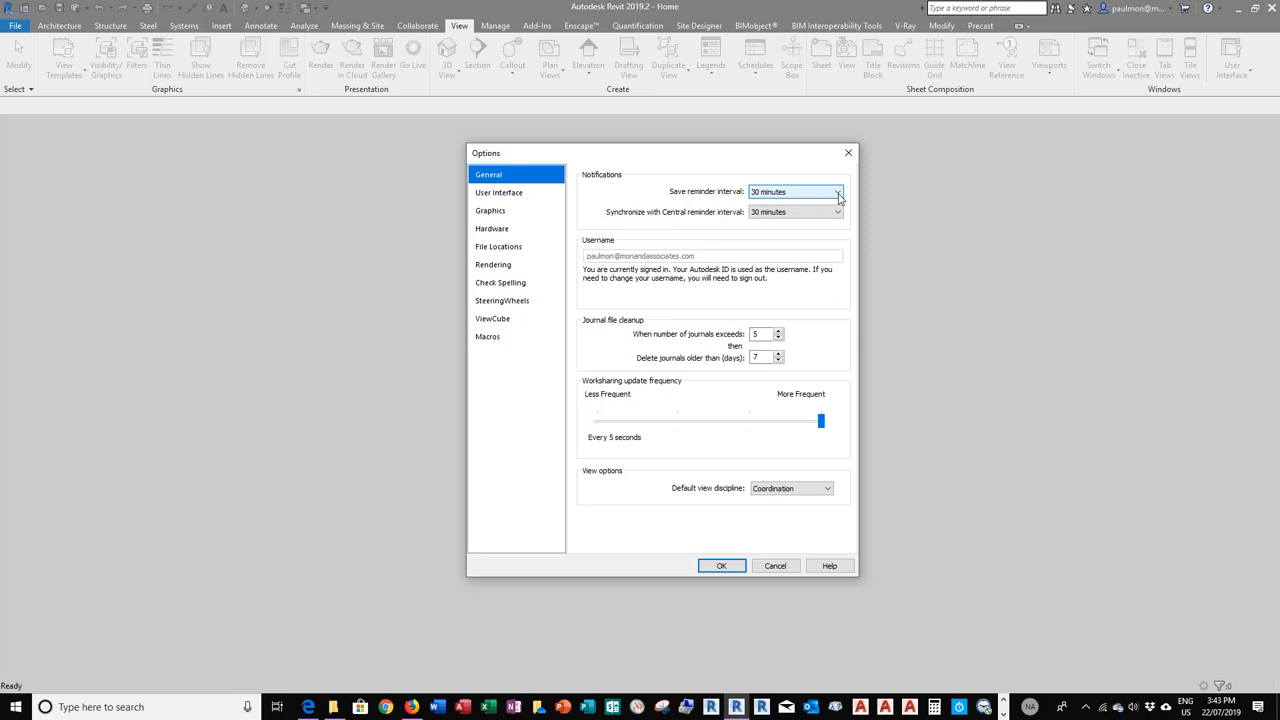
pyautogui.click(838, 192)
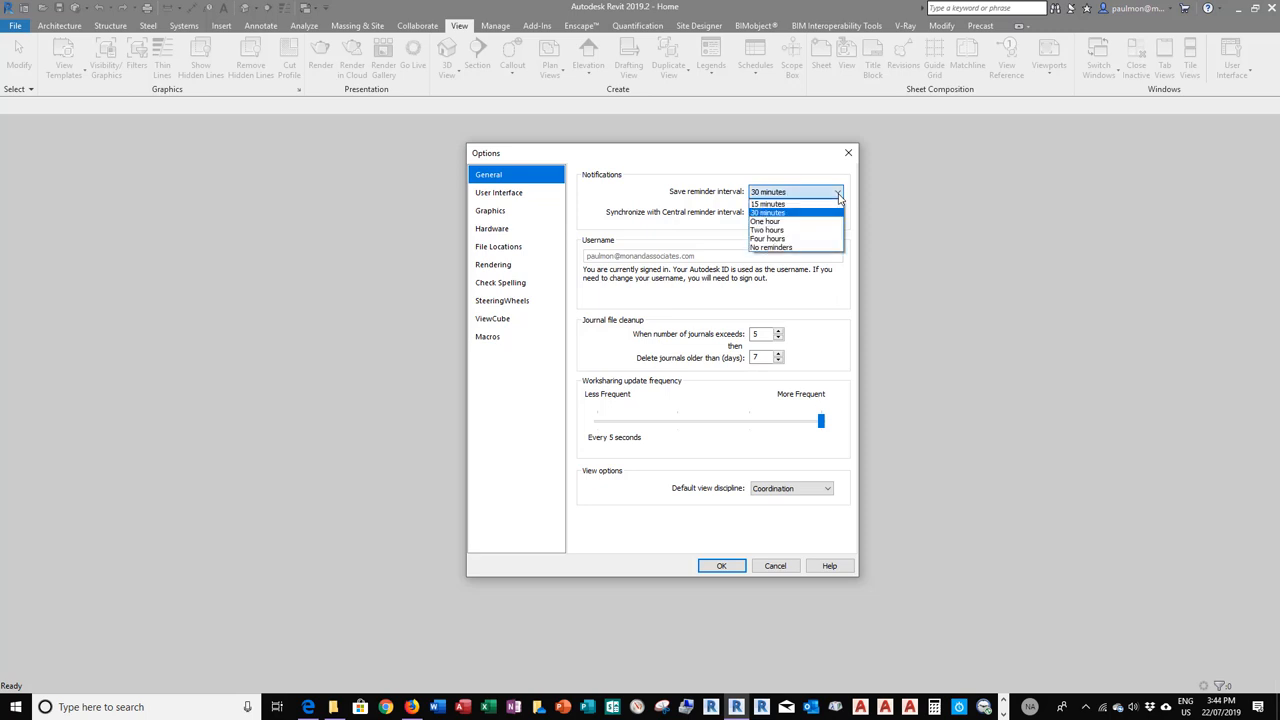
pyautogui.moveTo(765, 221)
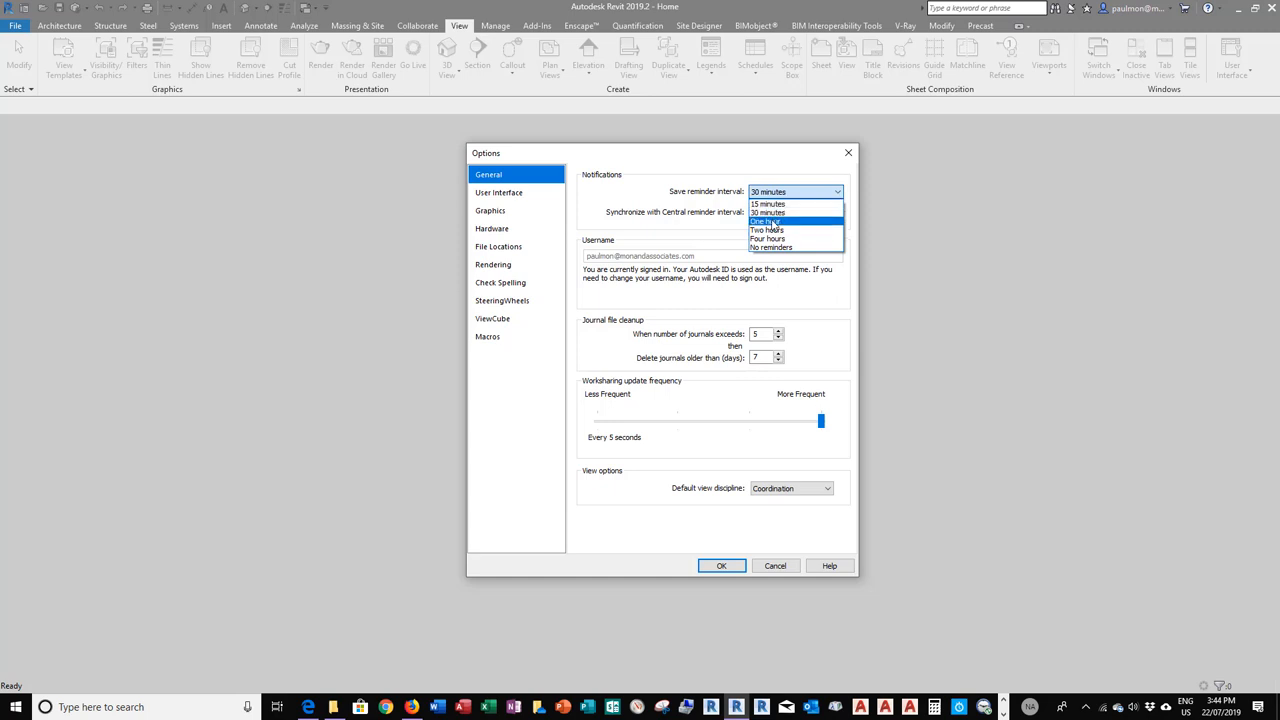
pyautogui.moveTo(770, 247)
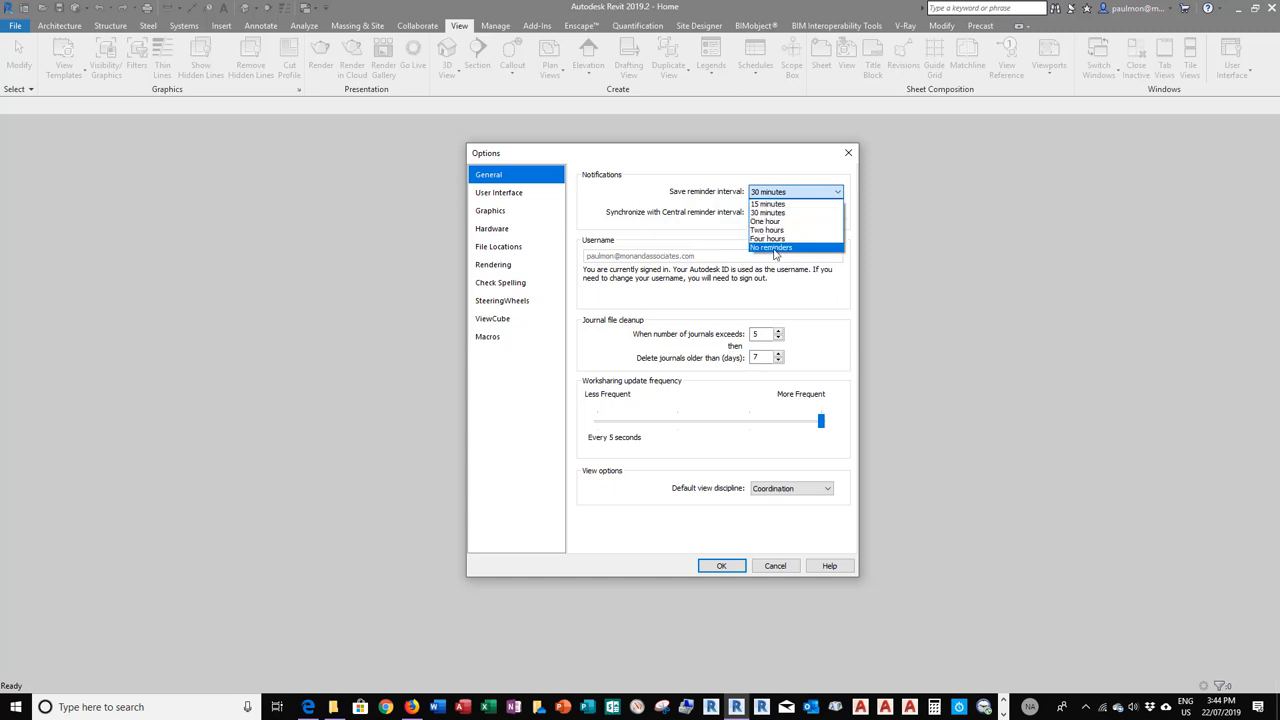
pyautogui.moveTo(789, 253)
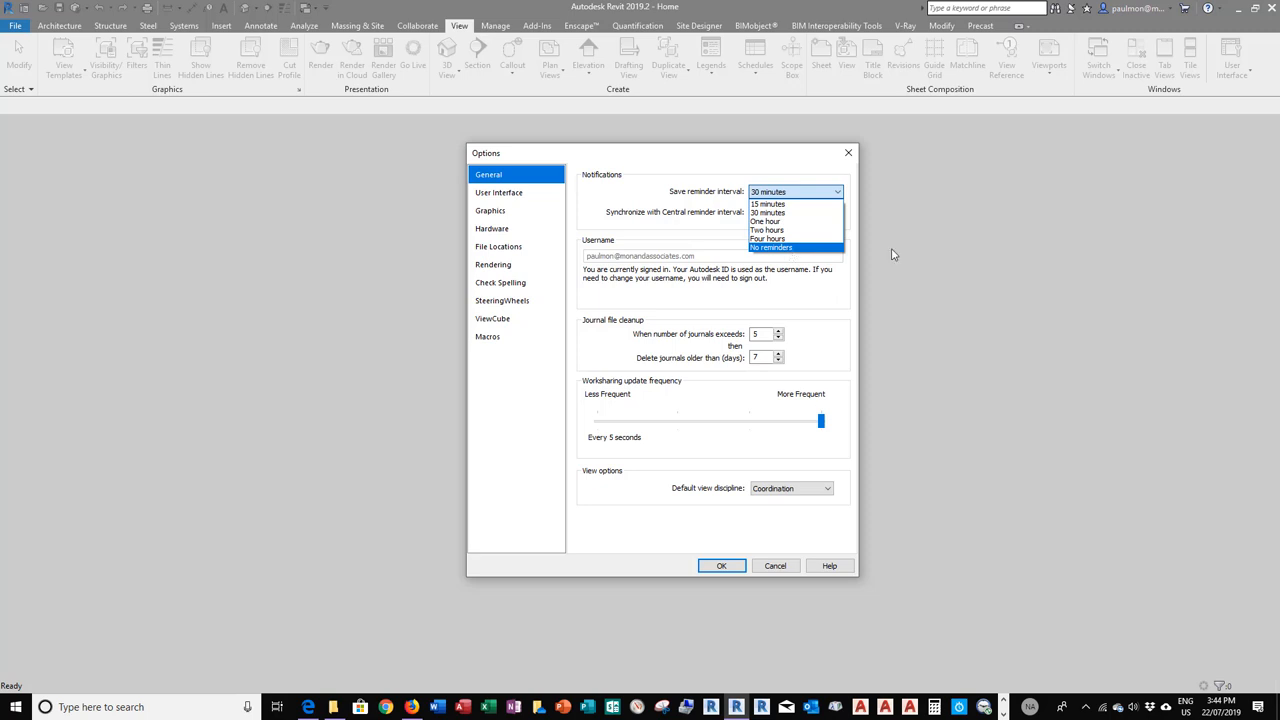
pyautogui.moveTo(973, 256)
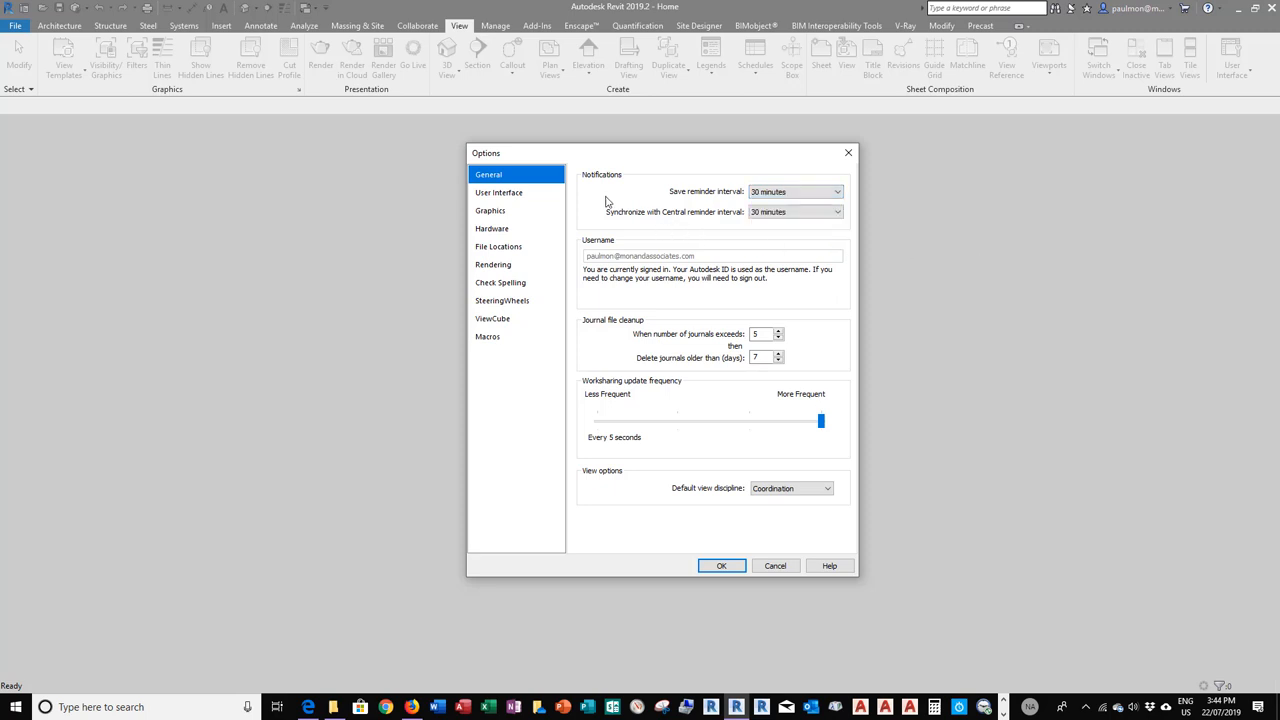
pyautogui.moveTo(662, 222)
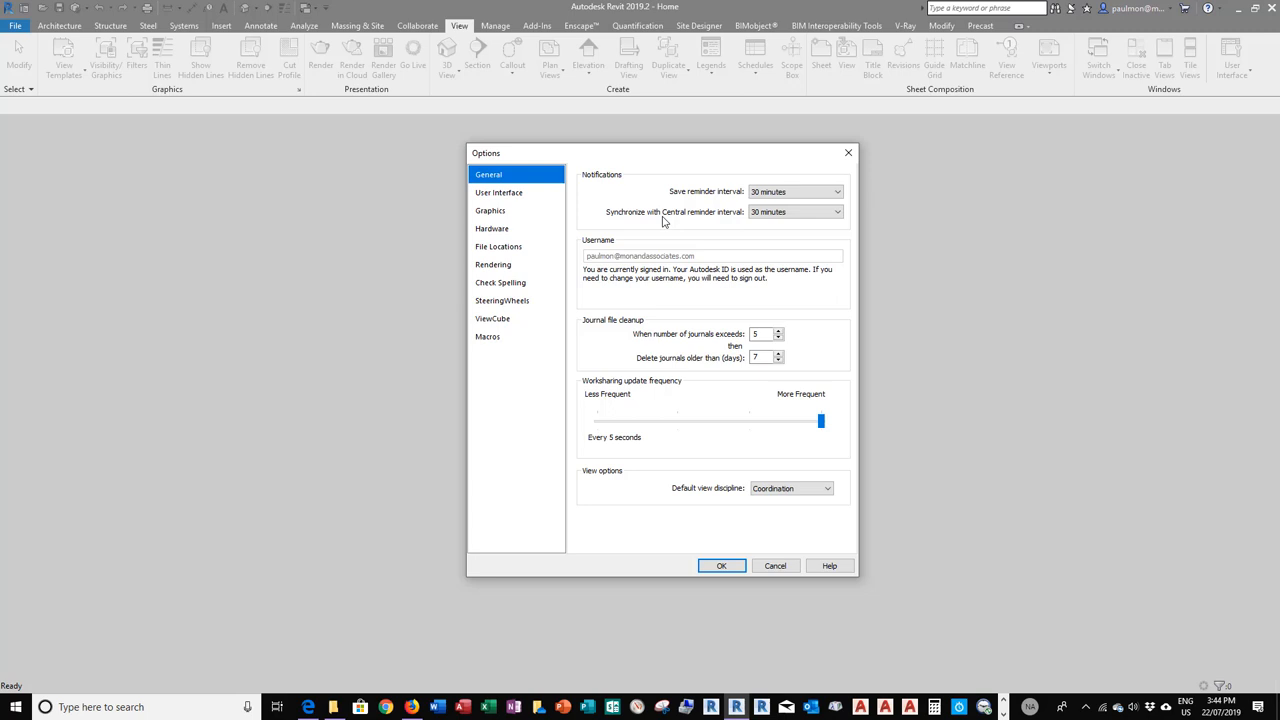
pyautogui.moveTo(744, 222)
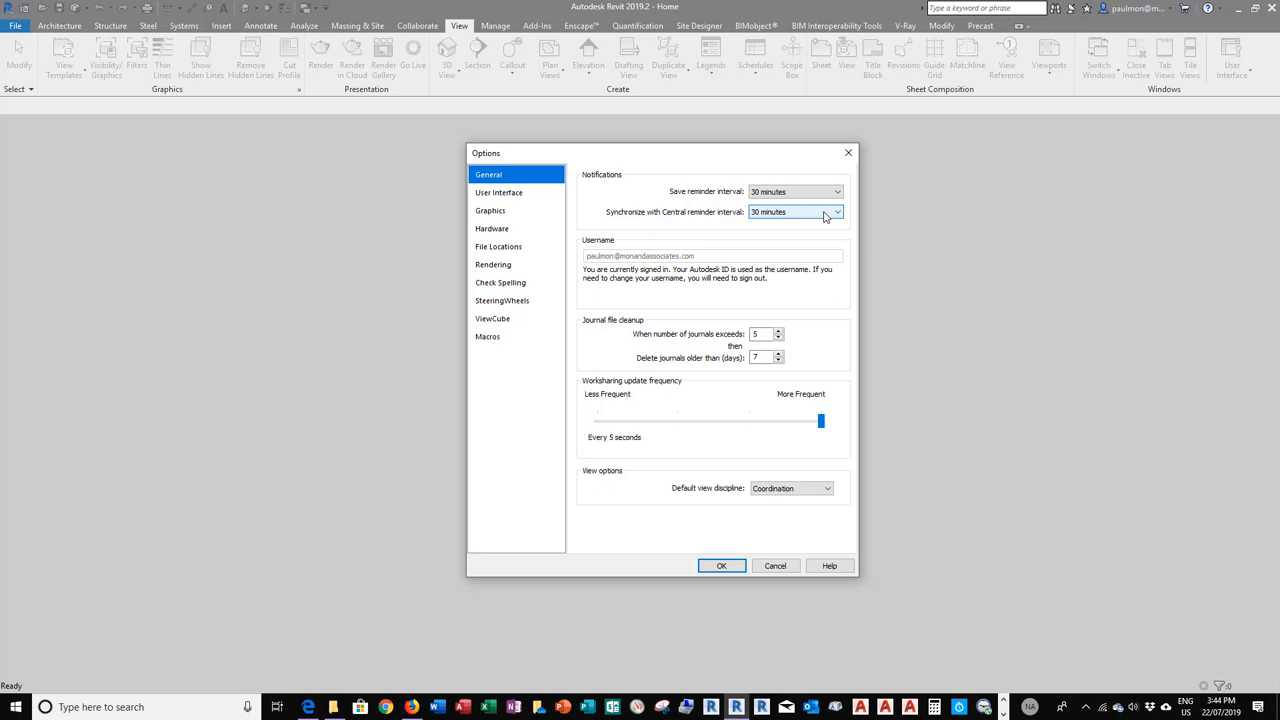
pyautogui.moveTo(951, 228)
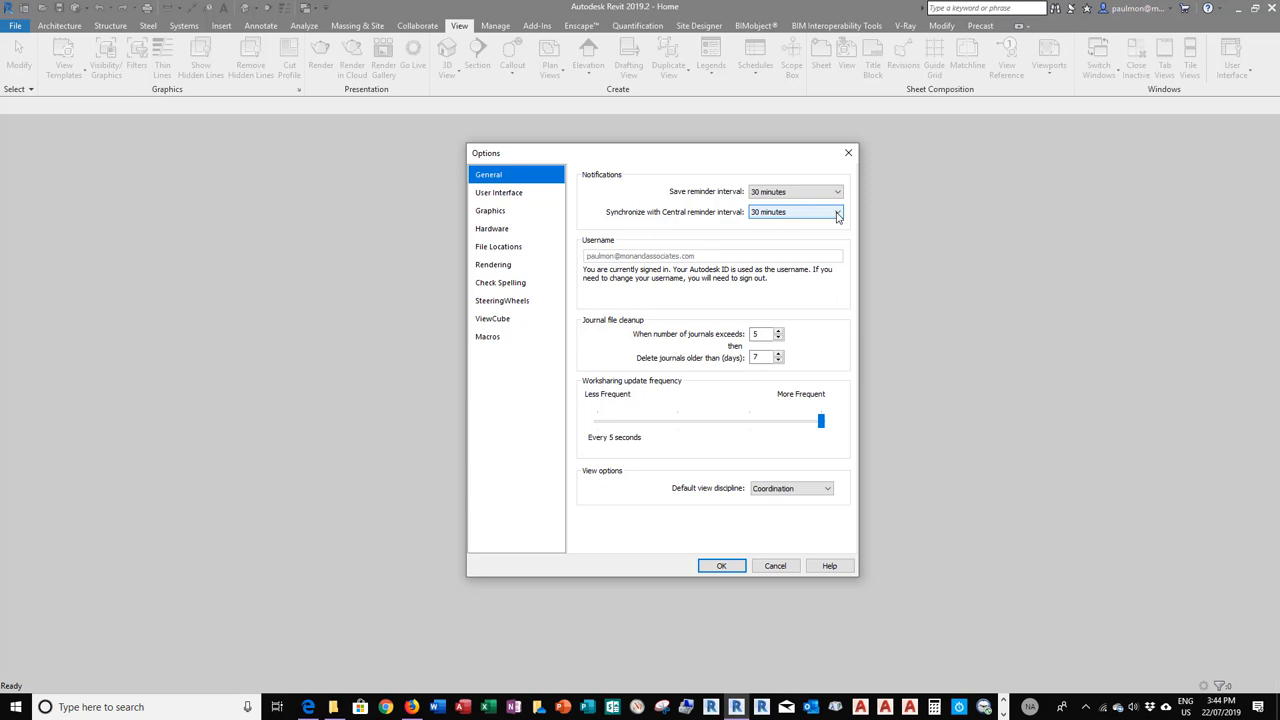
pyautogui.click(837, 211)
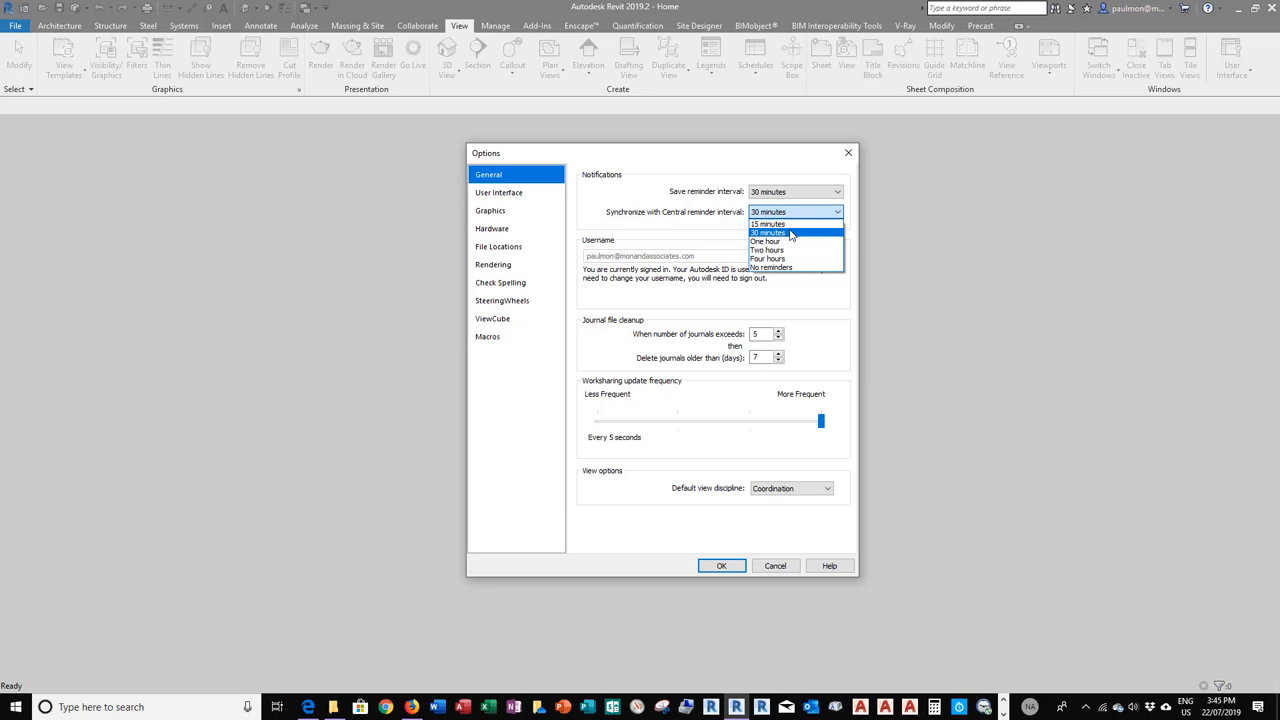
pyautogui.moveTo(767, 223)
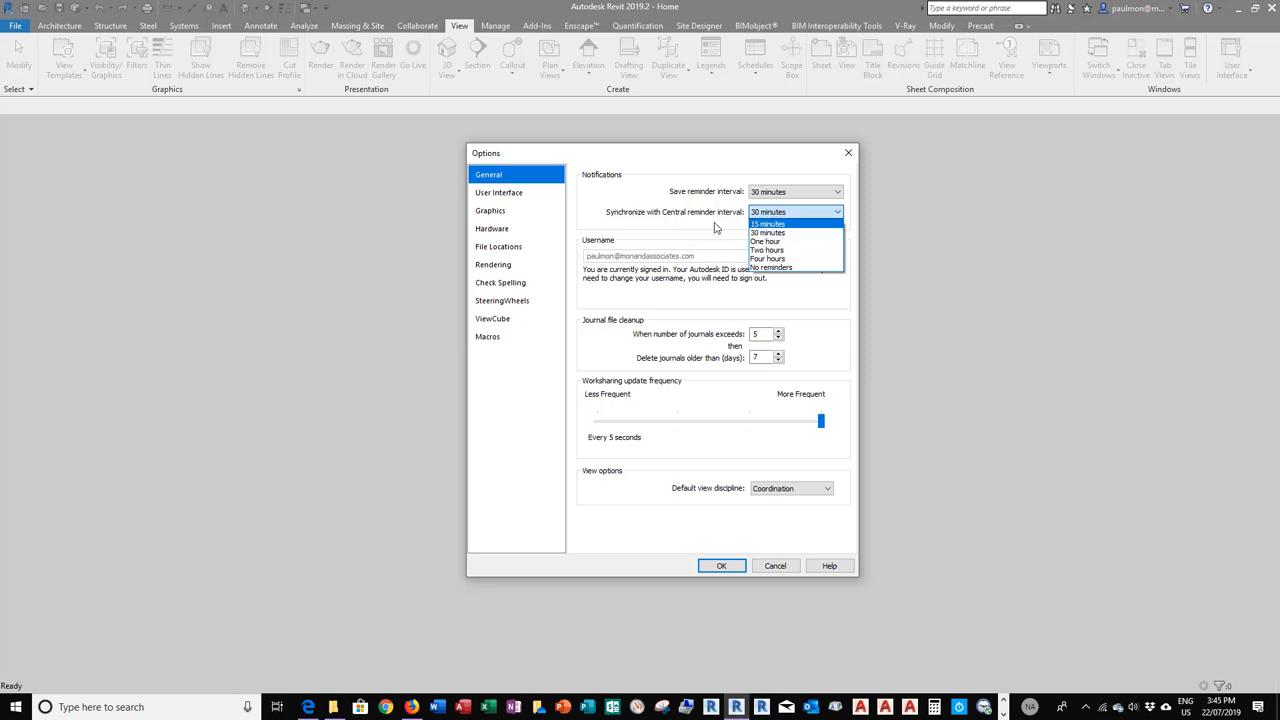
pyautogui.click(767, 232)
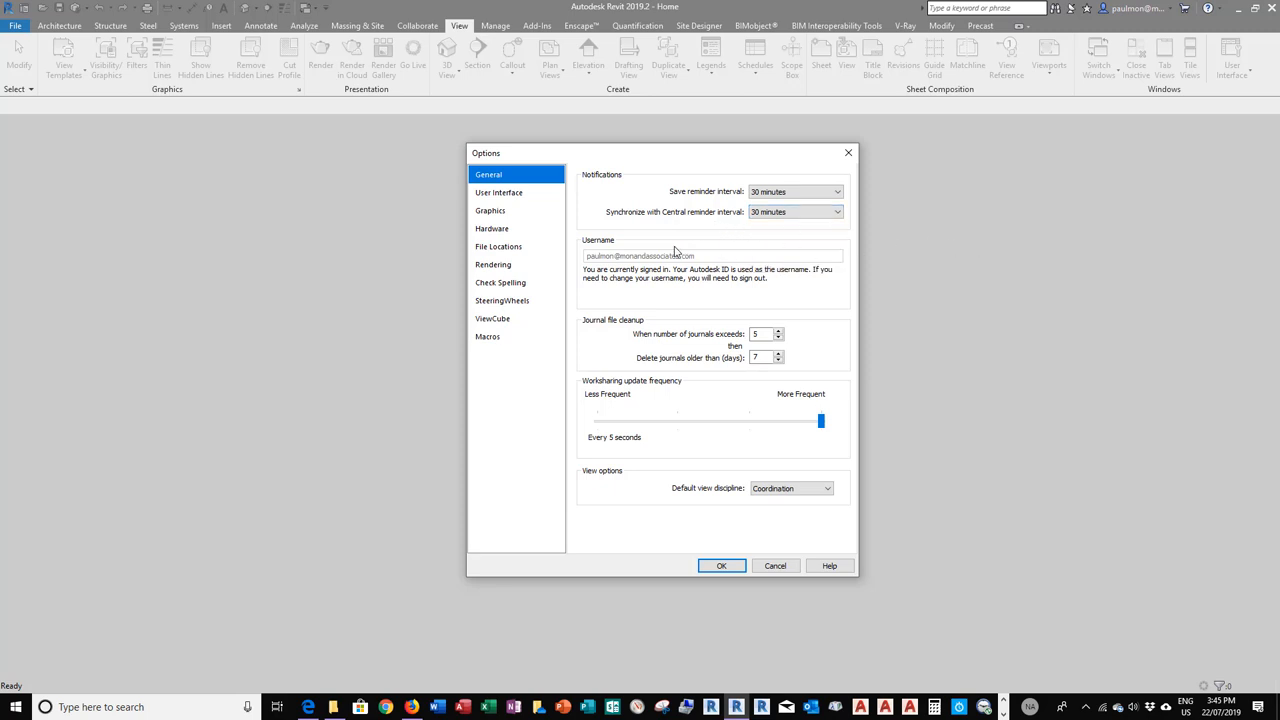
pyautogui.moveTo(709, 264)
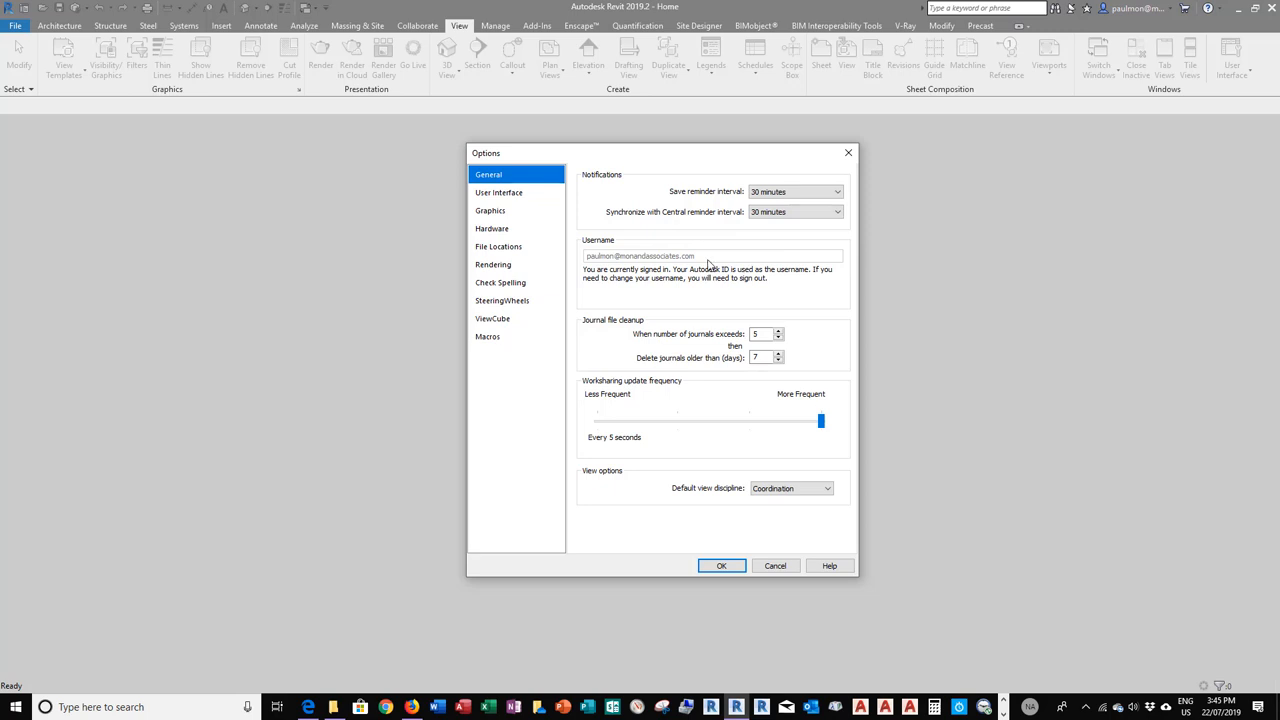
pyautogui.moveTo(712, 265)
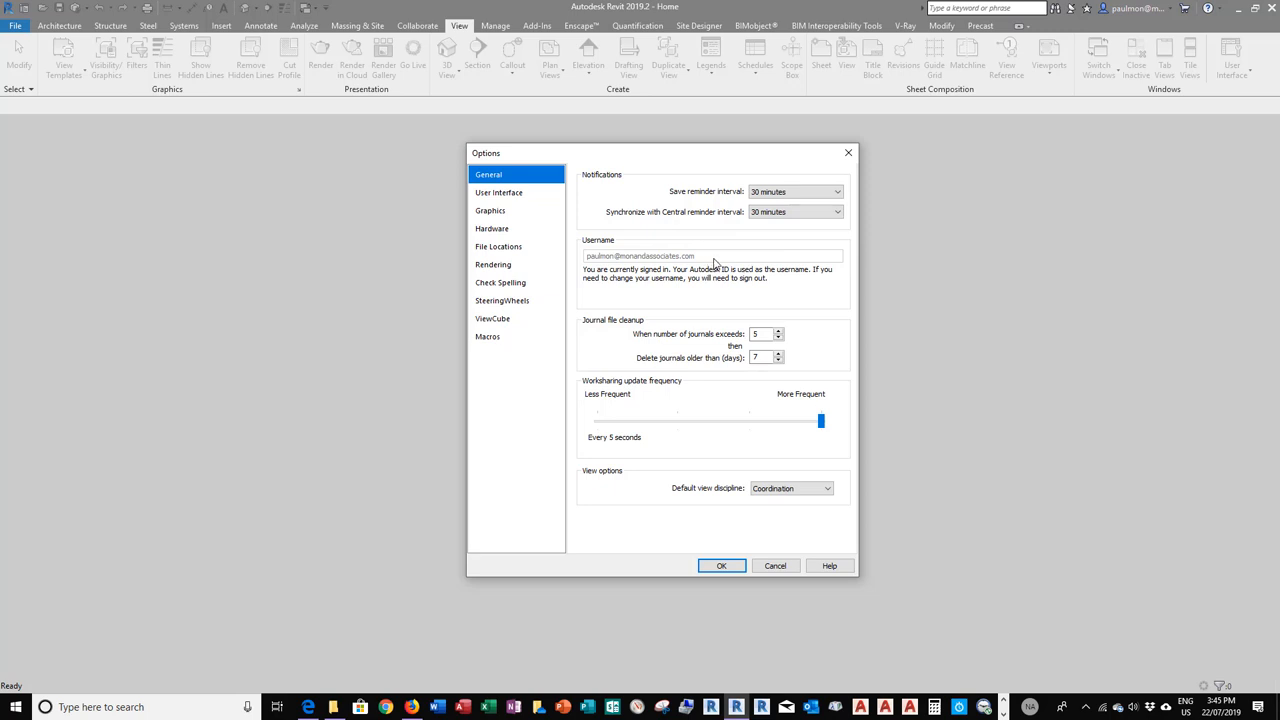
pyautogui.moveTo(586, 258)
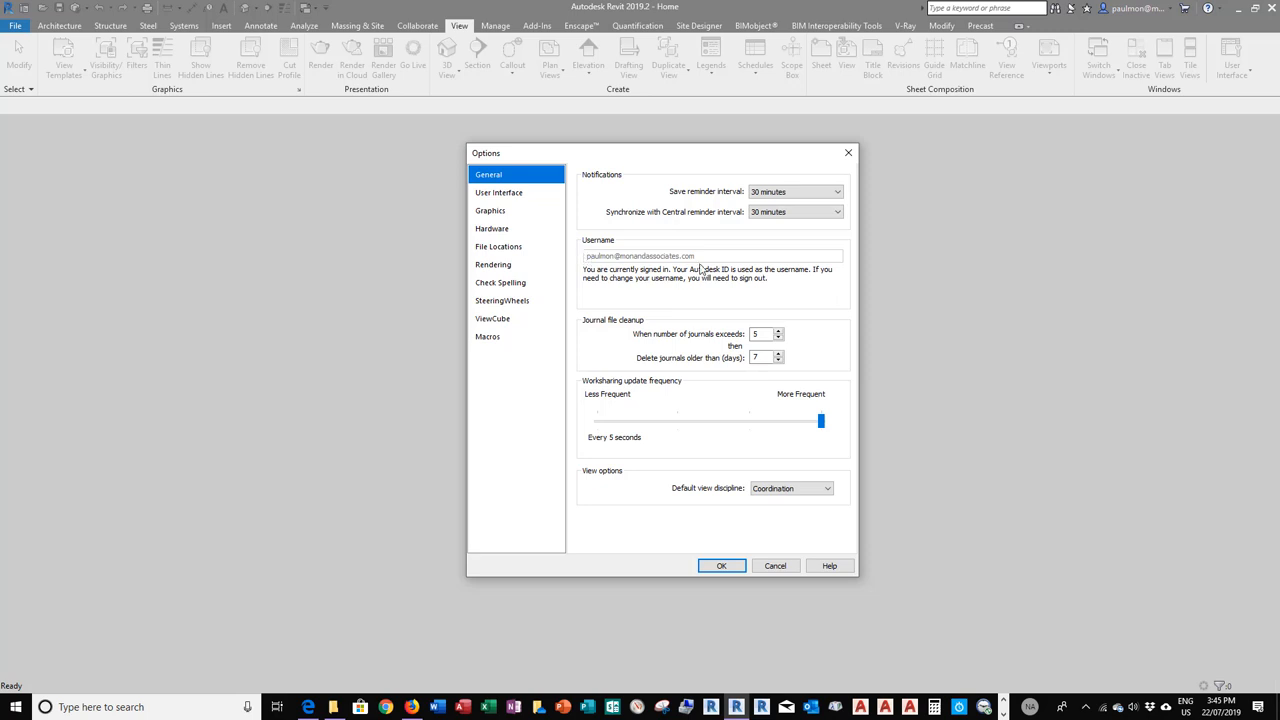
pyautogui.moveTo(710, 258)
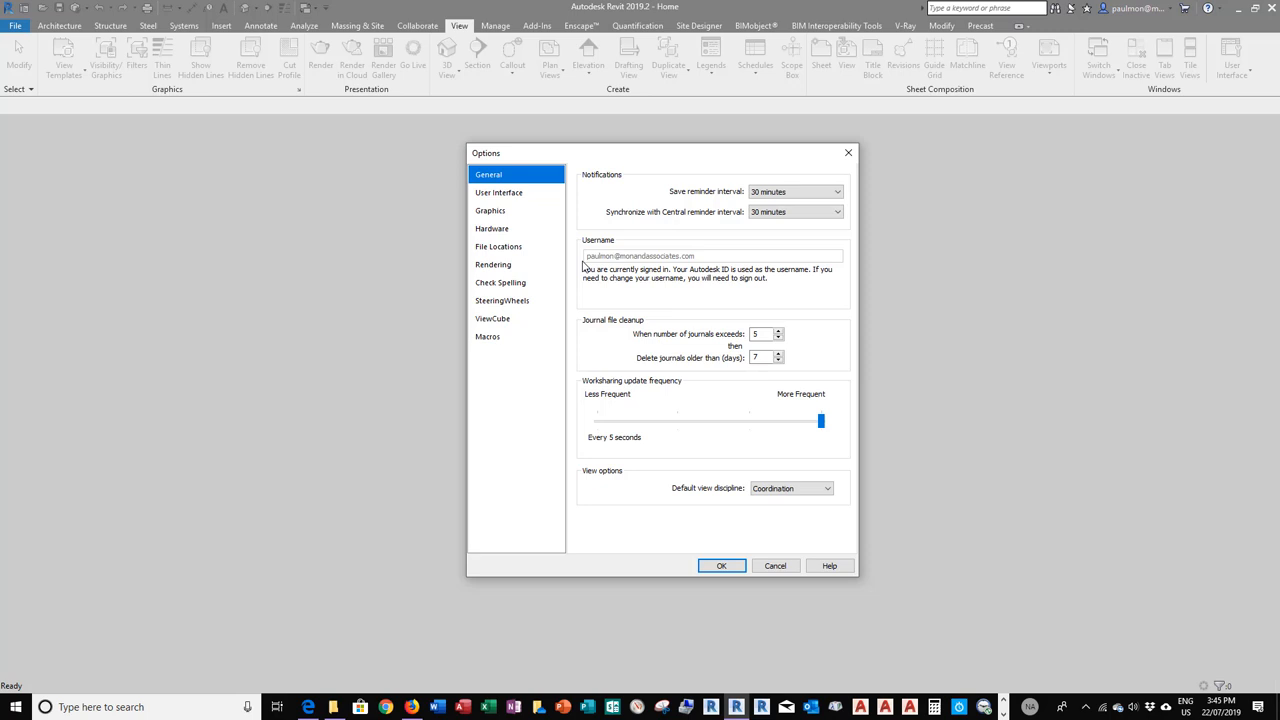
pyautogui.moveTo(824, 275)
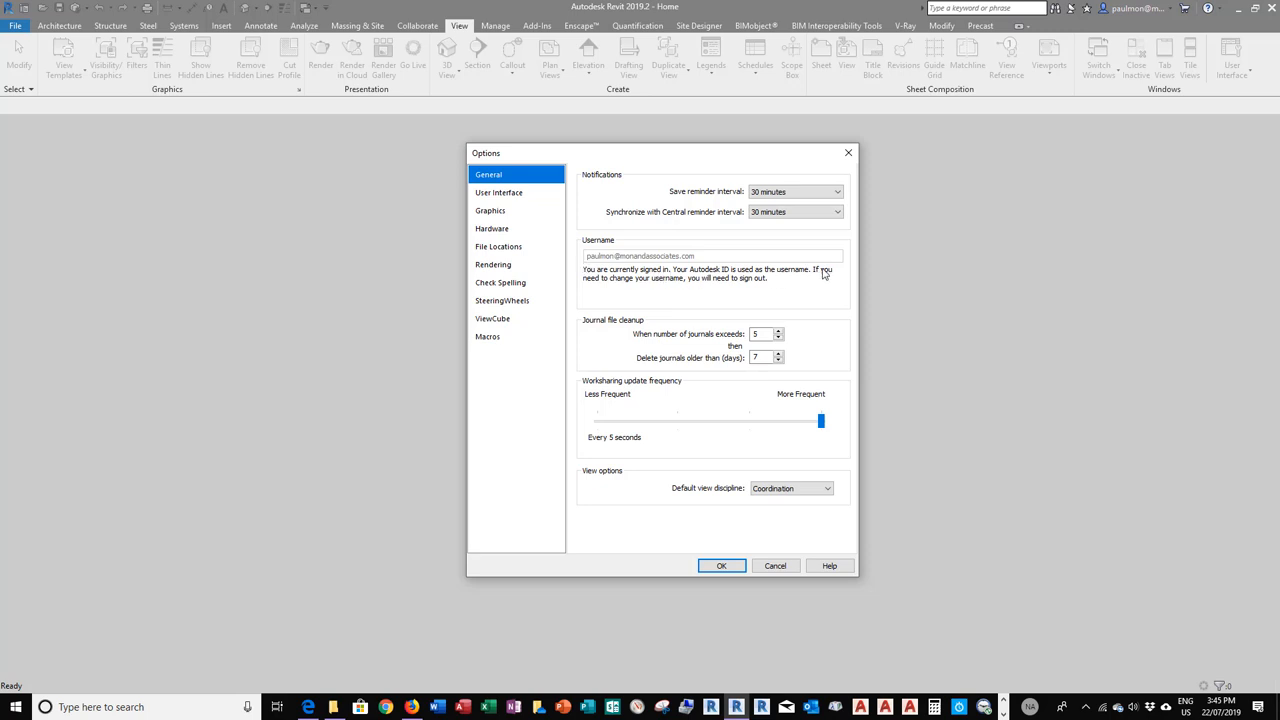
pyautogui.moveTo(810, 302)
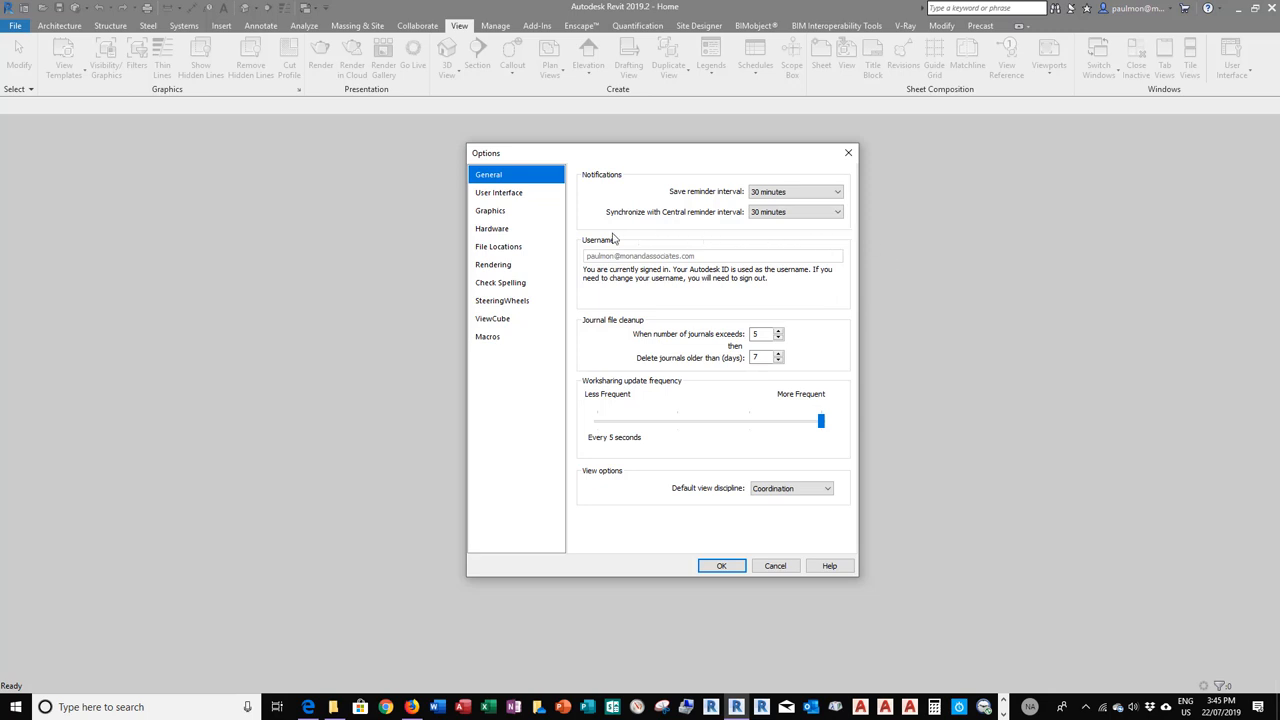
pyautogui.moveTo(571, 286)
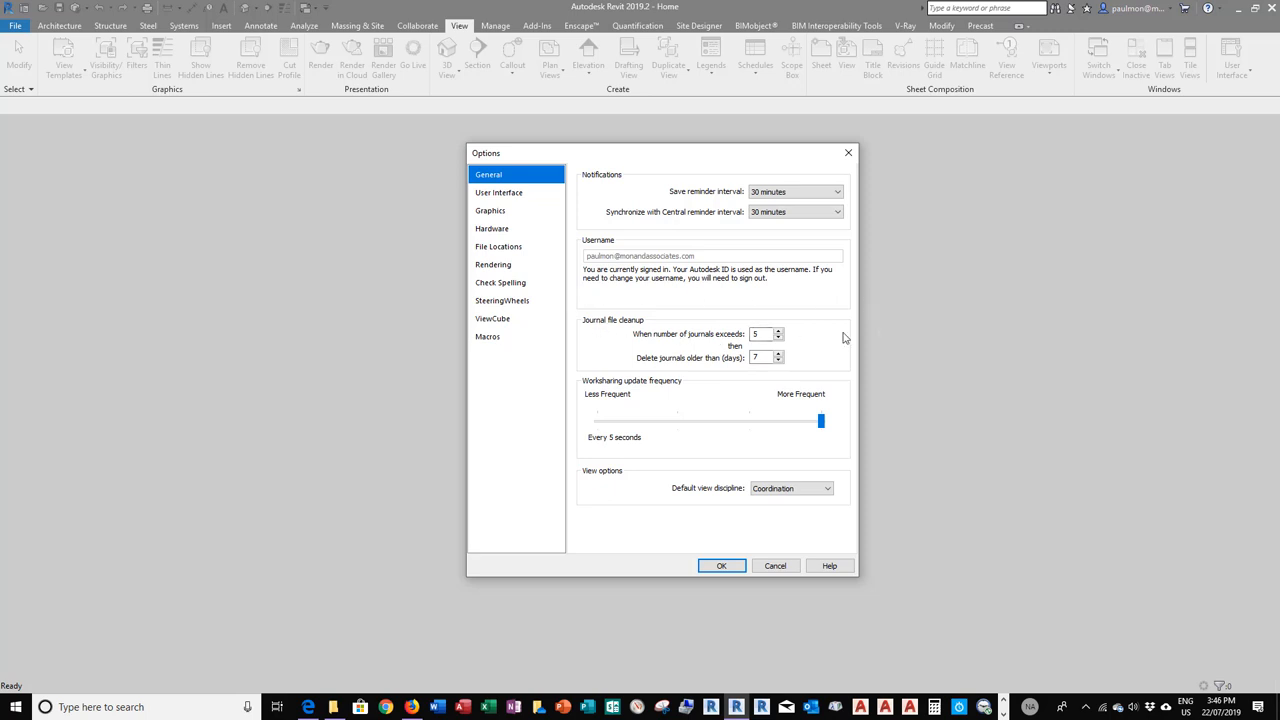
pyautogui.moveTo(815, 341)
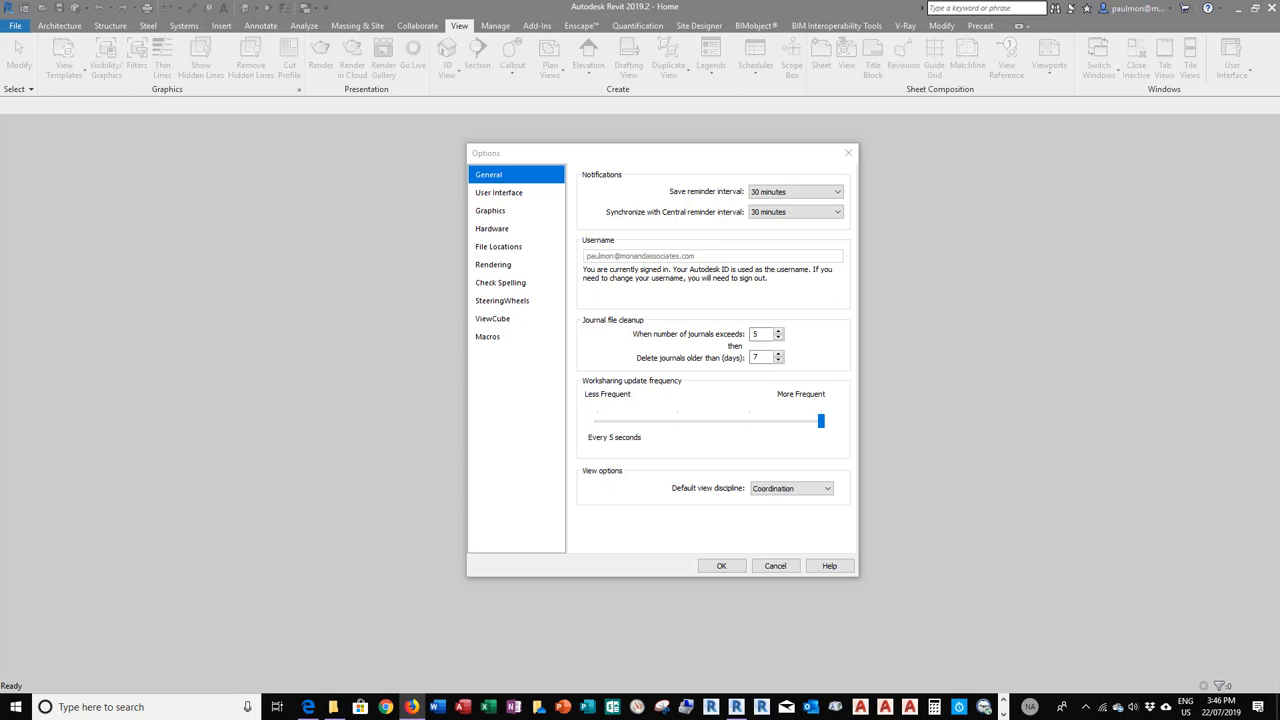
pyautogui.moveTo(980, 327)
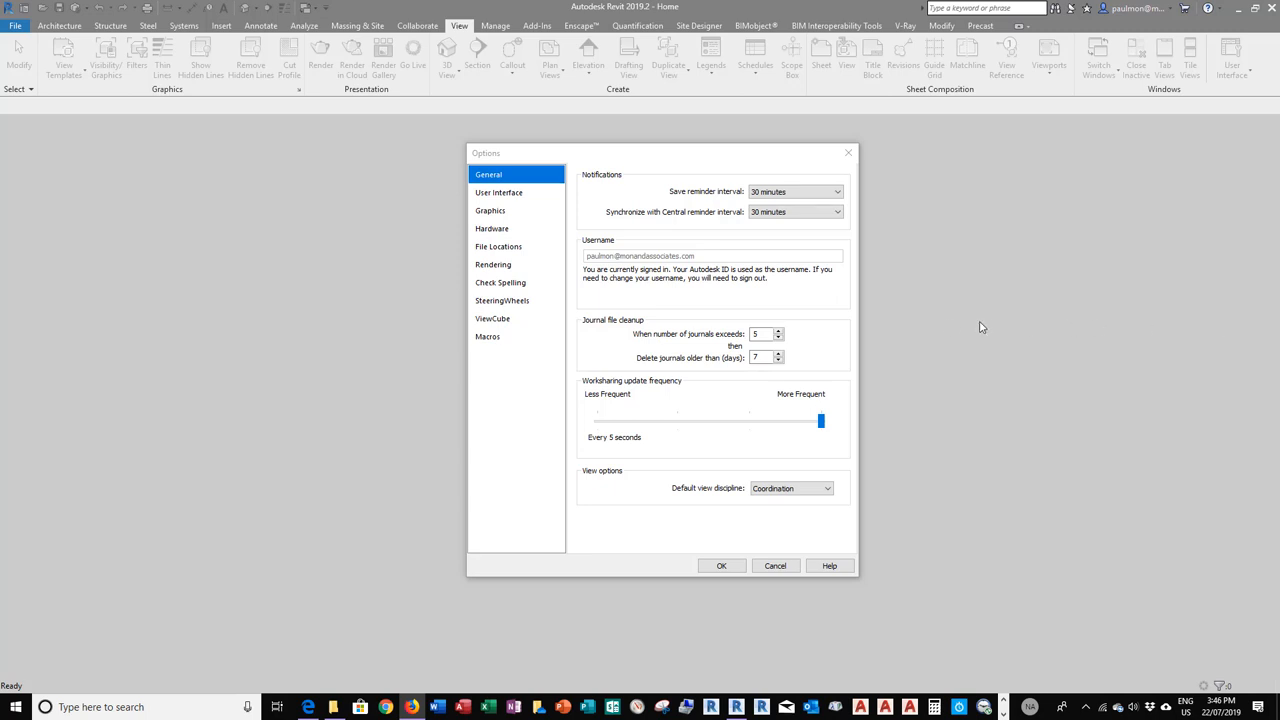
pyautogui.moveTo(771, 305)
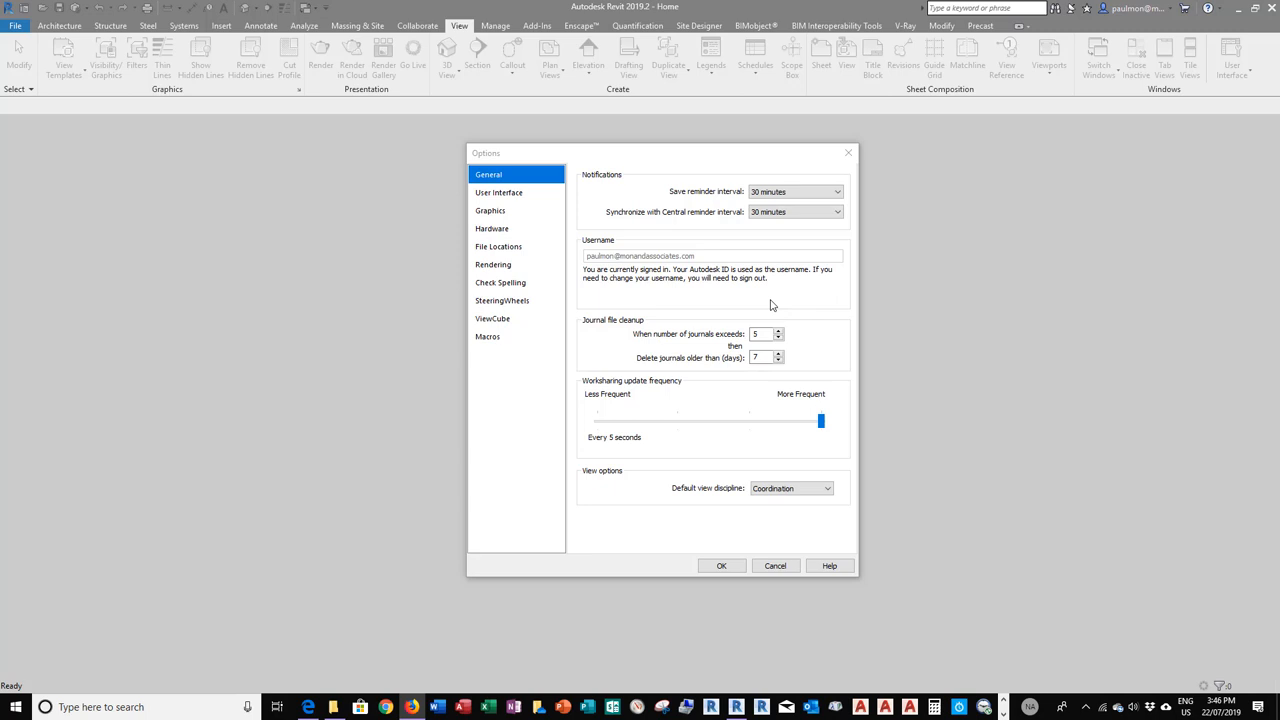
pyautogui.moveTo(827, 305)
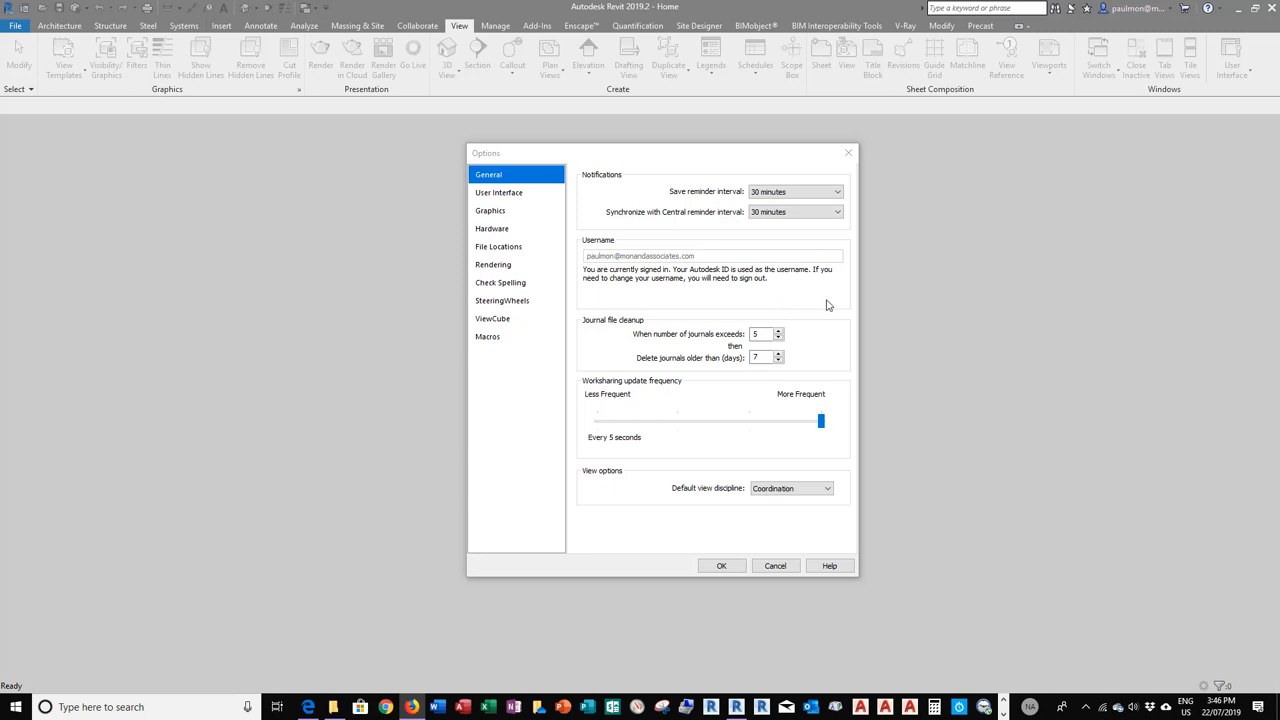
pyautogui.moveTo(818, 304)
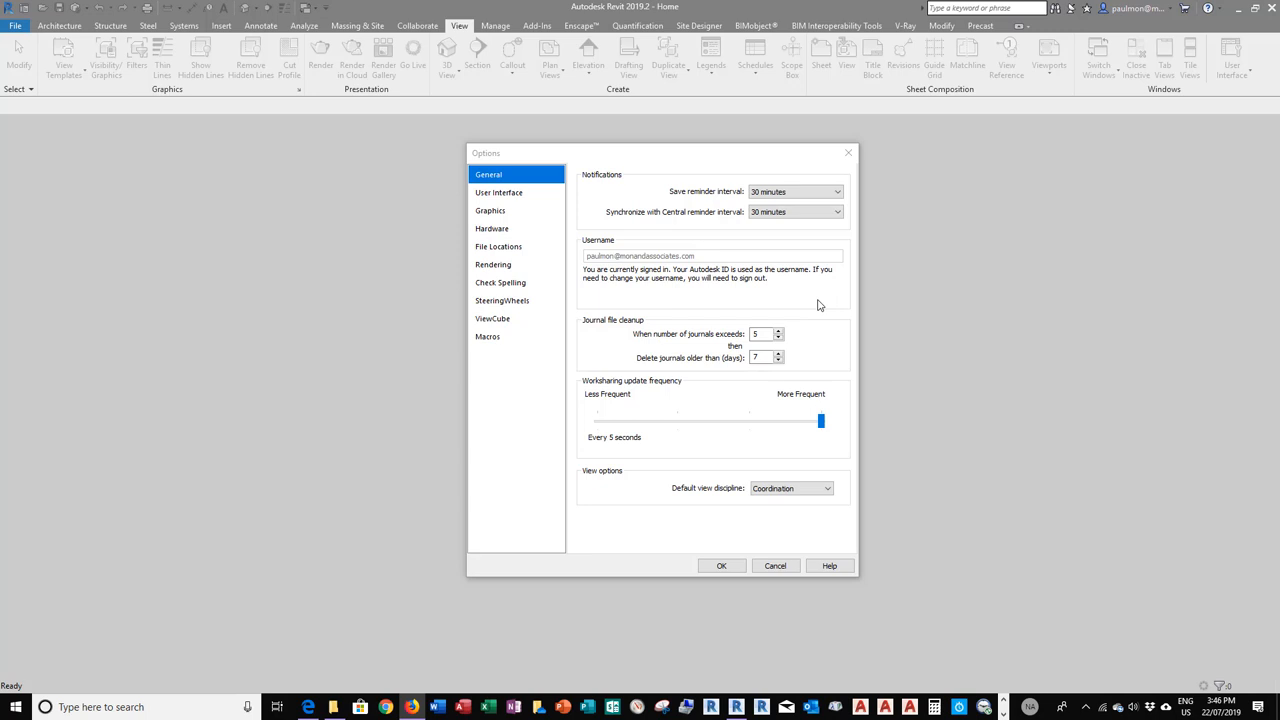
pyautogui.moveTo(611, 334)
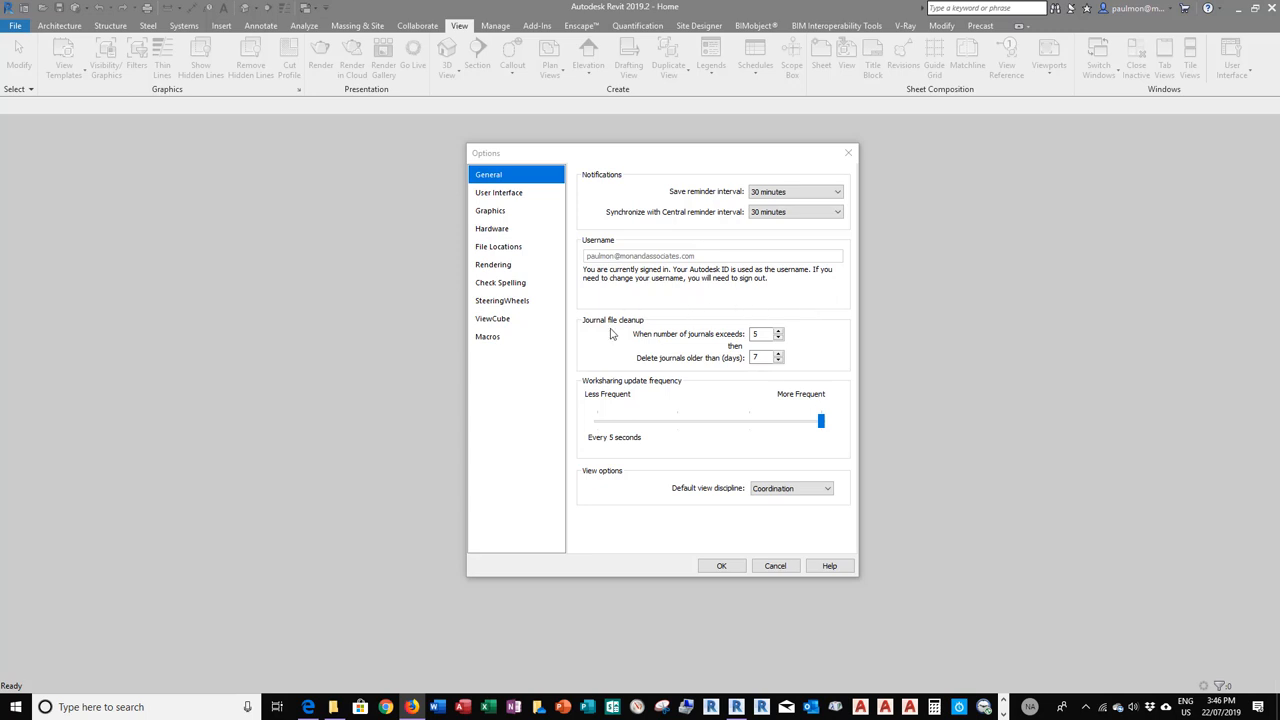
pyautogui.moveTo(817, 351)
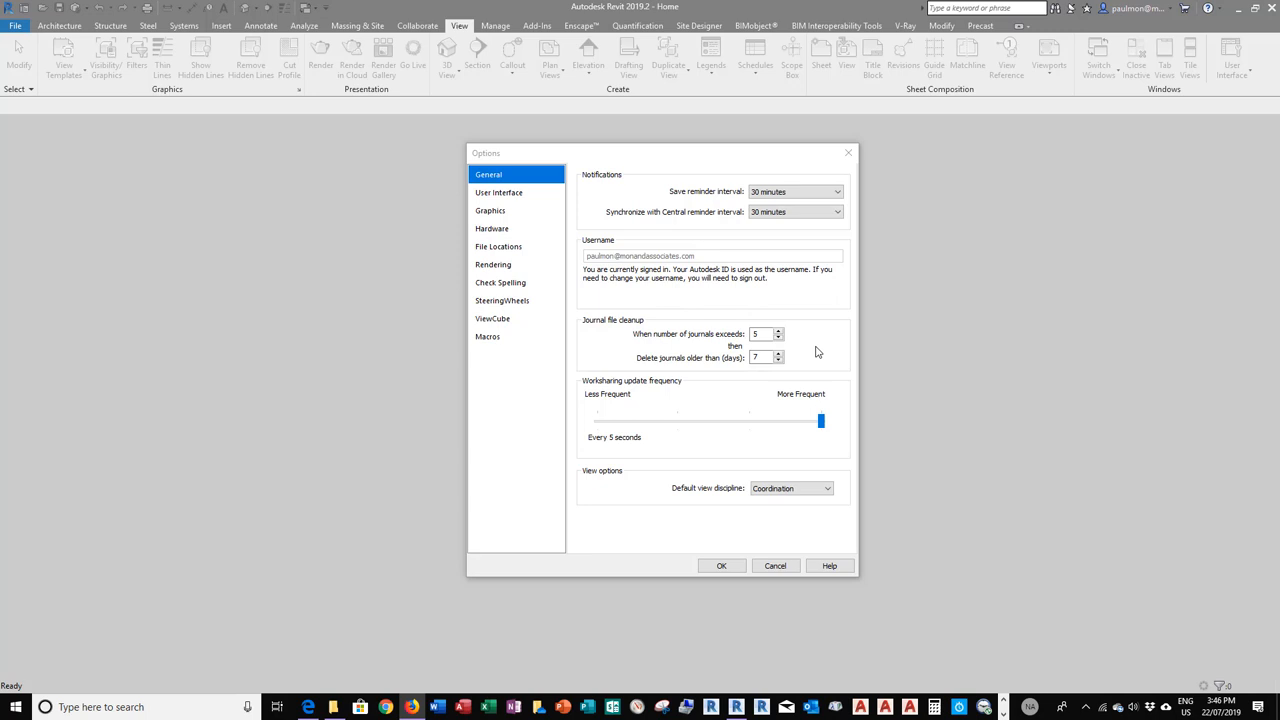
pyautogui.moveTo(847, 342)
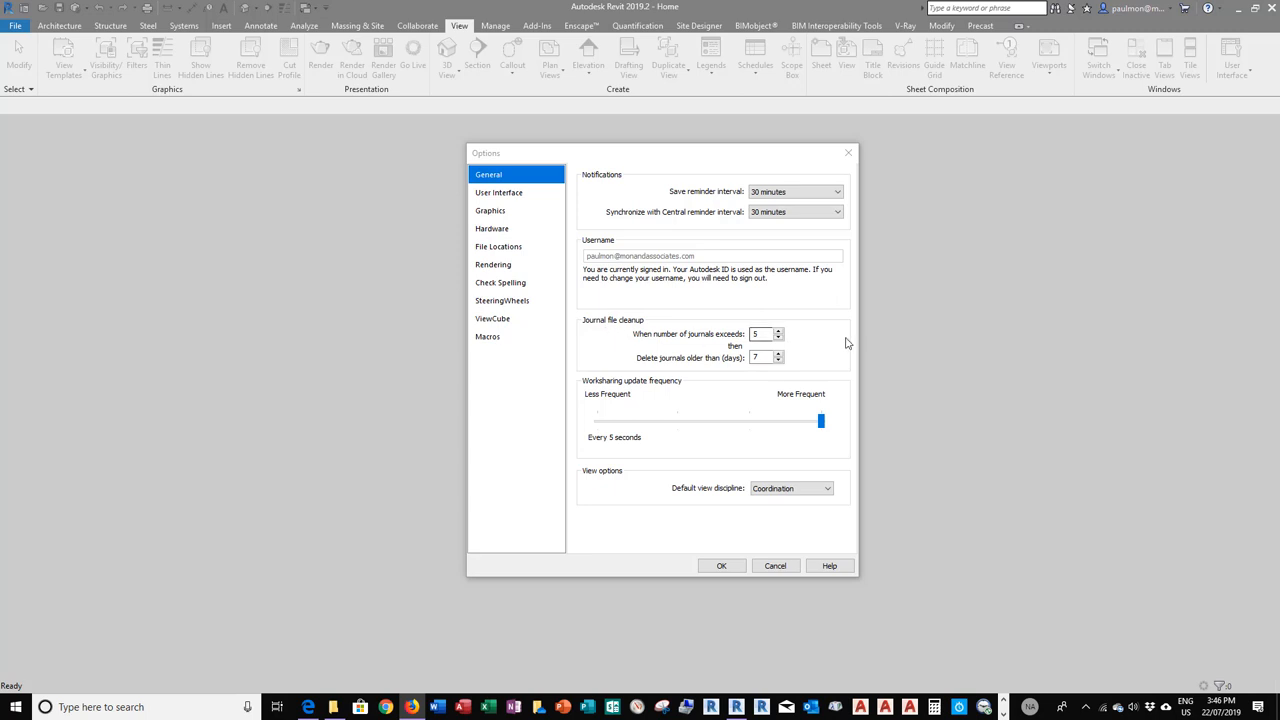
pyautogui.moveTo(695, 340)
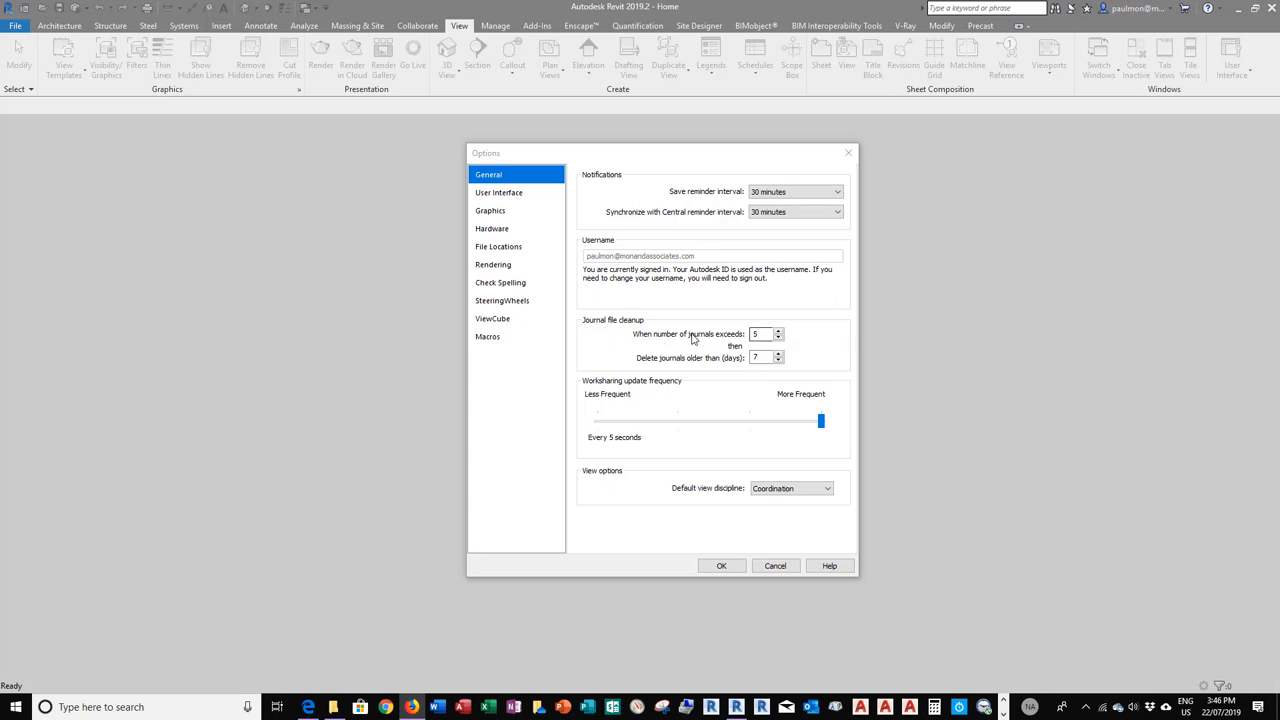
pyautogui.moveTo(733, 345)
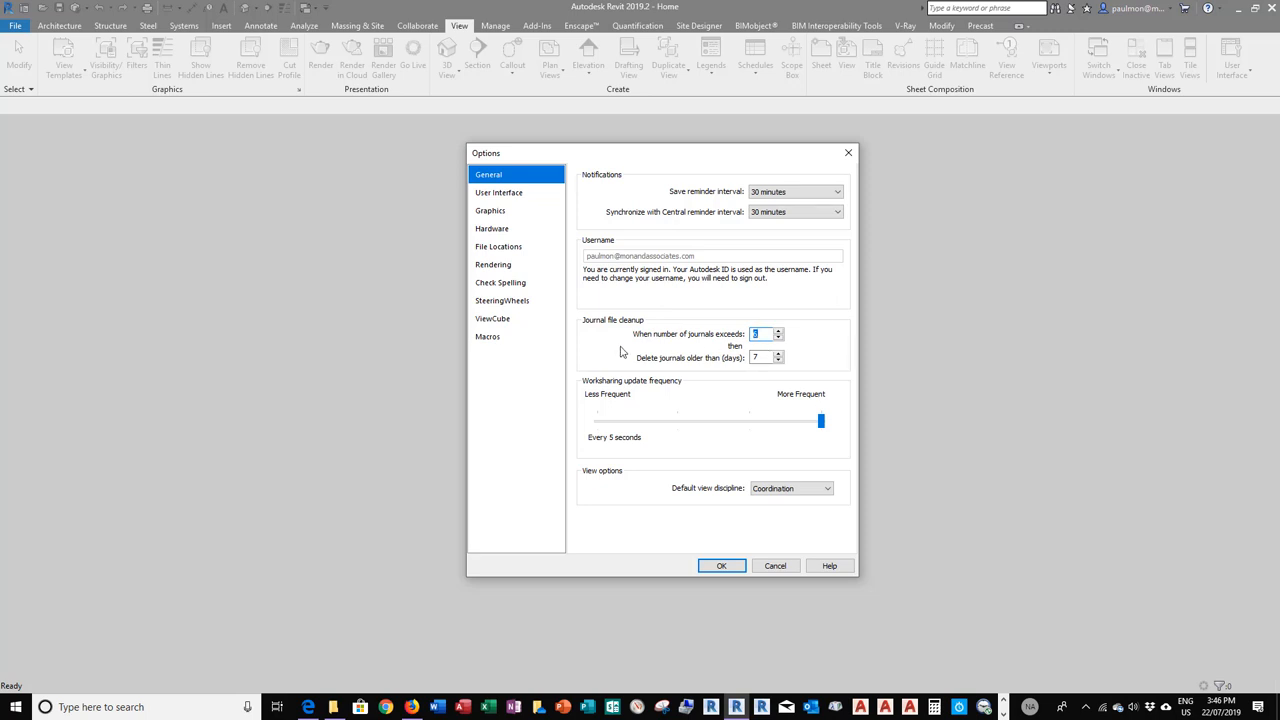
pyautogui.moveTo(786, 374)
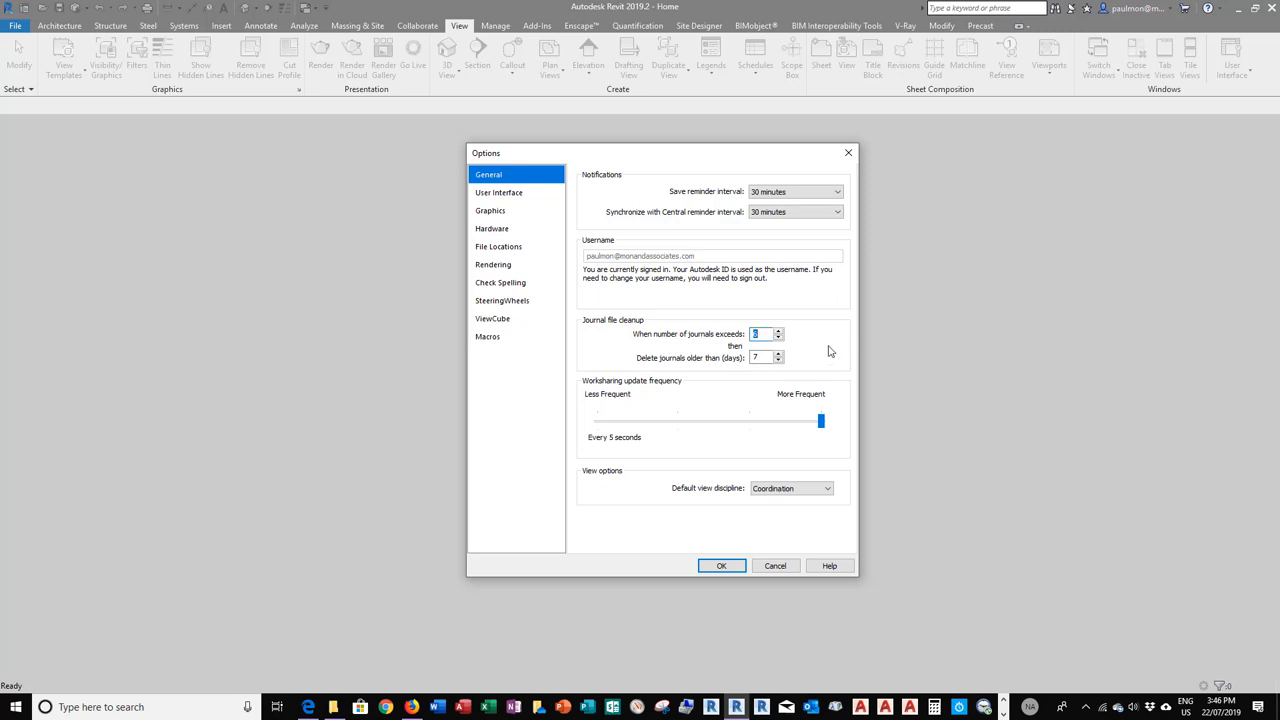
pyautogui.moveTo(620, 350)
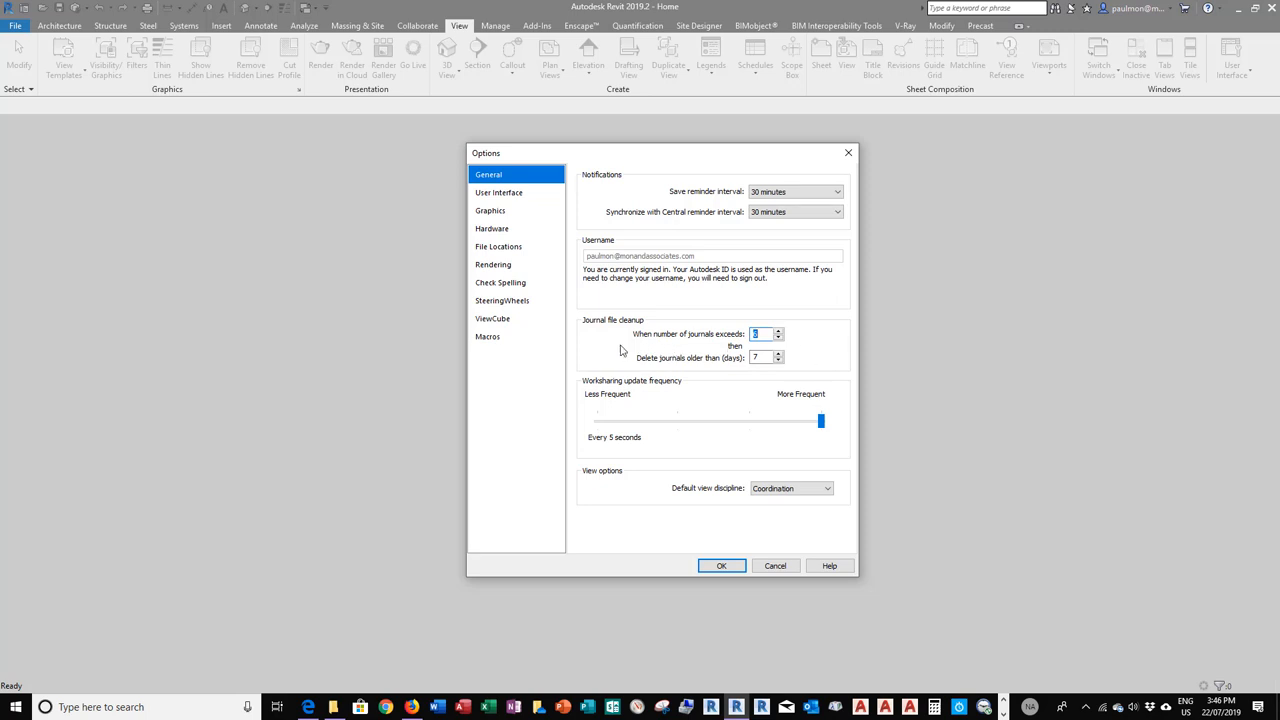
pyautogui.moveTo(816, 355)
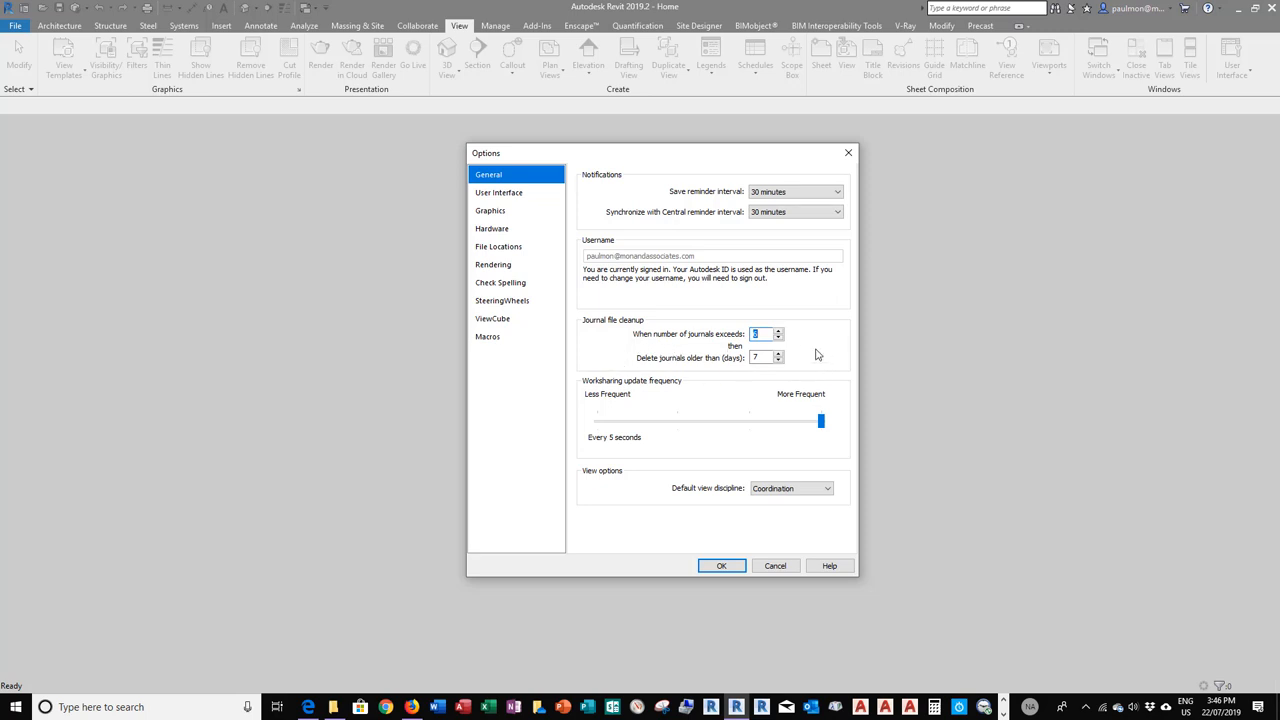
pyautogui.moveTo(800, 353)
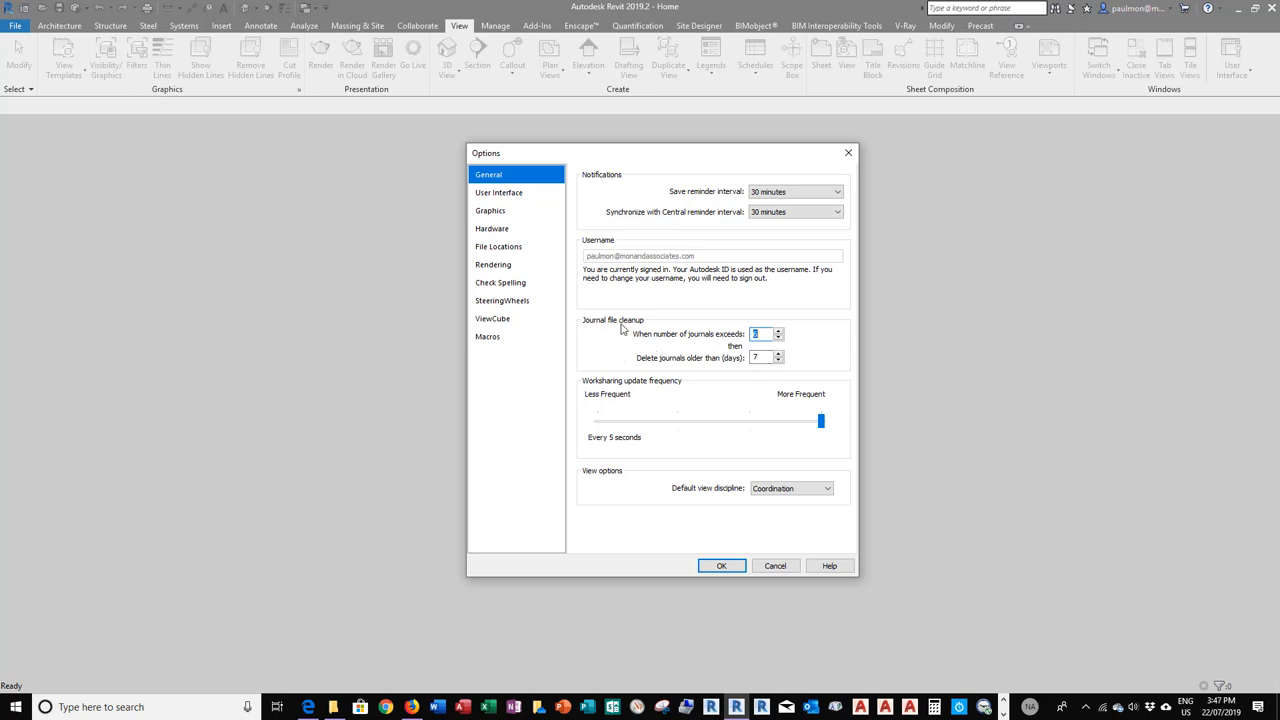
pyautogui.moveTo(735, 351)
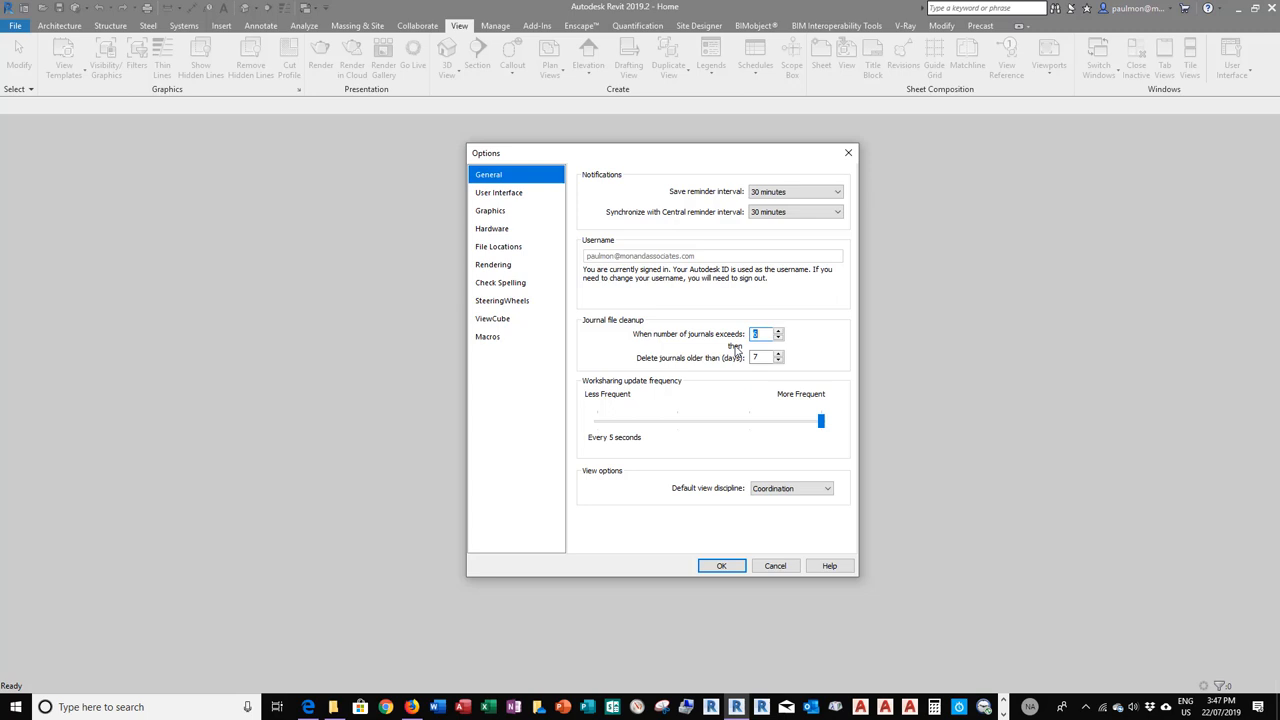
pyautogui.moveTo(614, 332)
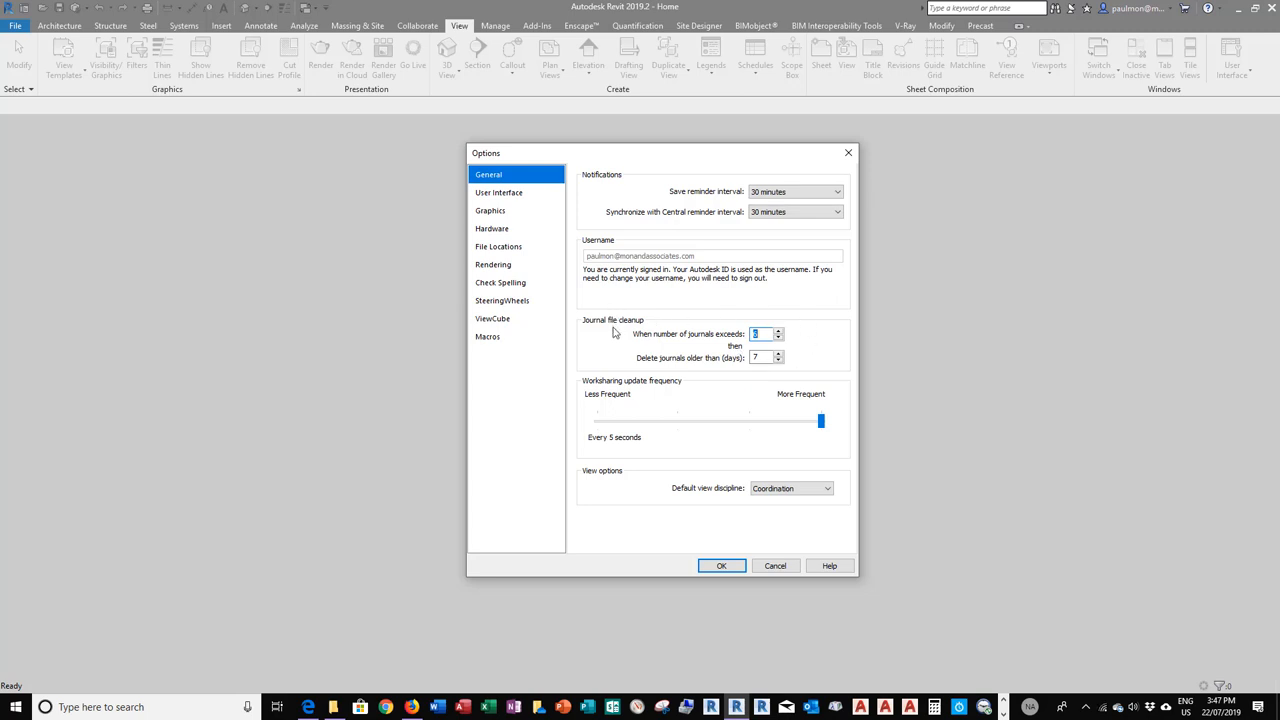
pyautogui.moveTo(815, 365)
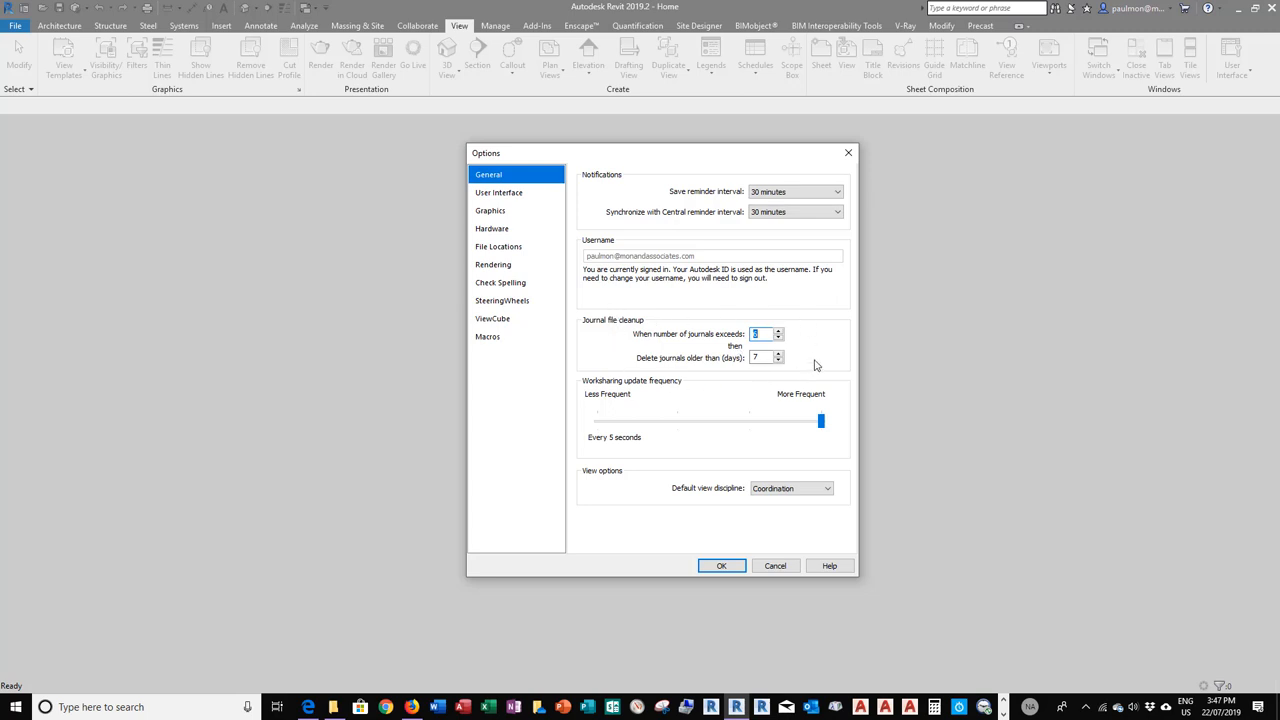
pyautogui.moveTo(799, 380)
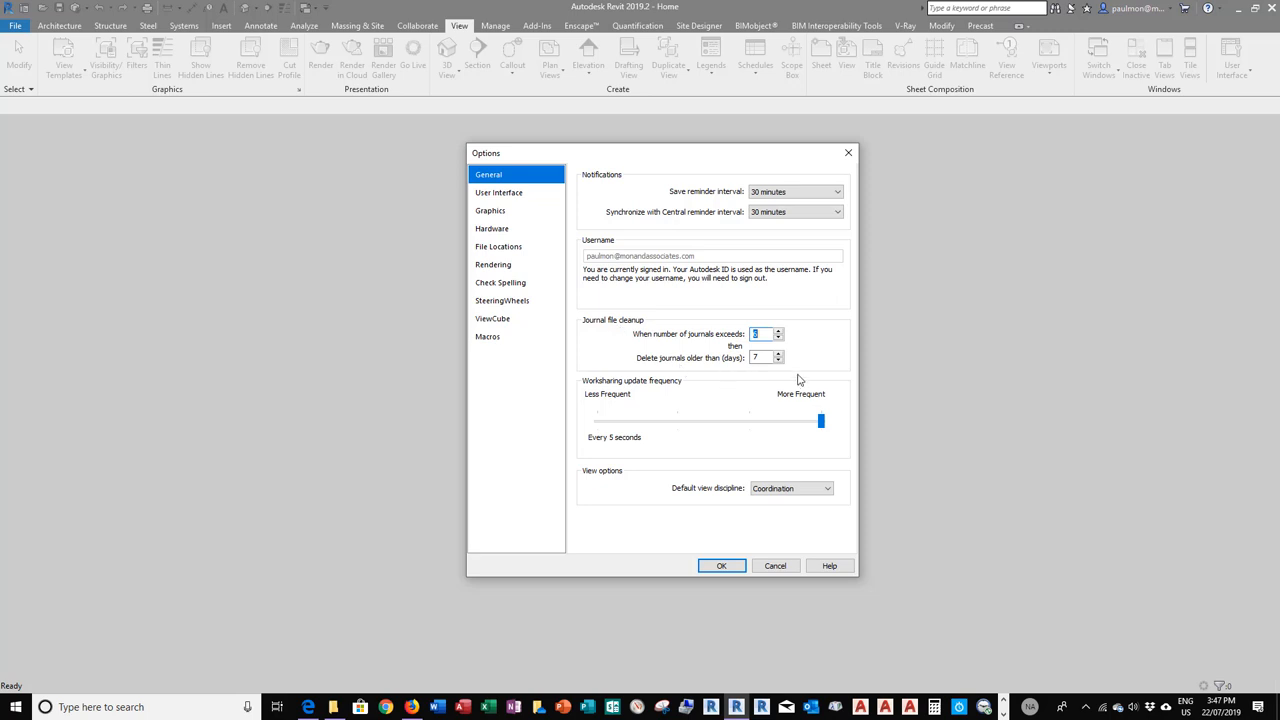
pyautogui.moveTo(602, 402)
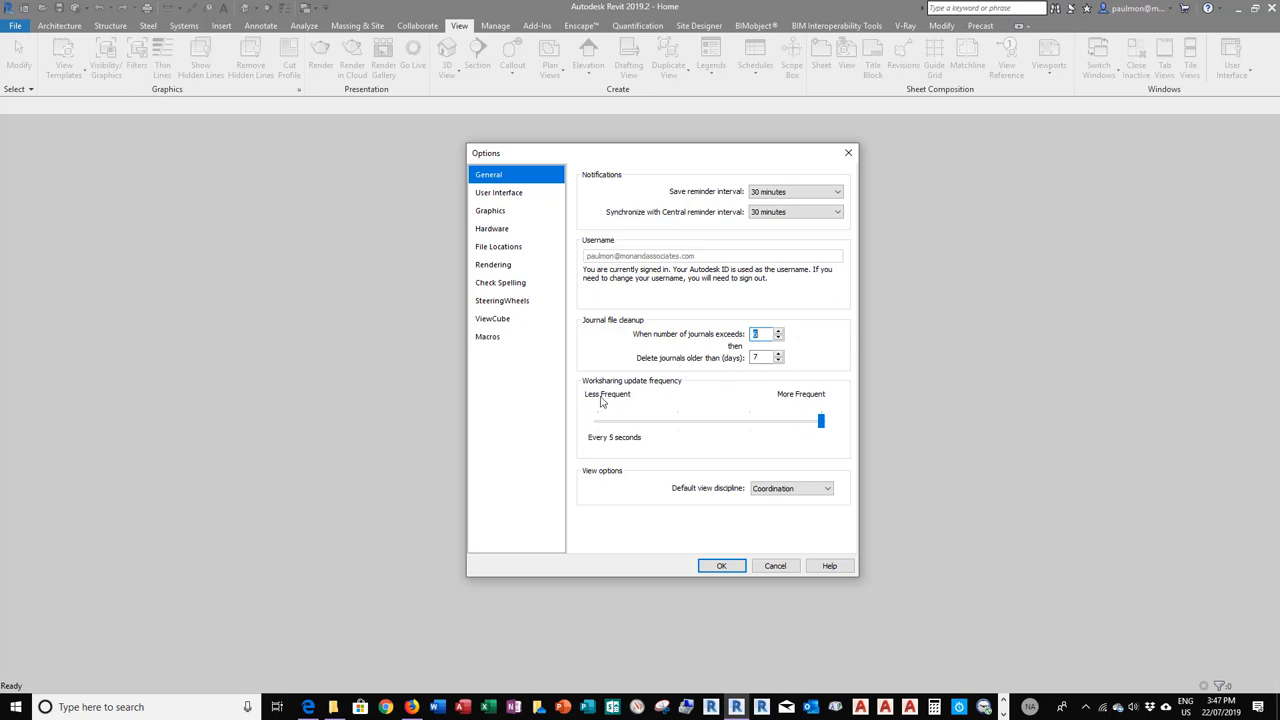
pyautogui.moveTo(653, 396)
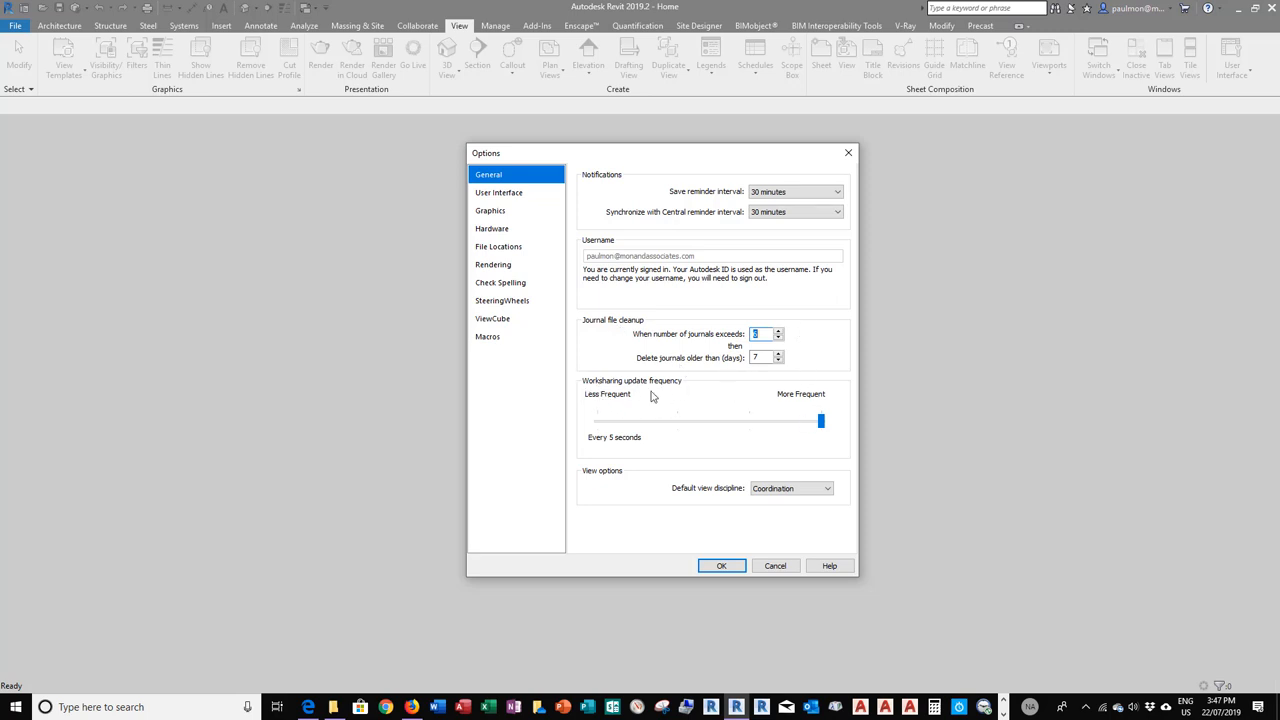
pyautogui.moveTo(601, 402)
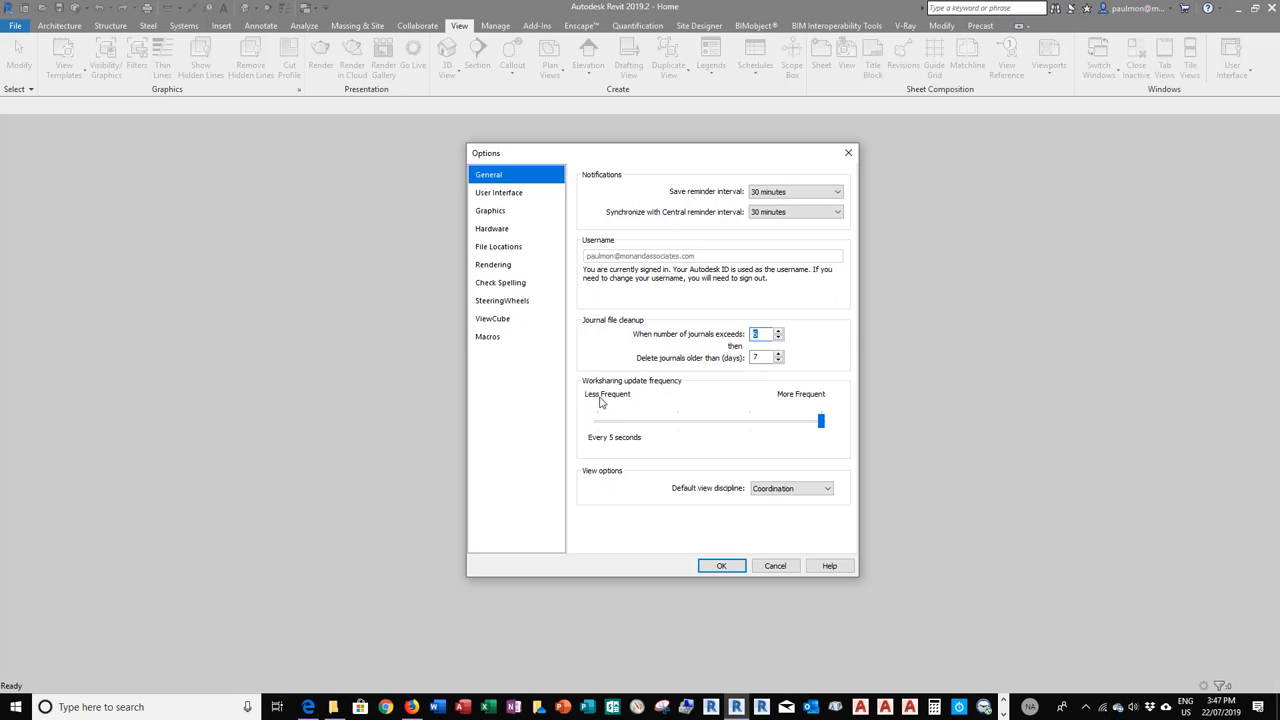
pyautogui.moveTo(748, 401)
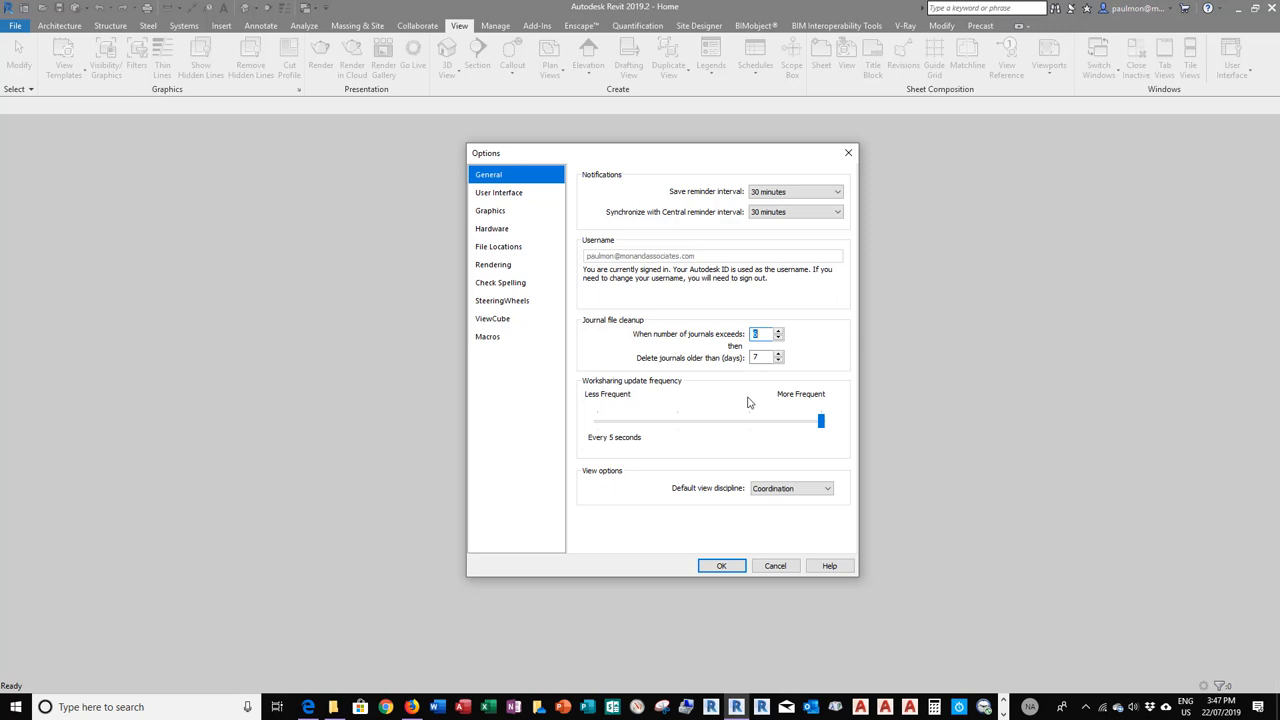
pyautogui.moveTo(778, 404)
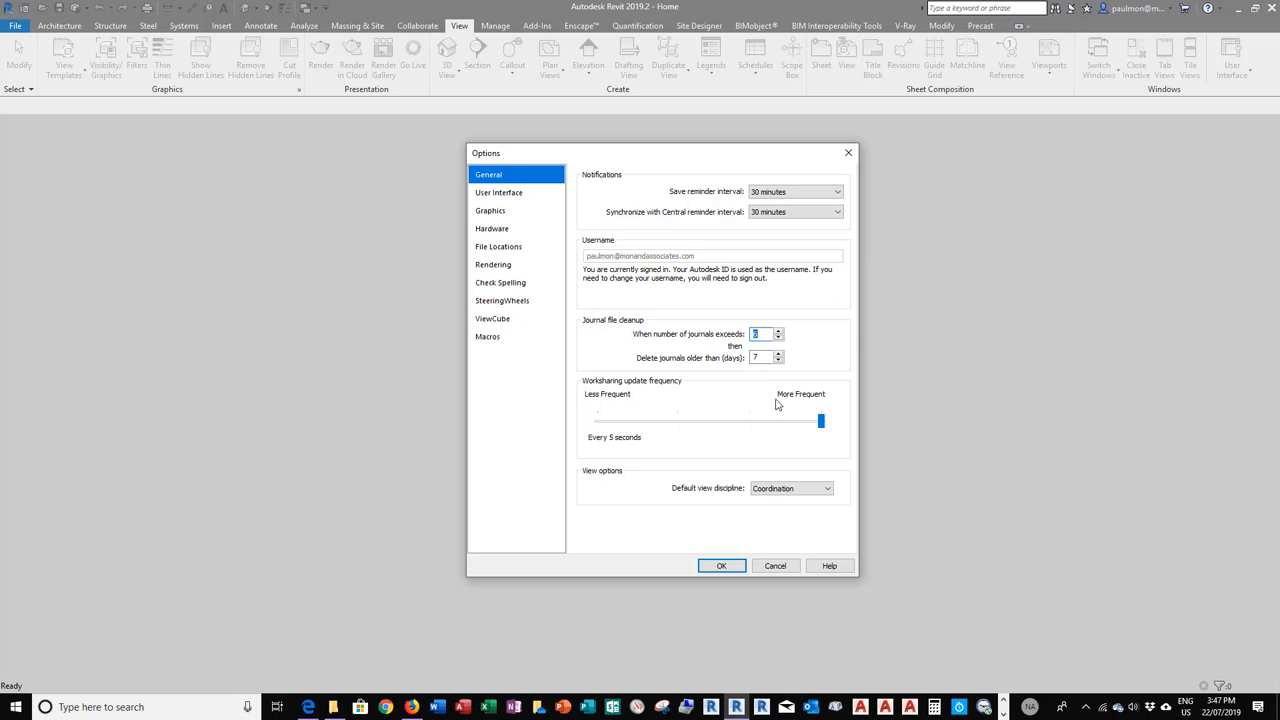
pyautogui.moveTo(618, 406)
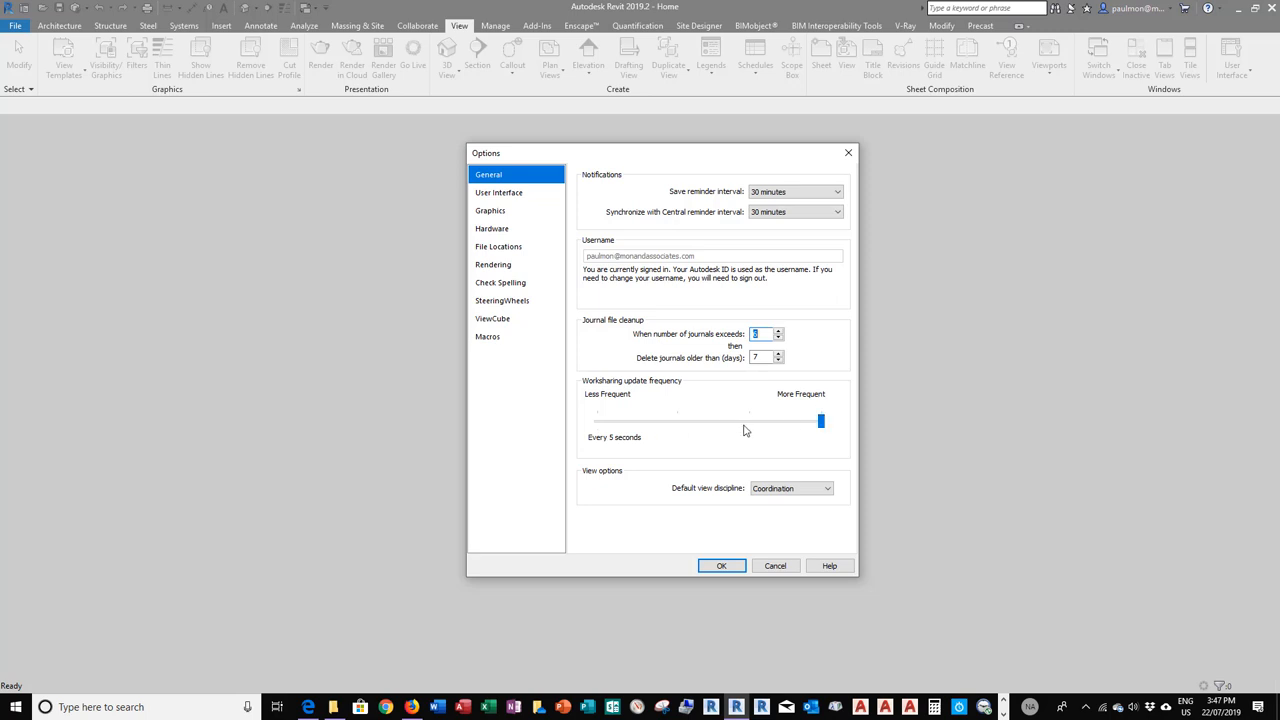
pyautogui.moveTo(608, 446)
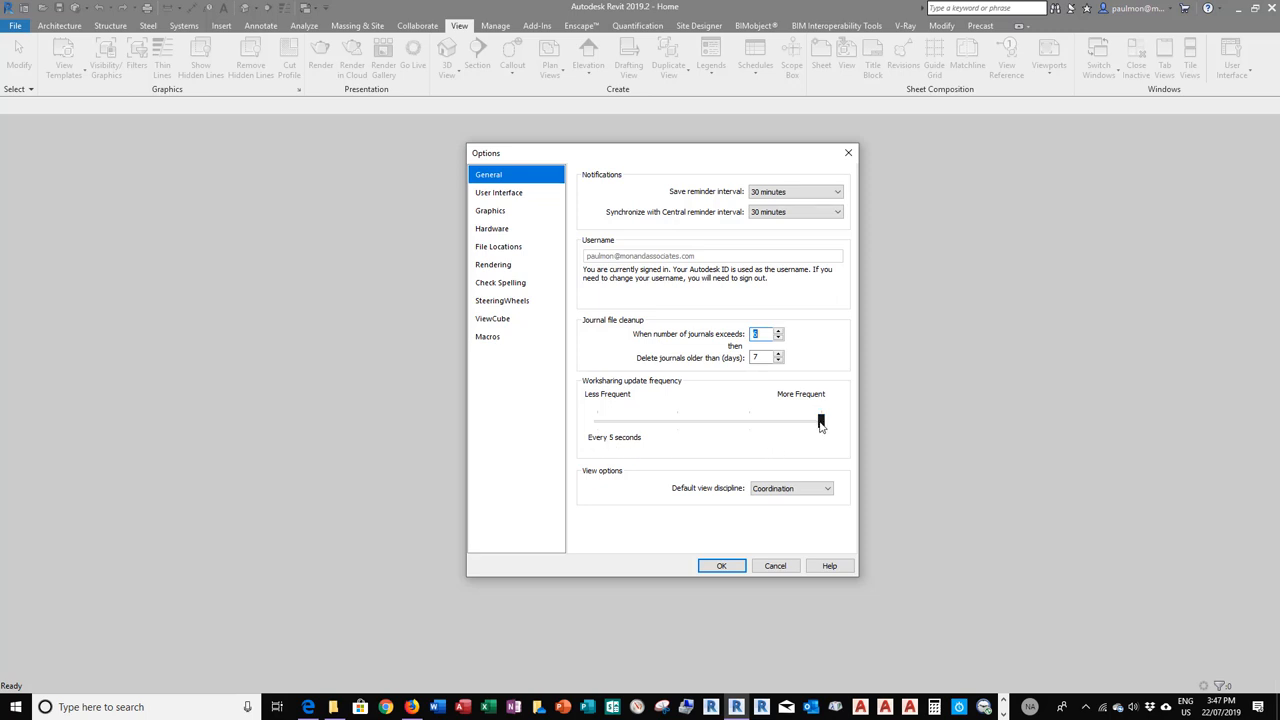
# - Adjust the worksharing update frequency slider until it settles at every 14 seconds
pyautogui.moveTo(820, 420); pyautogui.dragTo(772, 420)
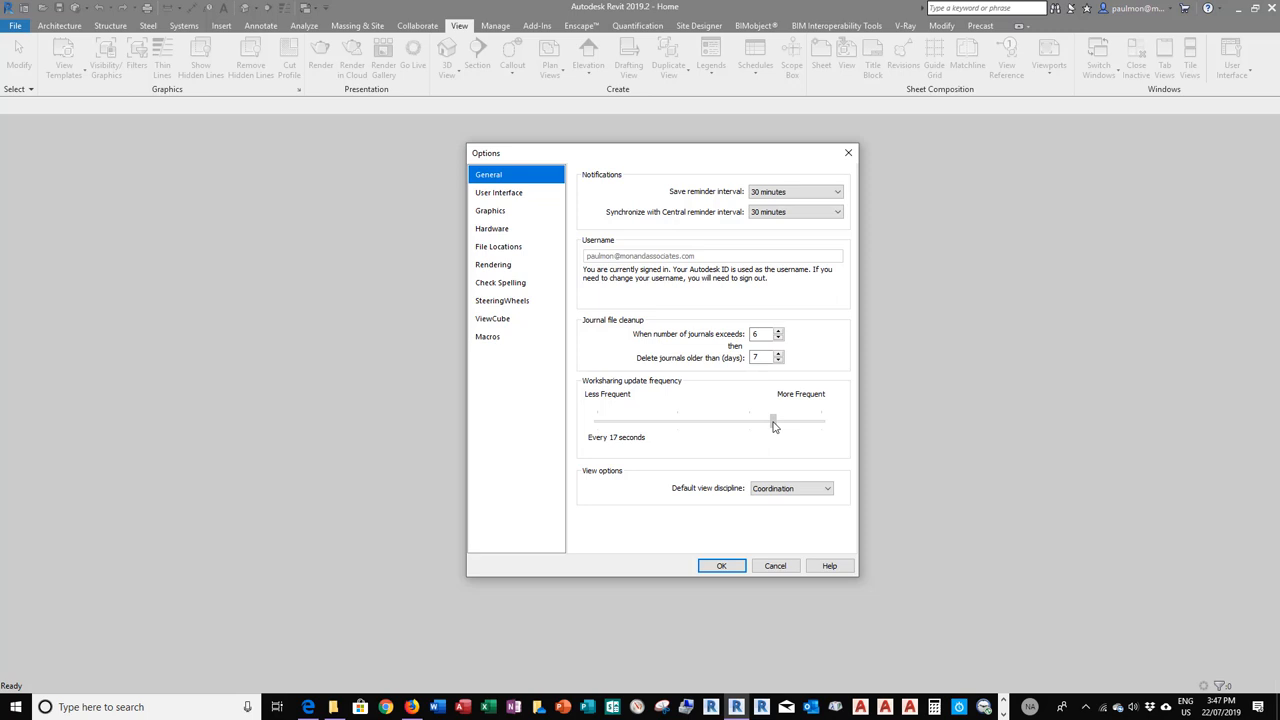
pyautogui.moveTo(772, 420); pyautogui.dragTo(740, 420)
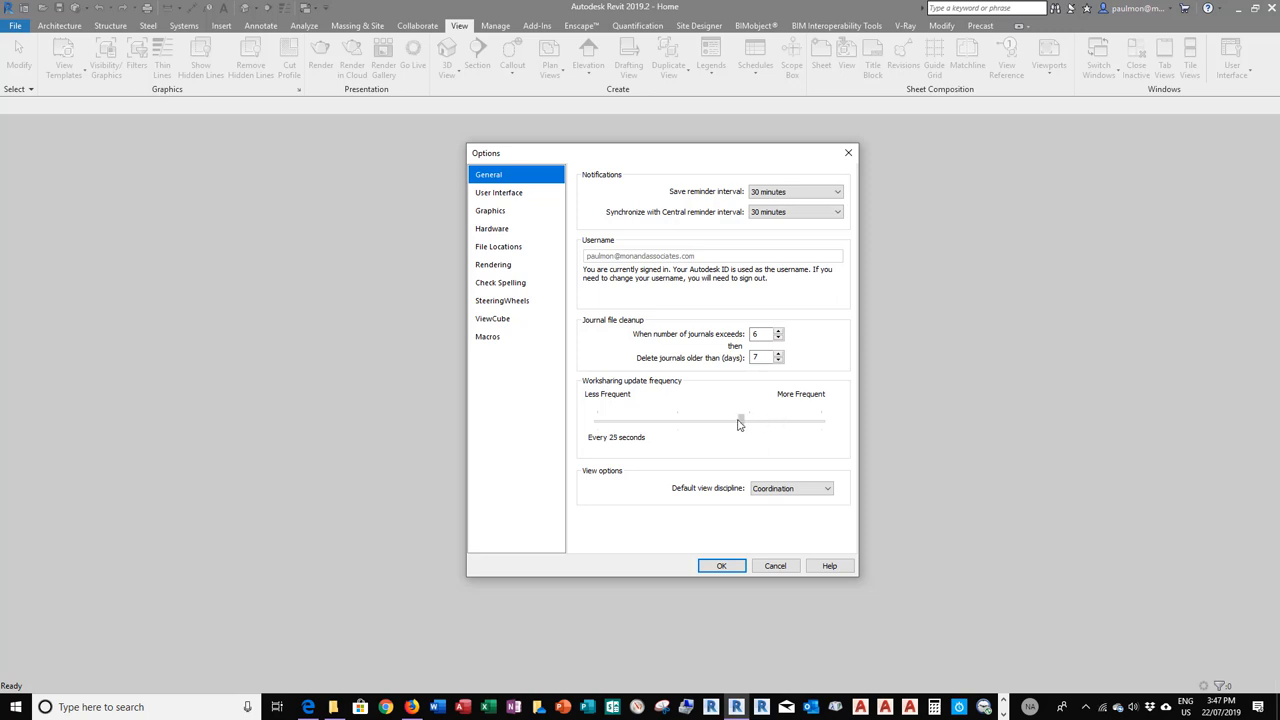
pyautogui.moveTo(740, 417); pyautogui.dragTo(690, 417)
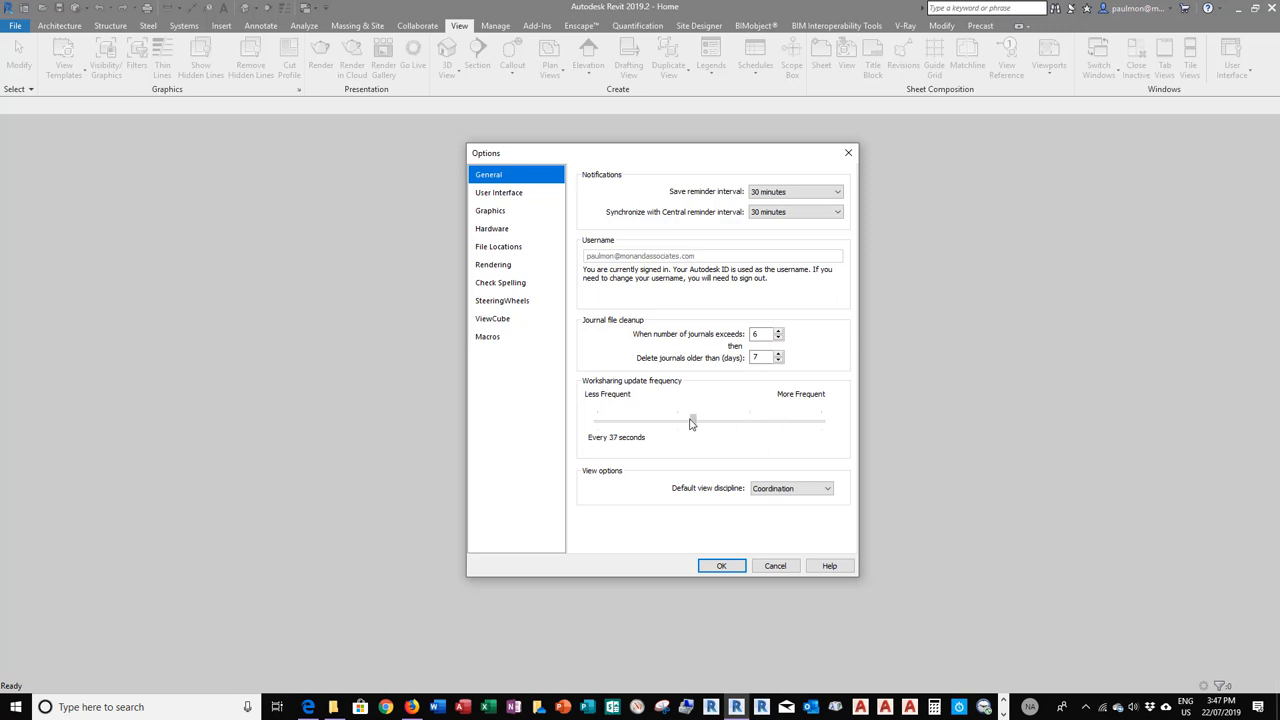
pyautogui.moveTo(691, 420); pyautogui.dragTo(749, 420)
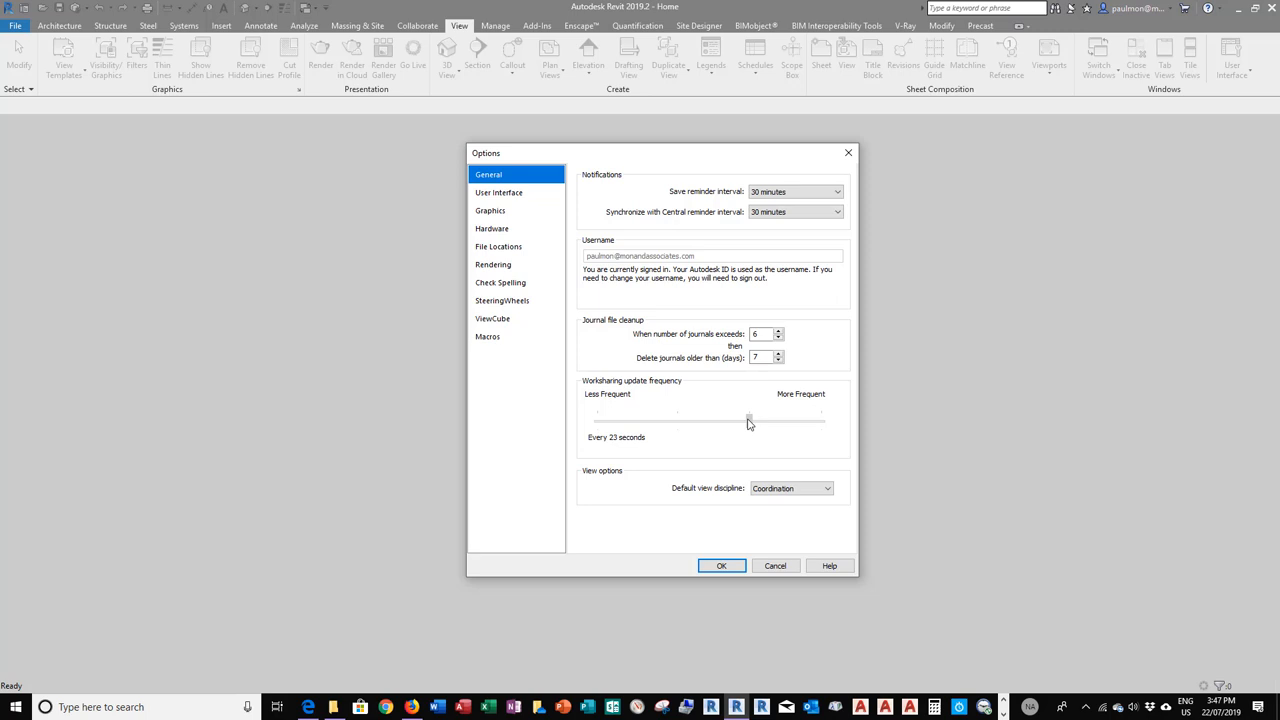
pyautogui.moveTo(750, 418); pyautogui.dragTo(782, 418)
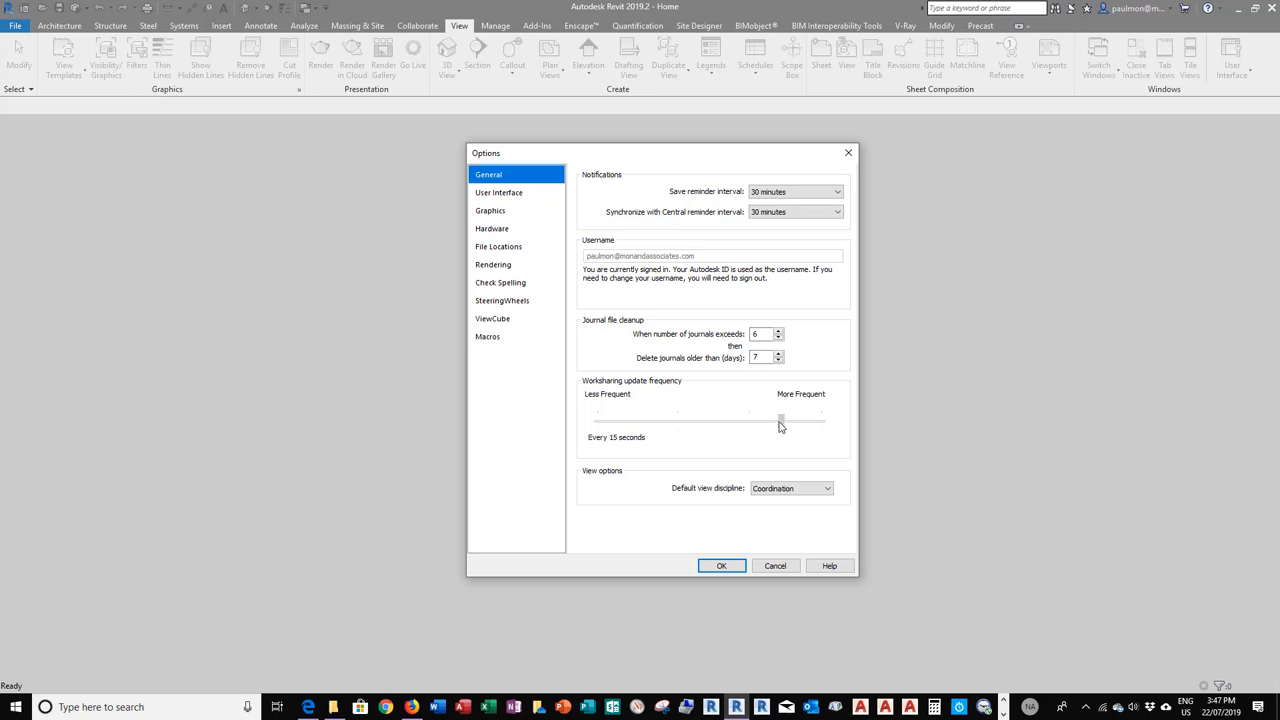
pyautogui.moveTo(781, 419); pyautogui.dragTo(784, 419)
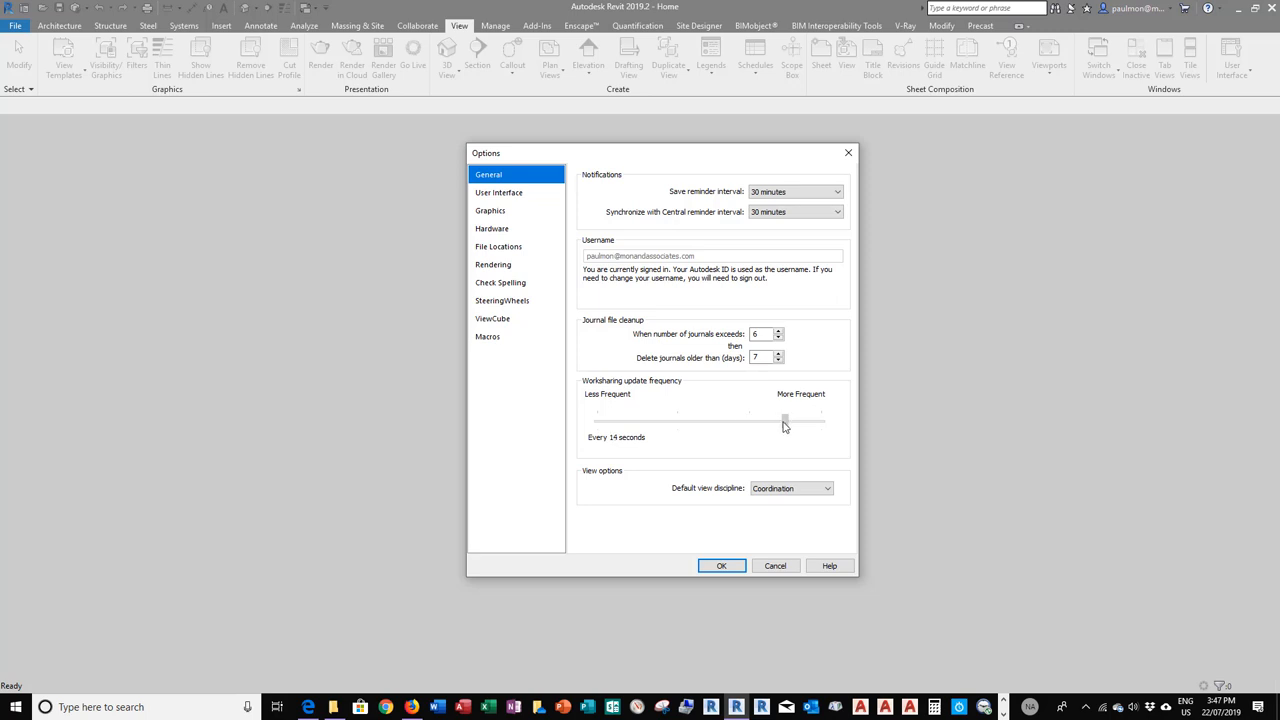
pyautogui.moveTo(785, 420); pyautogui.dragTo(785, 420)
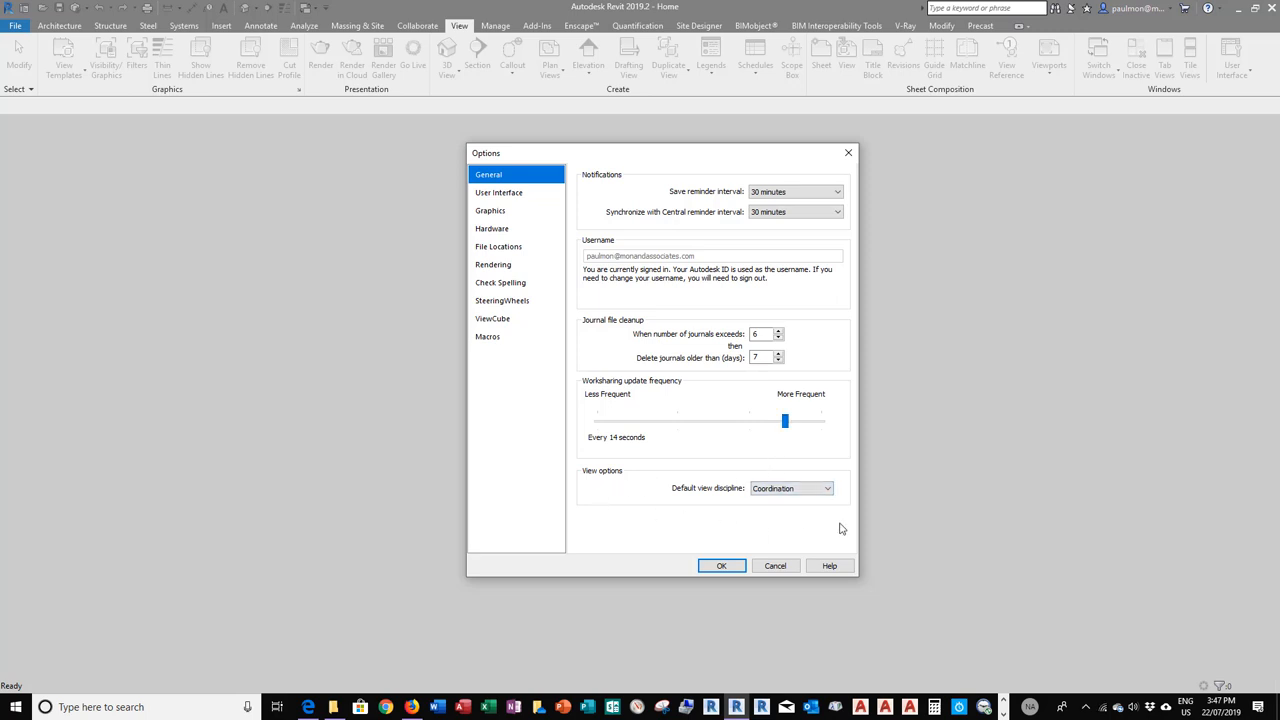
pyautogui.moveTo(599, 485)
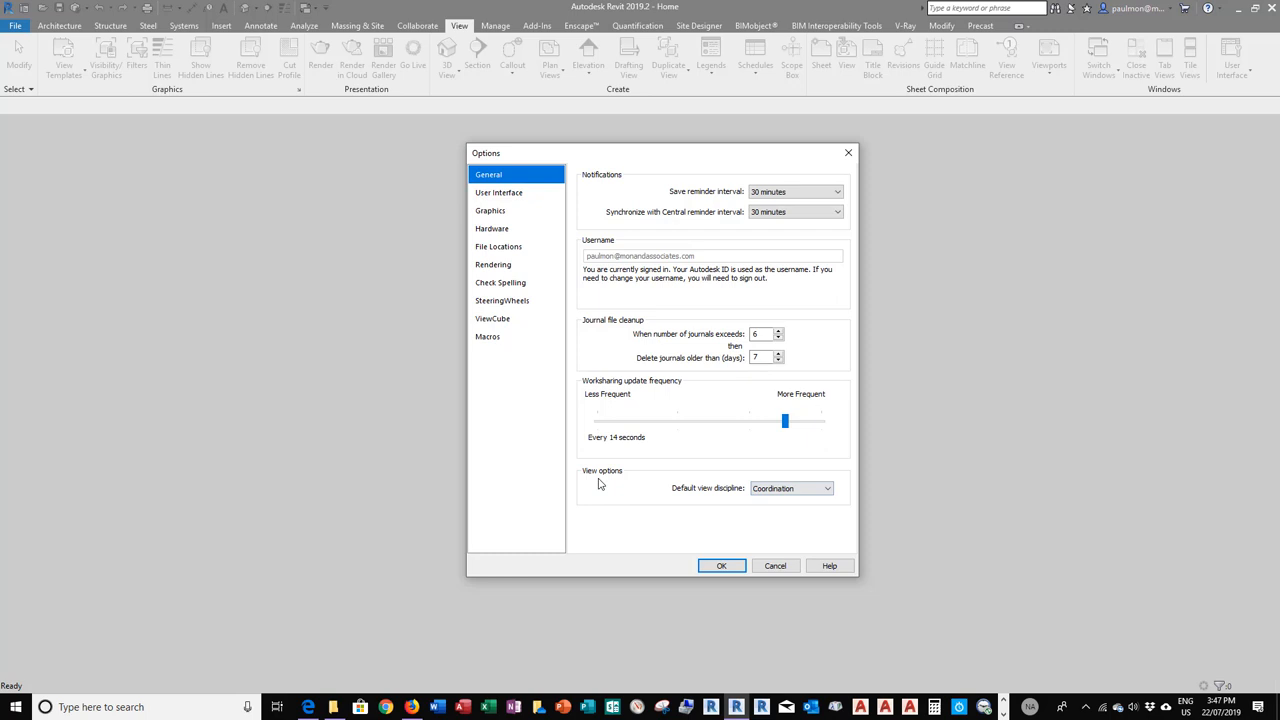
pyautogui.moveTo(675, 498)
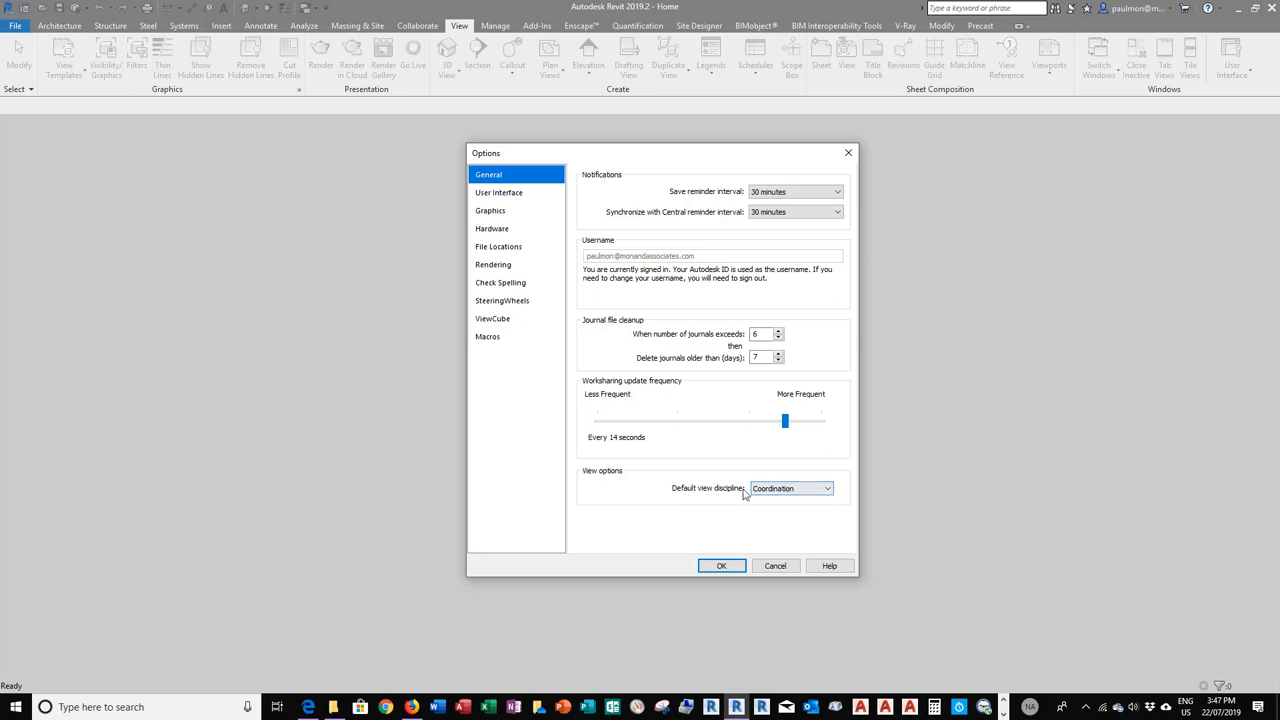
# - Leave the default view discipline at Coordination after trying Architectural, and confirm the Options
pyautogui.click(790, 488)
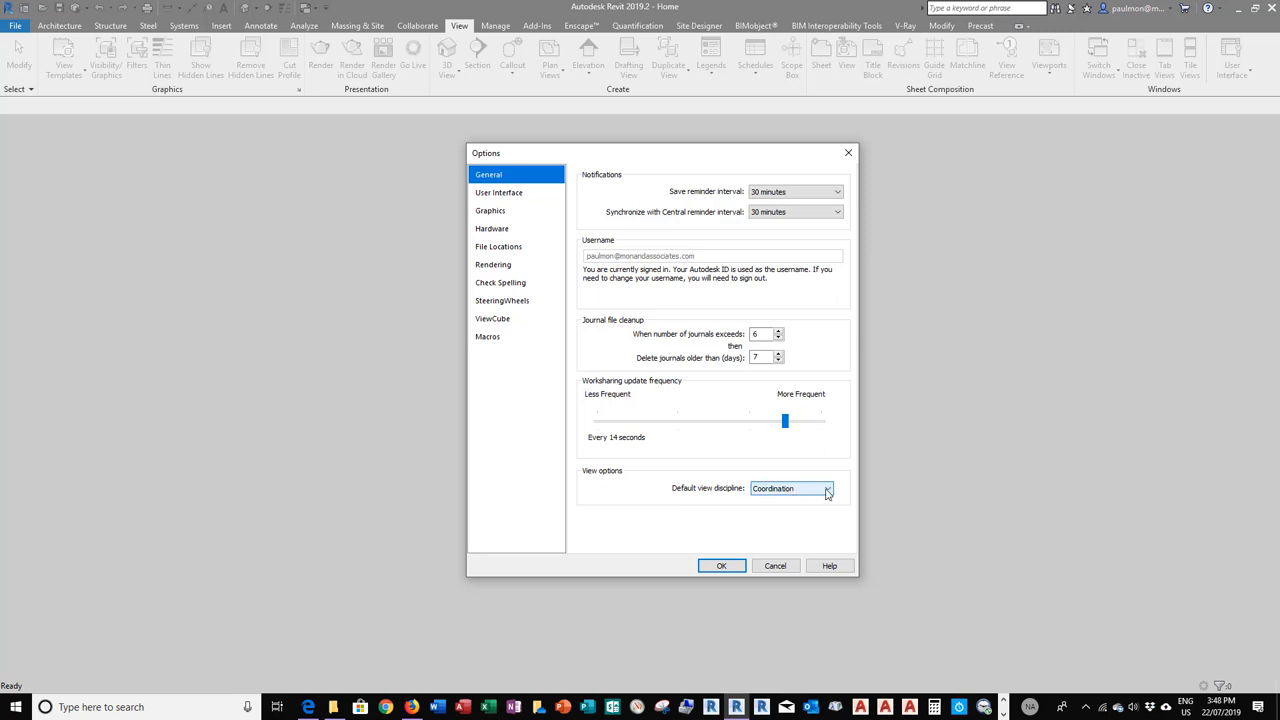
pyautogui.click(828, 488)
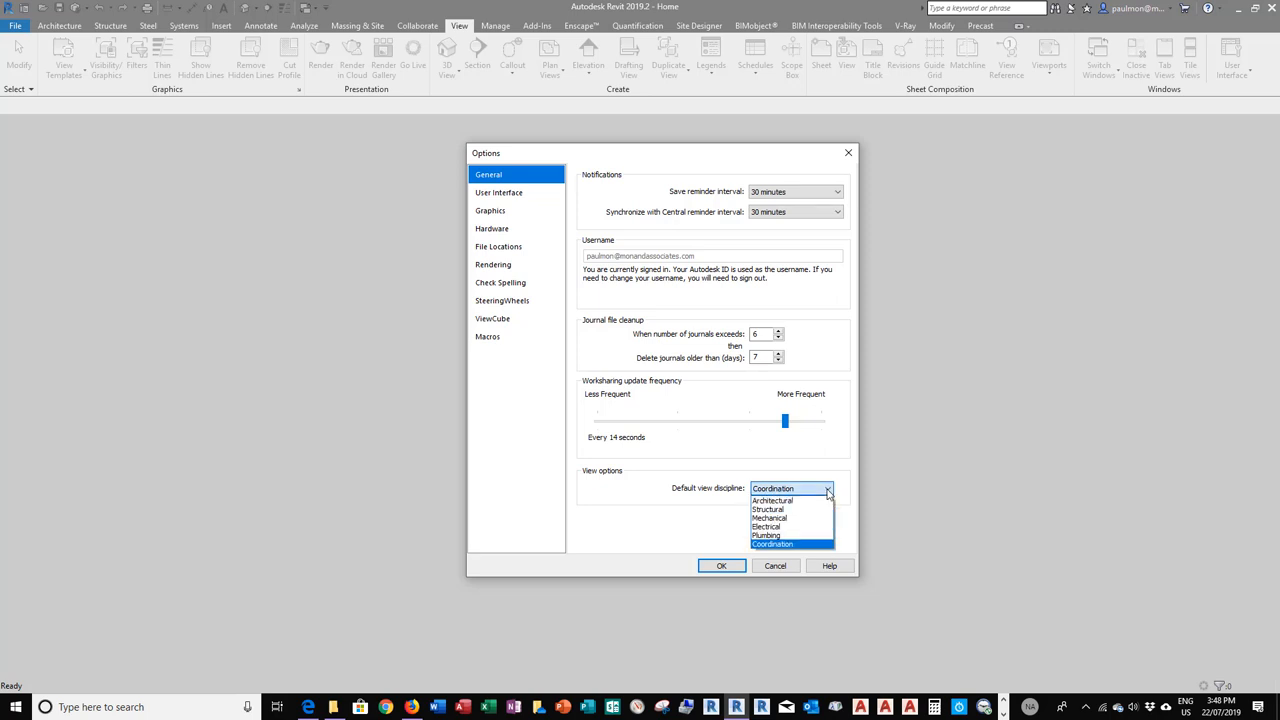
pyautogui.click(772, 500)
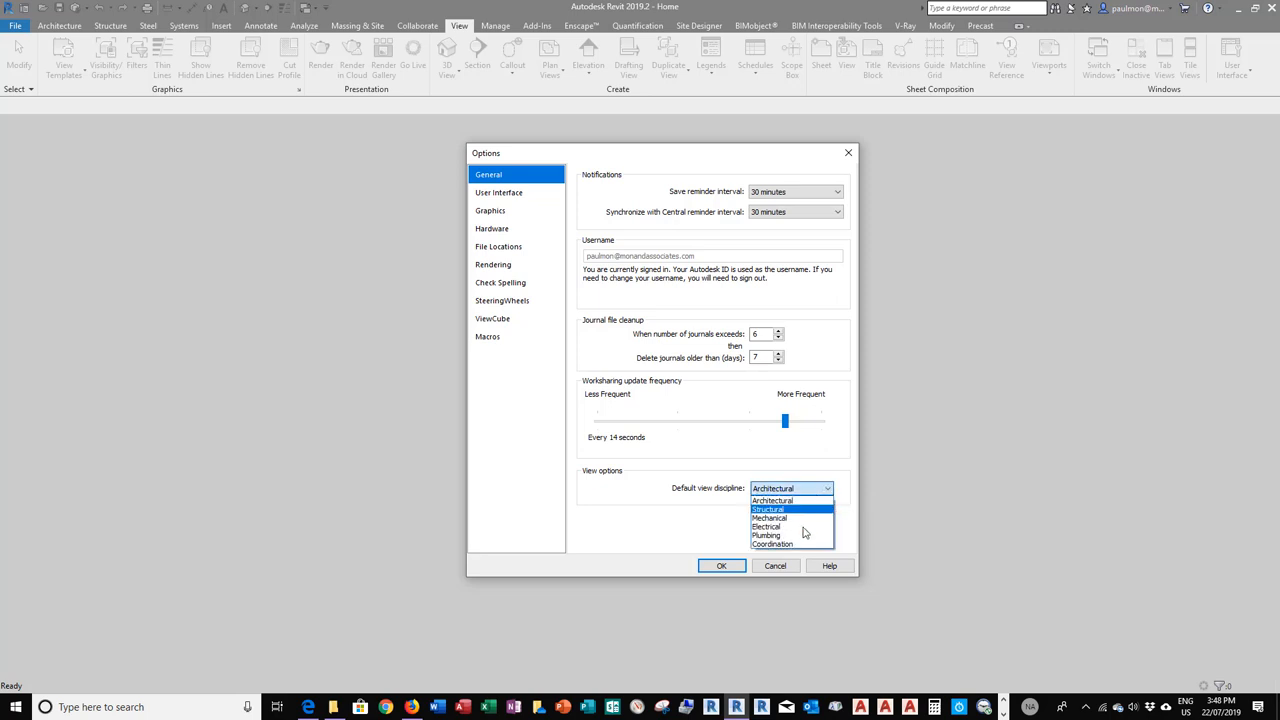
pyautogui.click(772, 544)
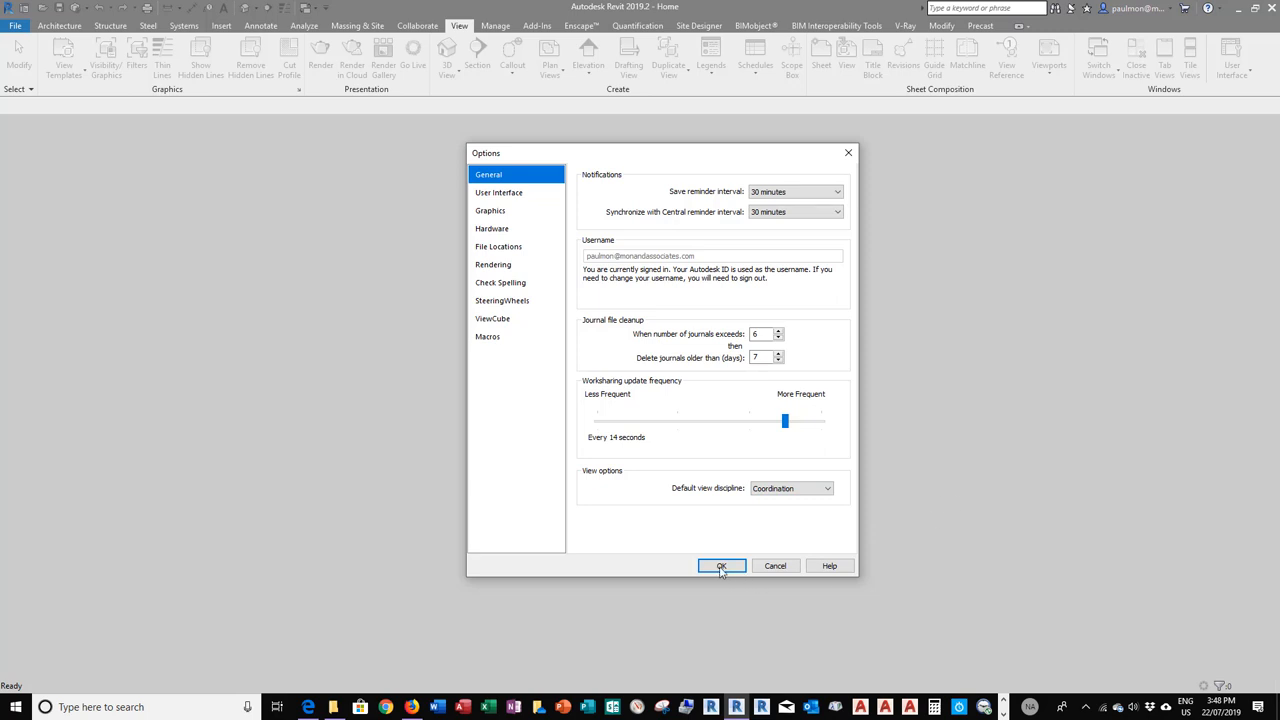
pyautogui.click(721, 566)
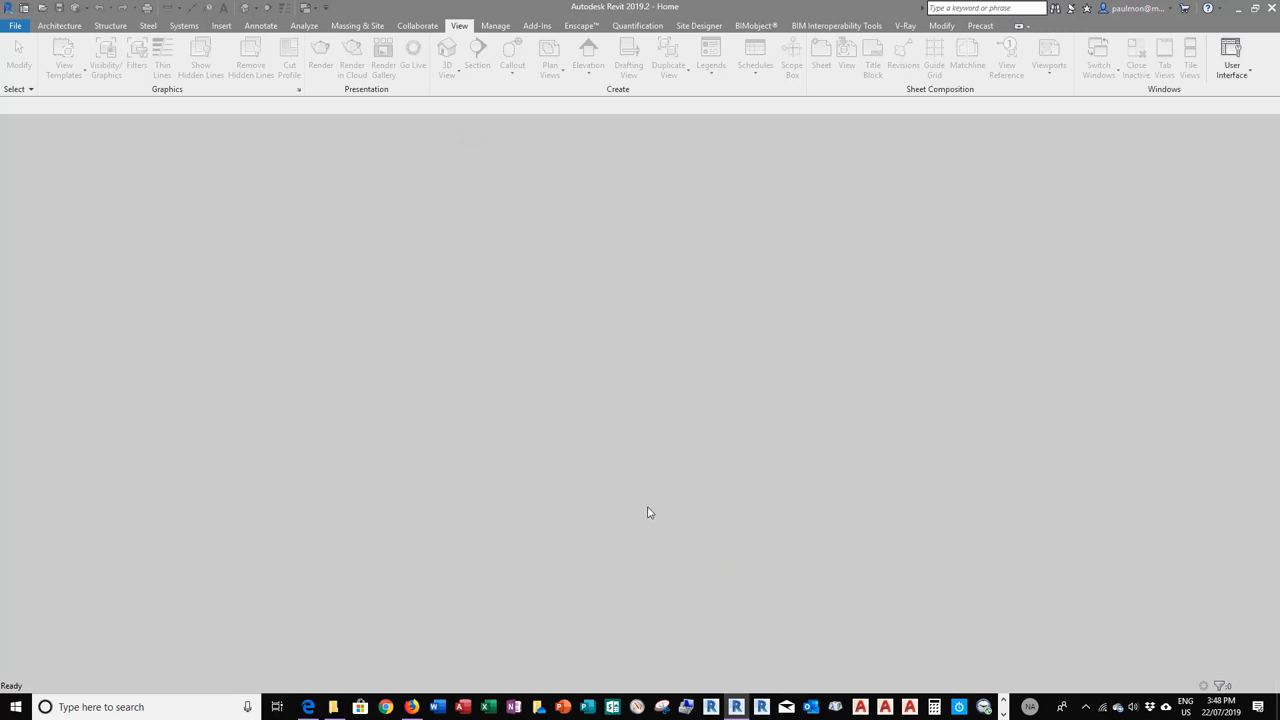
pyautogui.moveTo(147, 130)
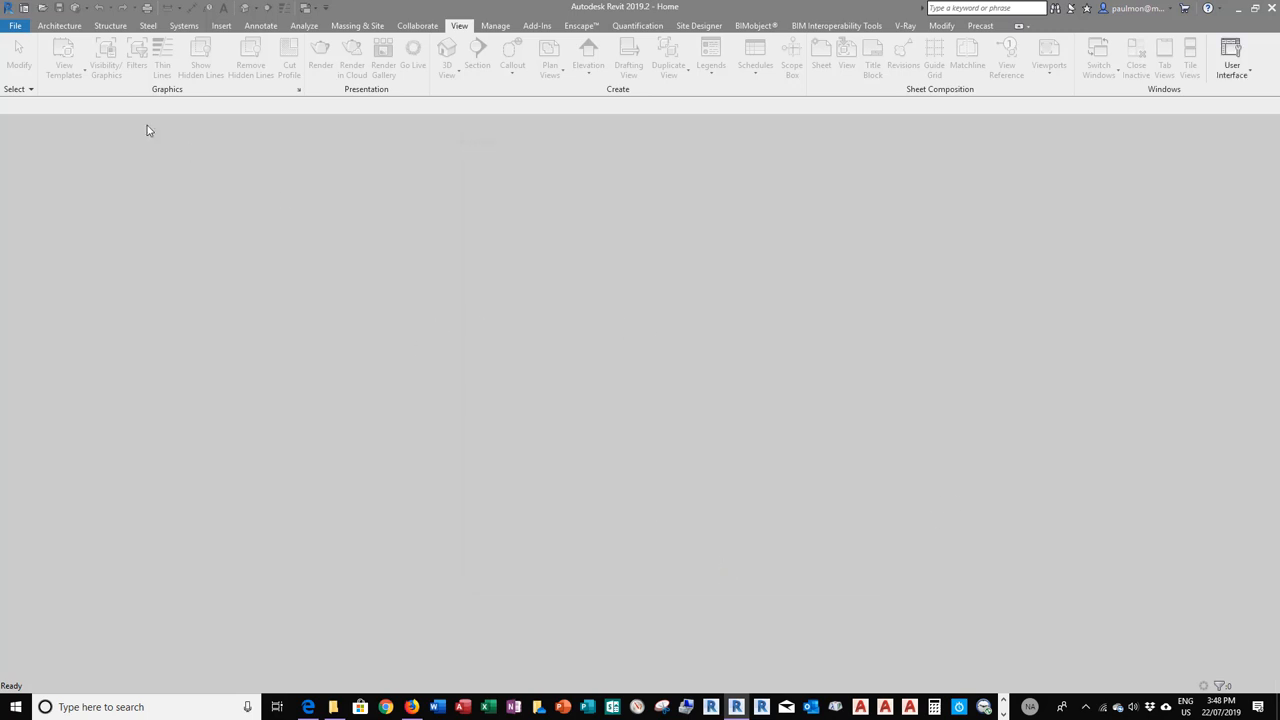
# - Create Project3 from the 2019-Architecural-Metric template, opening on the Level 1 plan
pyautogui.click(15, 25)
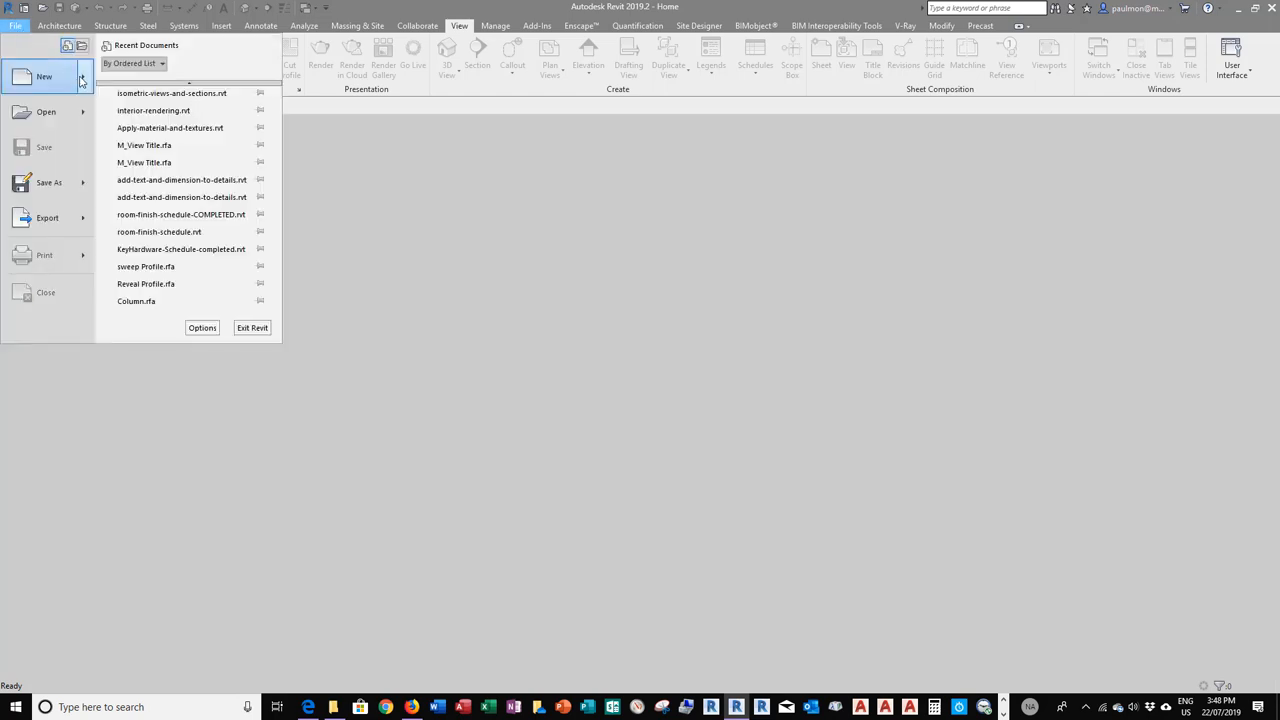
pyautogui.click(44, 77)
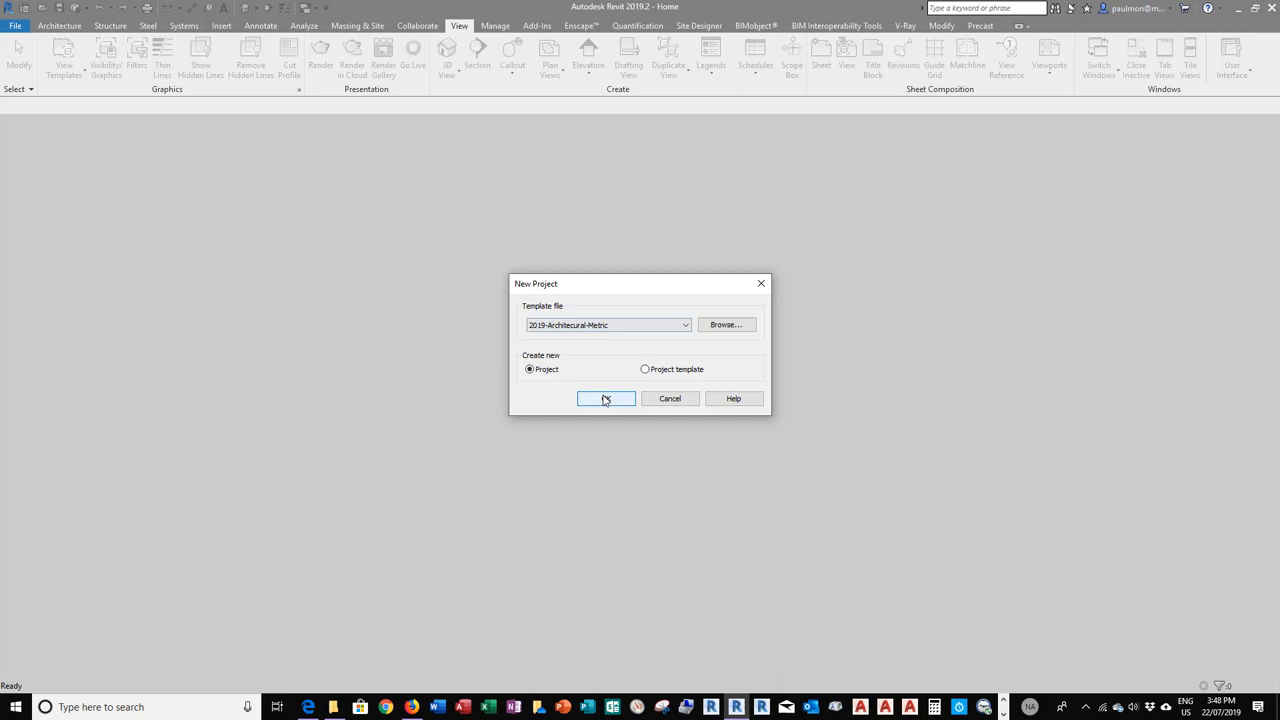
pyautogui.click(605, 398)
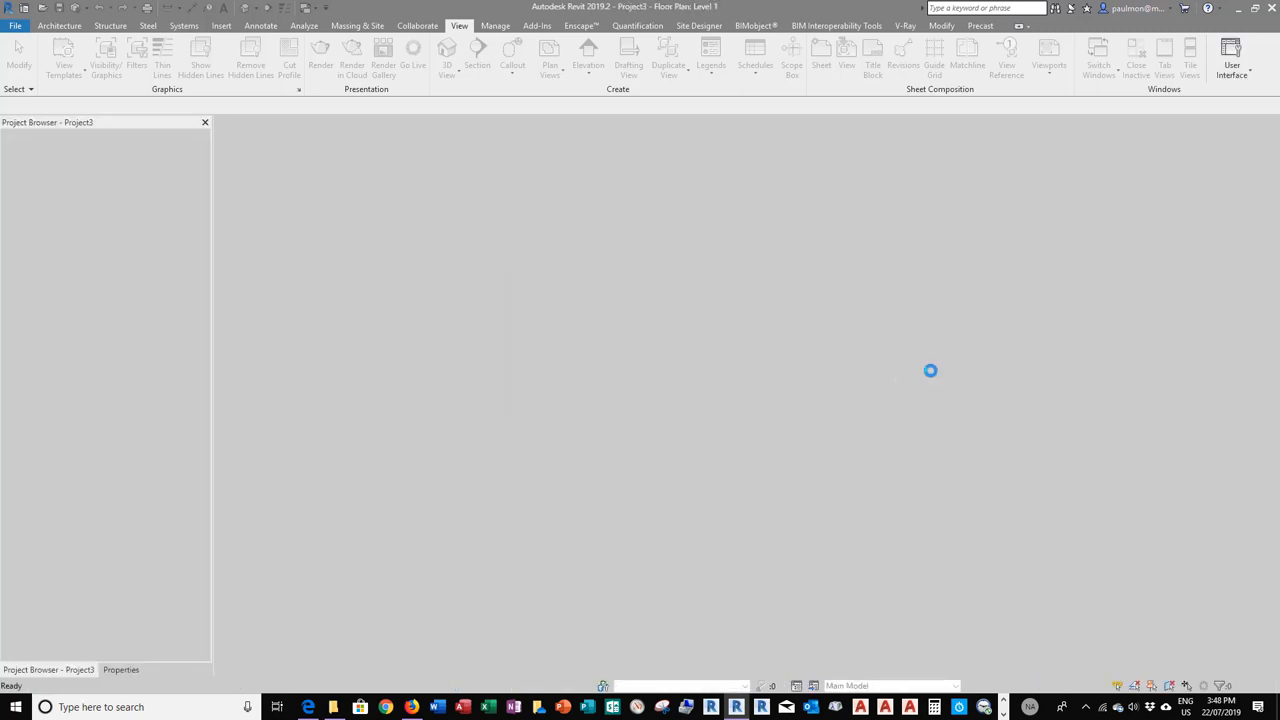
pyautogui.click(59, 25)
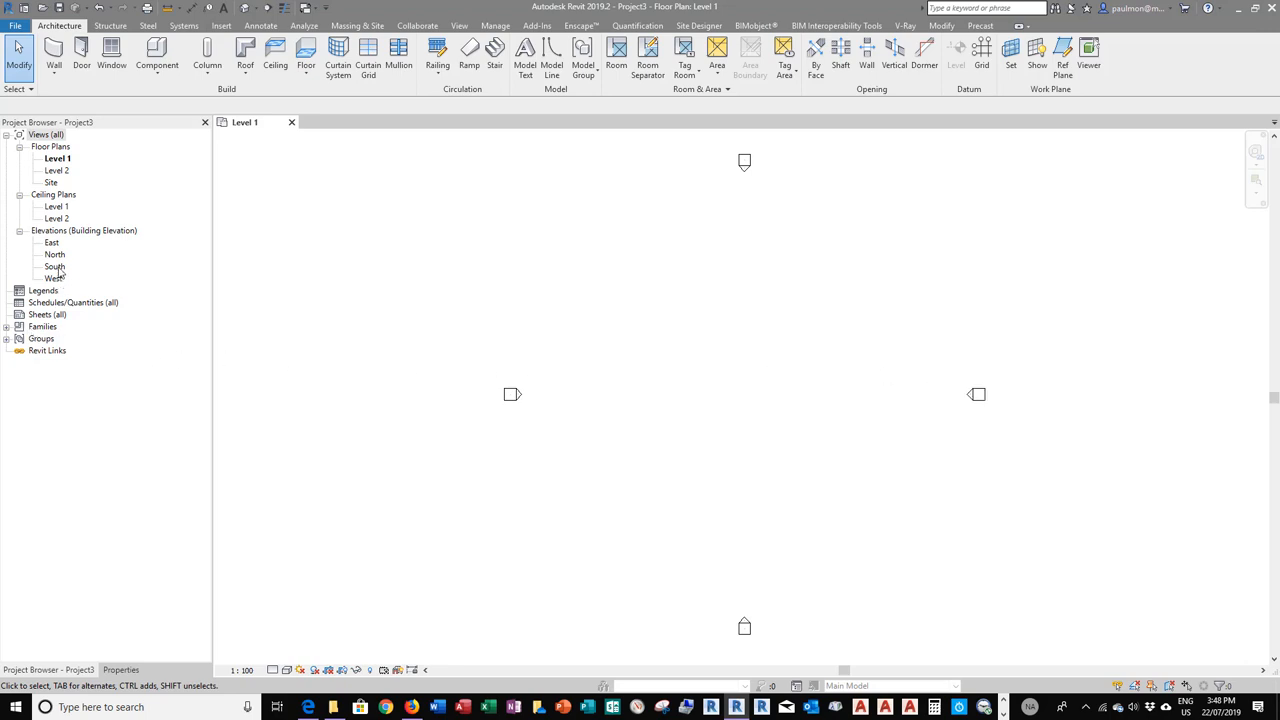
# - Open the South elevation and draw a Level 3 line at 8000 above Level 2
pyautogui.click(54, 266)
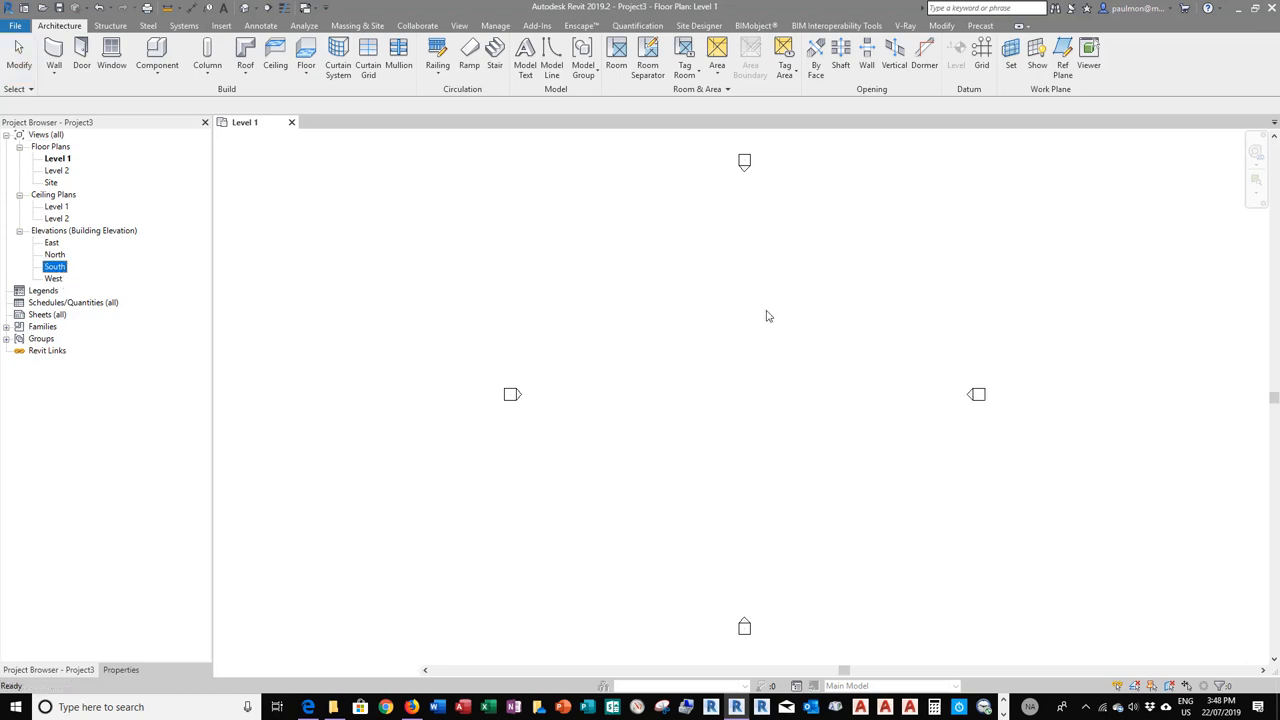
pyautogui.doubleClick(55, 266)
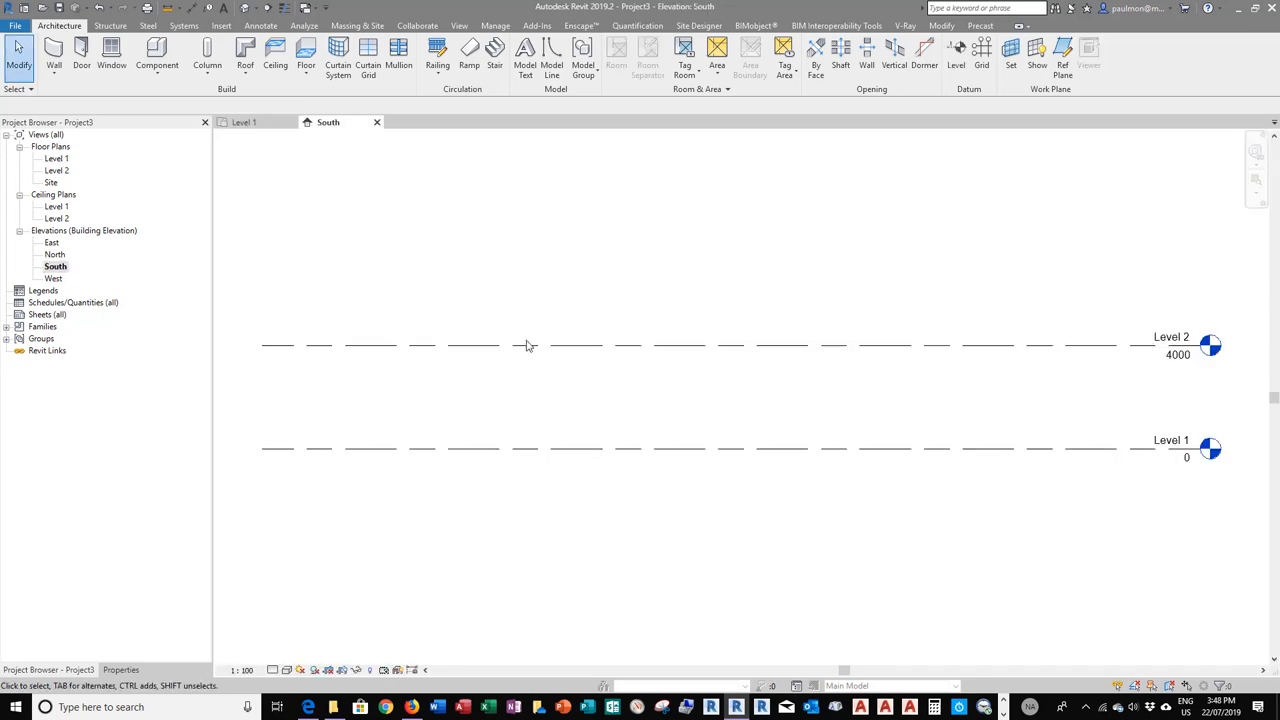
pyautogui.rightClick(528, 345)
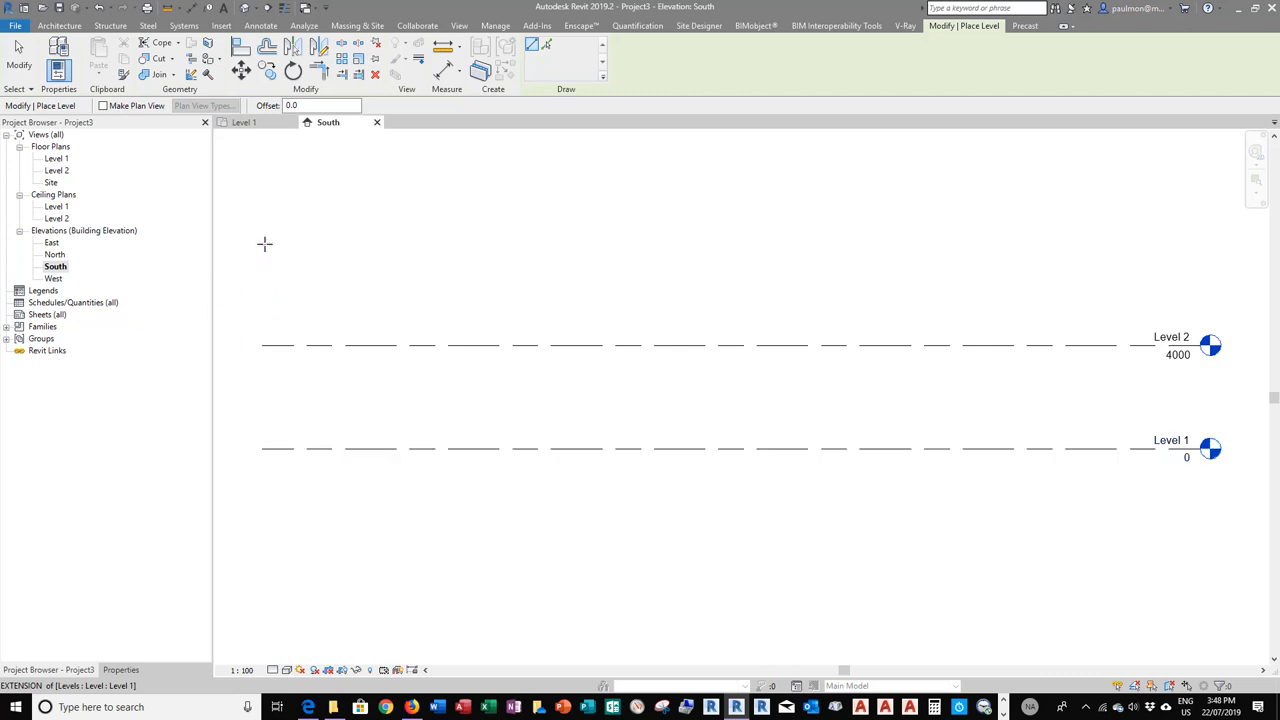
pyautogui.moveTo(265, 243); pyautogui.dragTo(1233, 243)
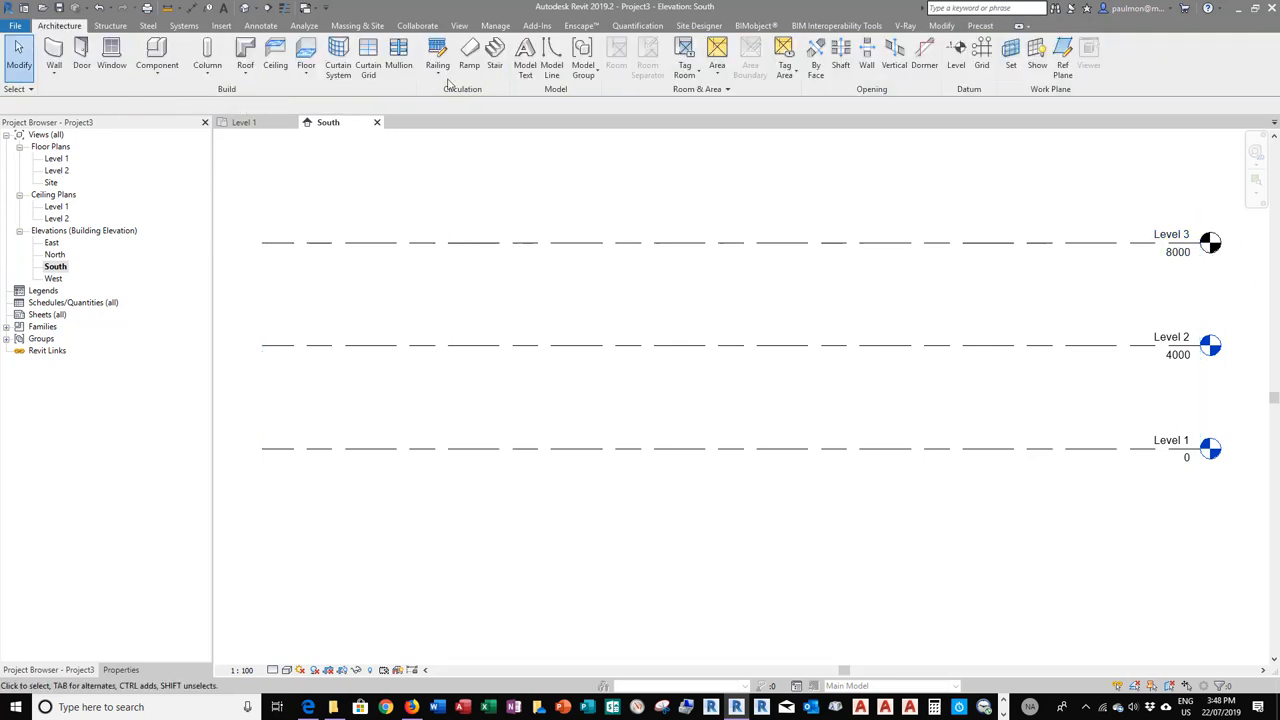
pyautogui.click(459, 25)
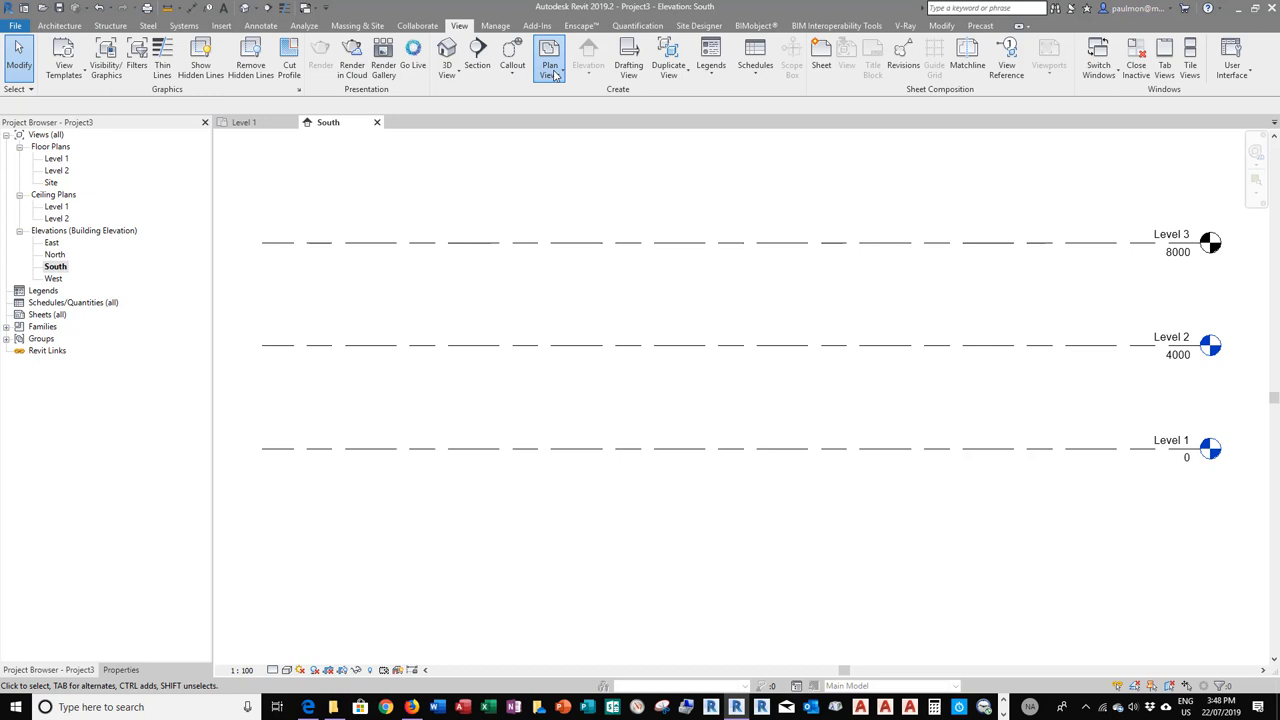
# - Create and open the Level 3 floor plan, checking its Coordination discipline in Properties
pyautogui.click(549, 57)
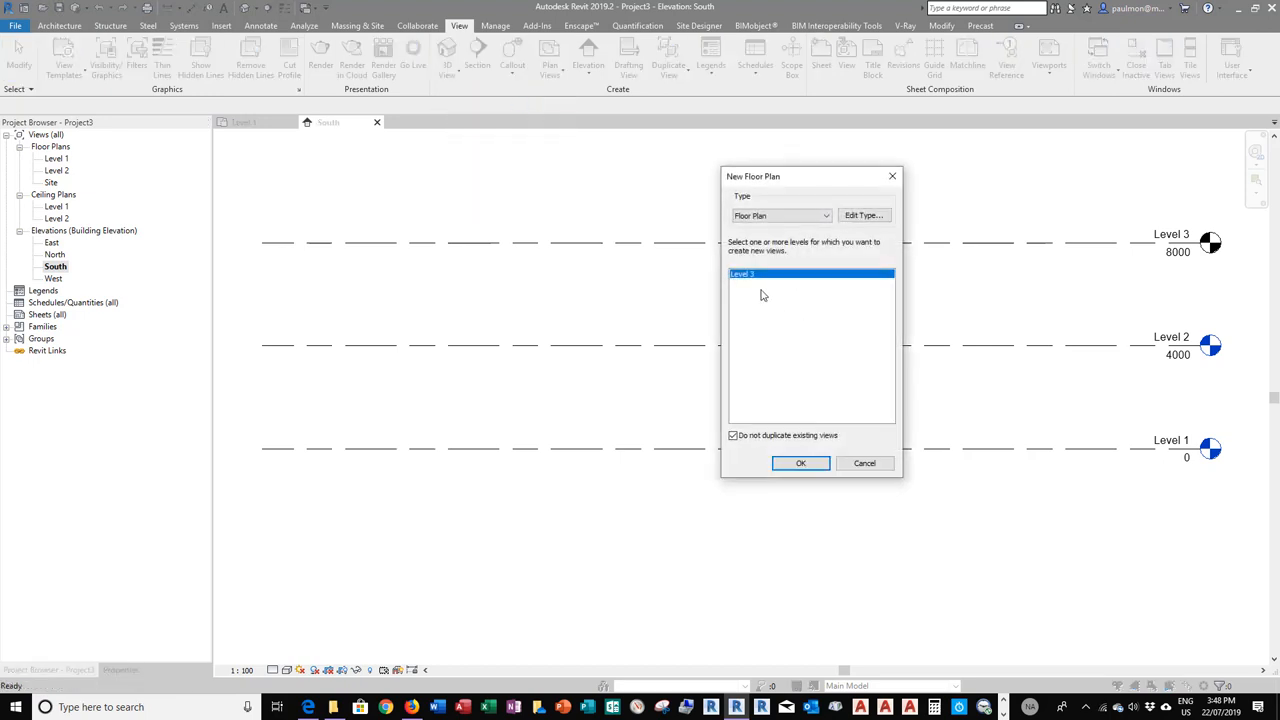
pyautogui.moveTo(745, 283)
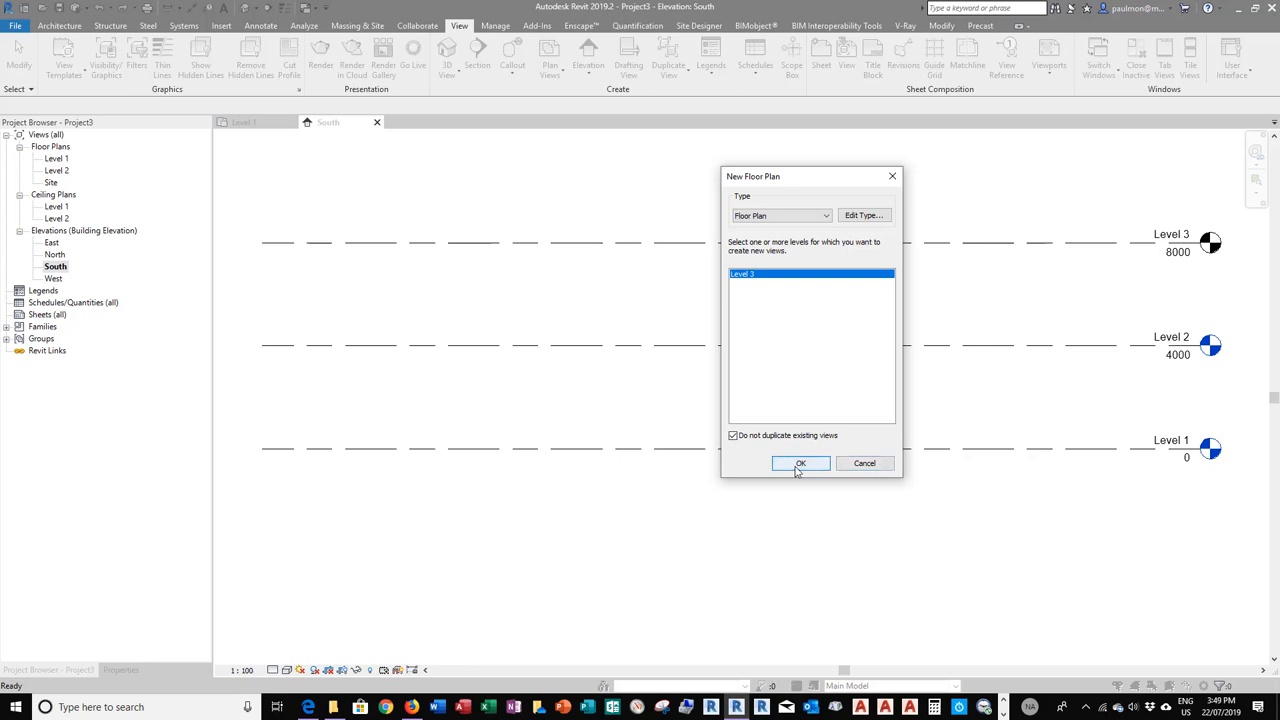
pyautogui.click(800, 463)
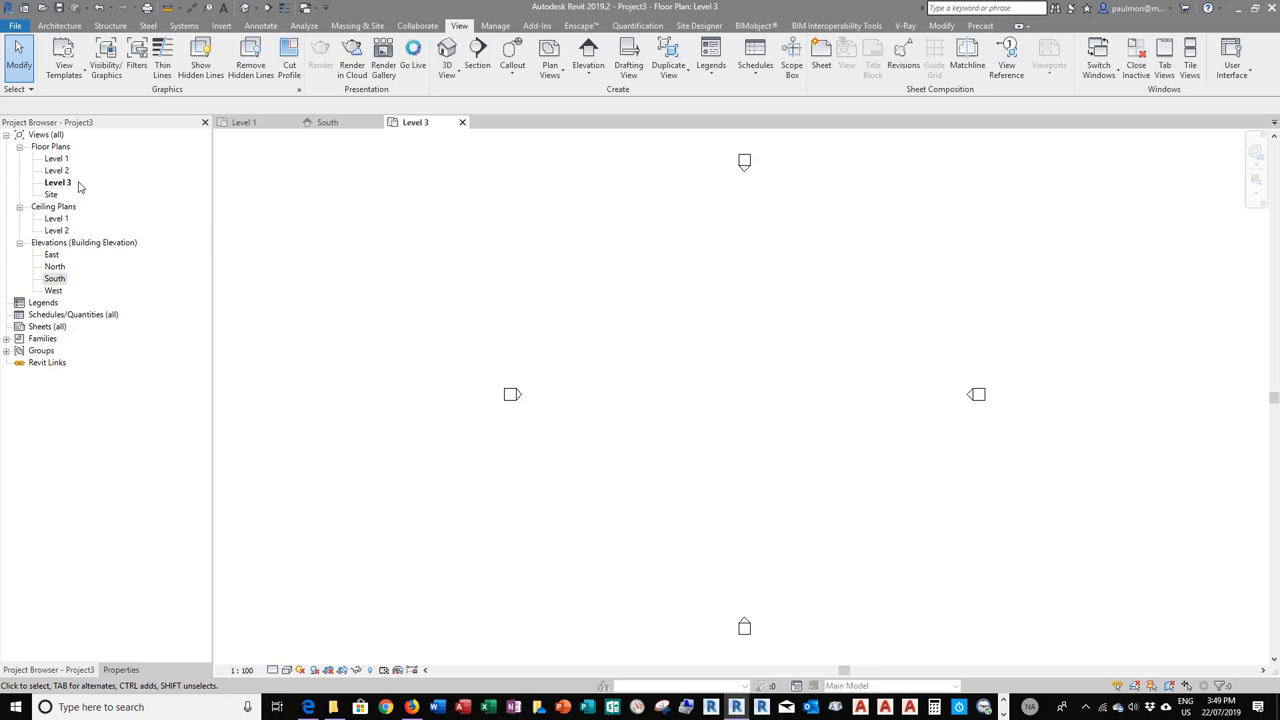
pyautogui.click(57, 182)
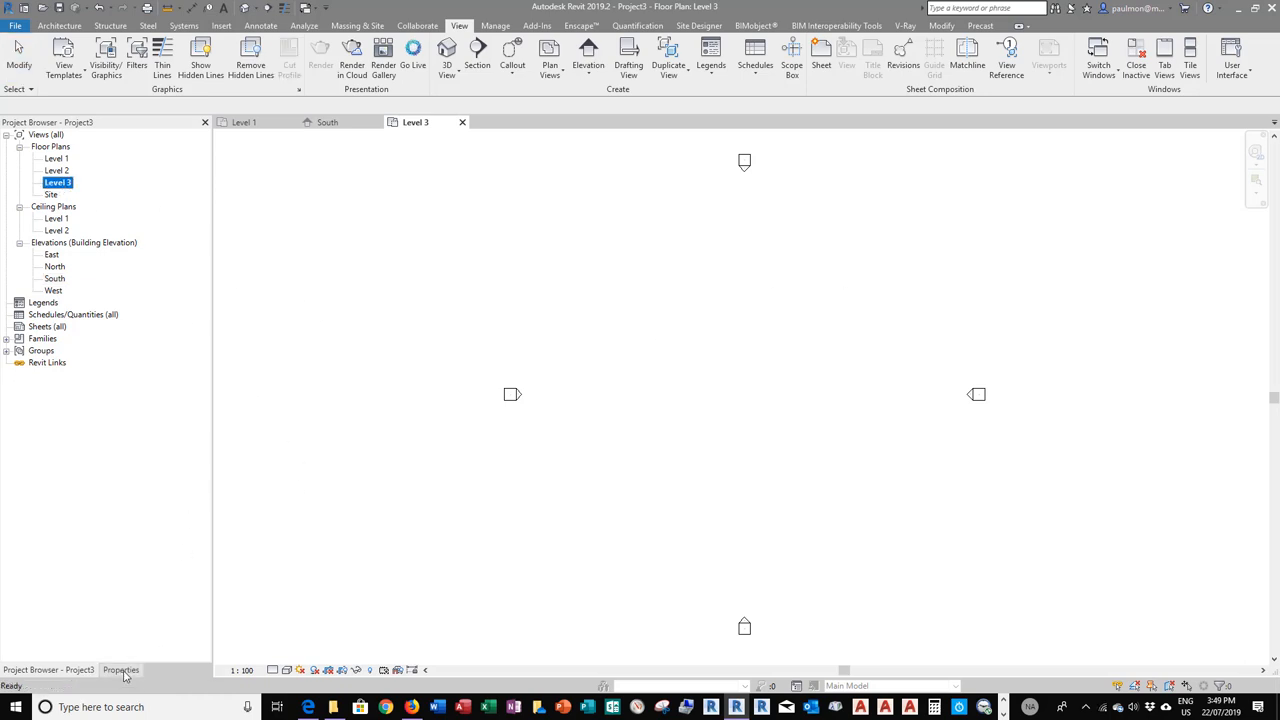
pyautogui.click(121, 670)
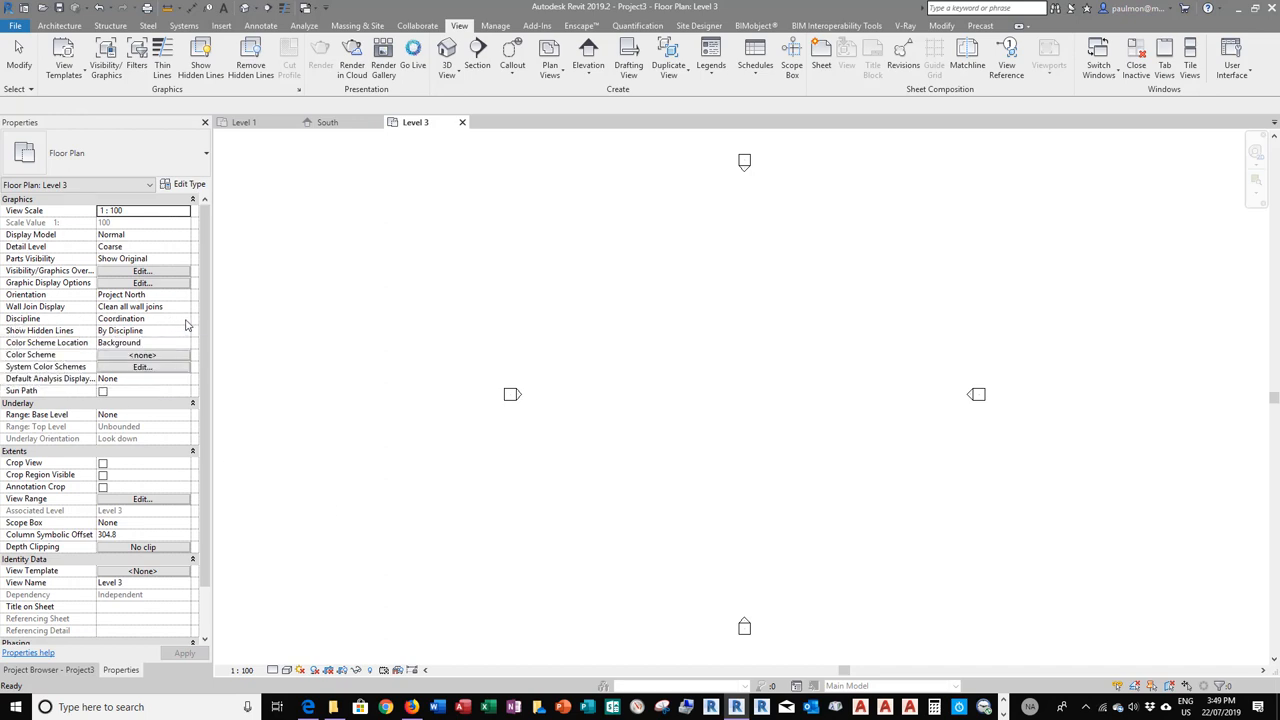
pyautogui.click(184, 318)
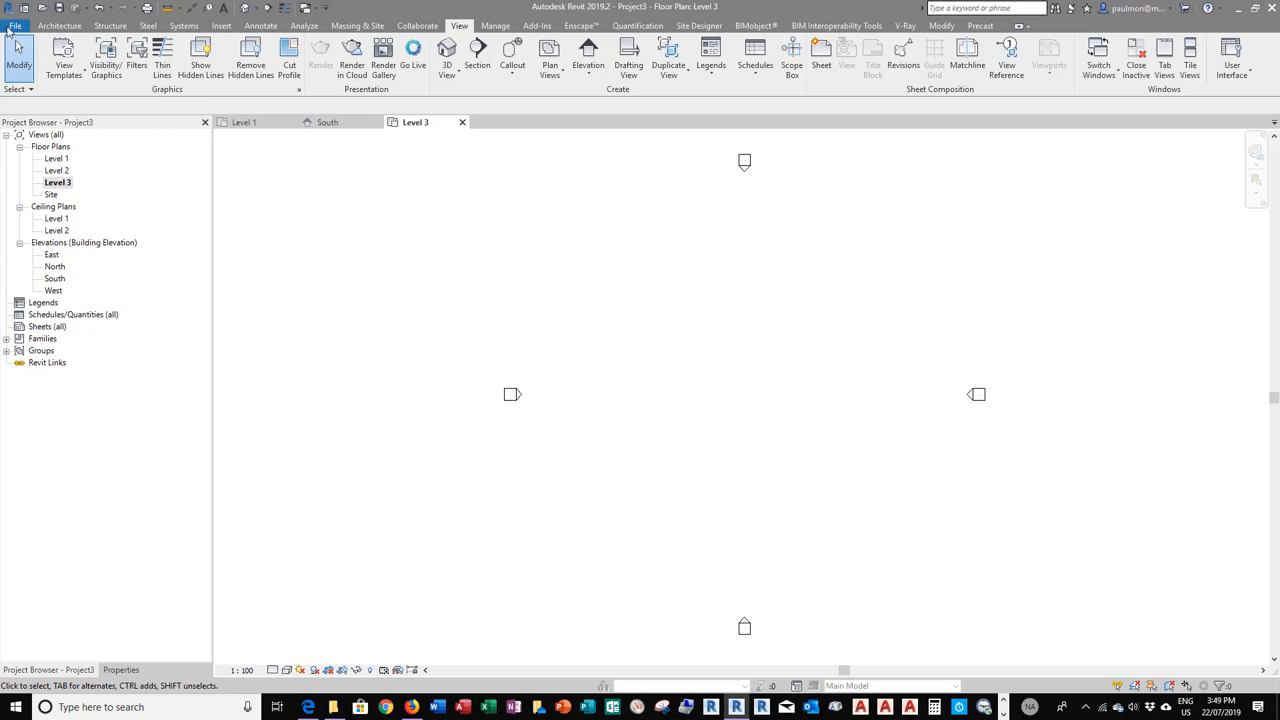
# - Reopen Options and switch the default view discipline from Coordination to Architectural
pyautogui.click(15, 25)
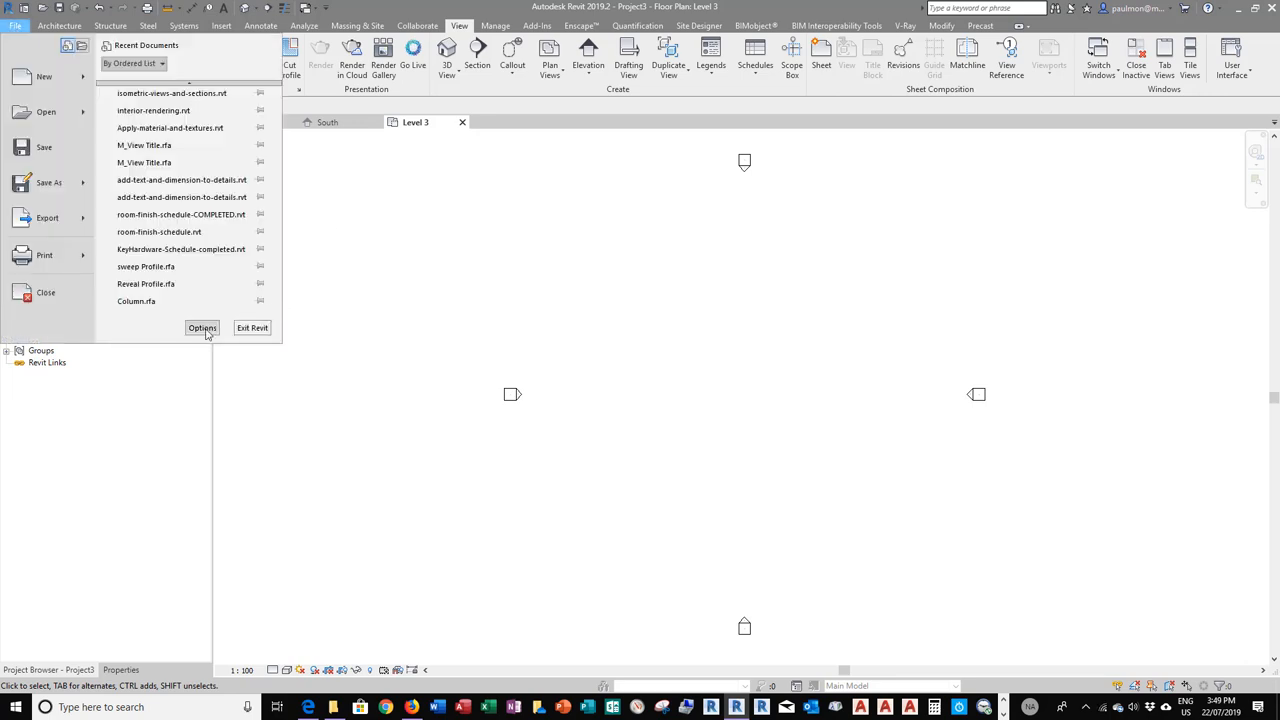
pyautogui.click(202, 328)
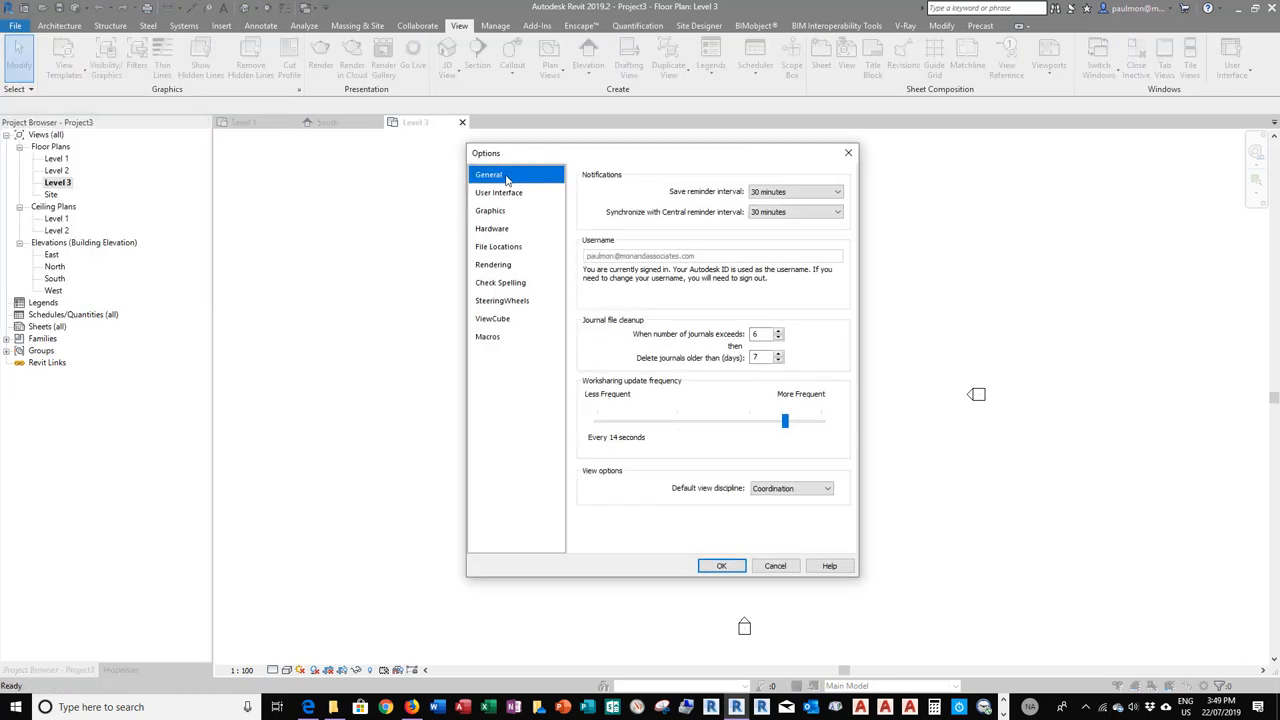
pyautogui.click(829, 488)
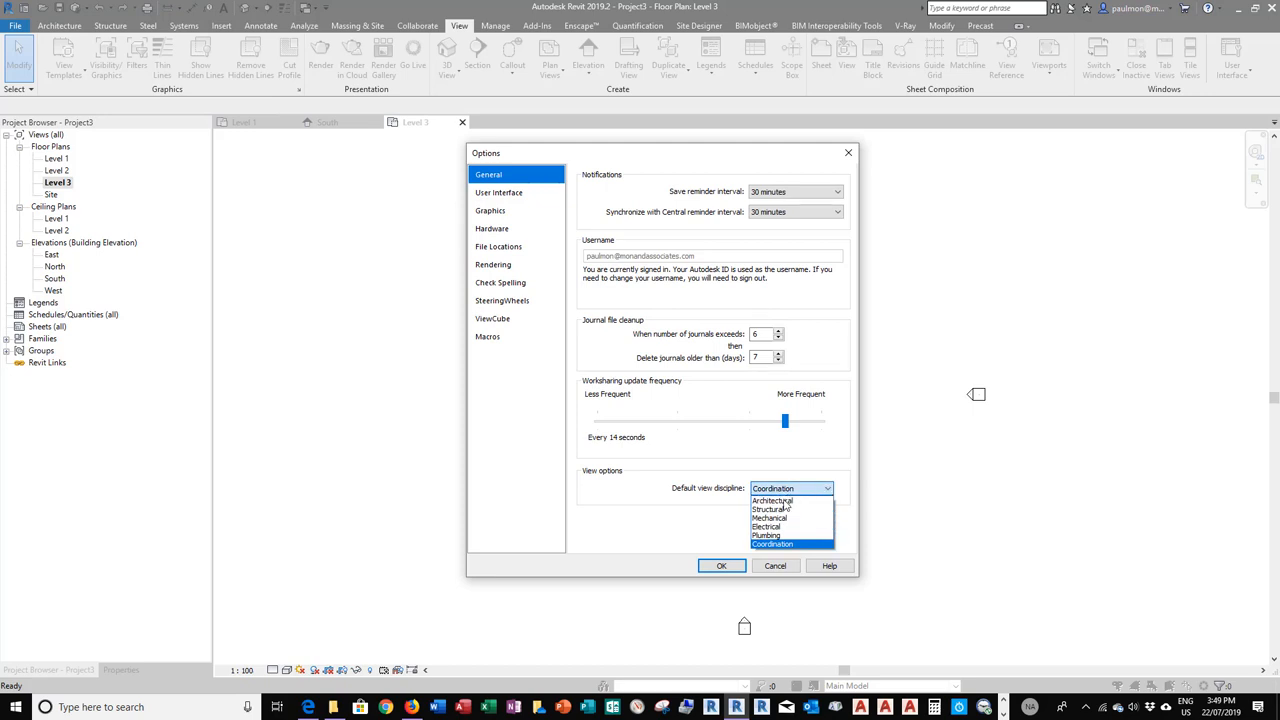
pyautogui.click(772, 500)
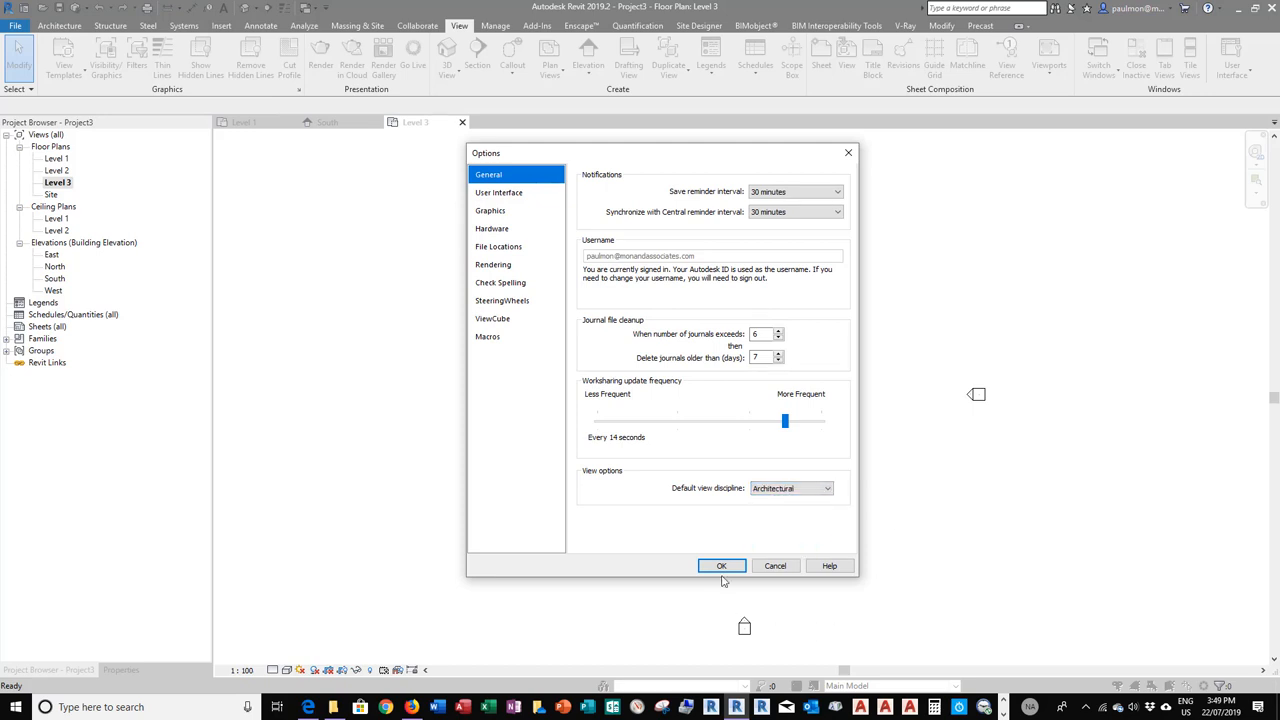